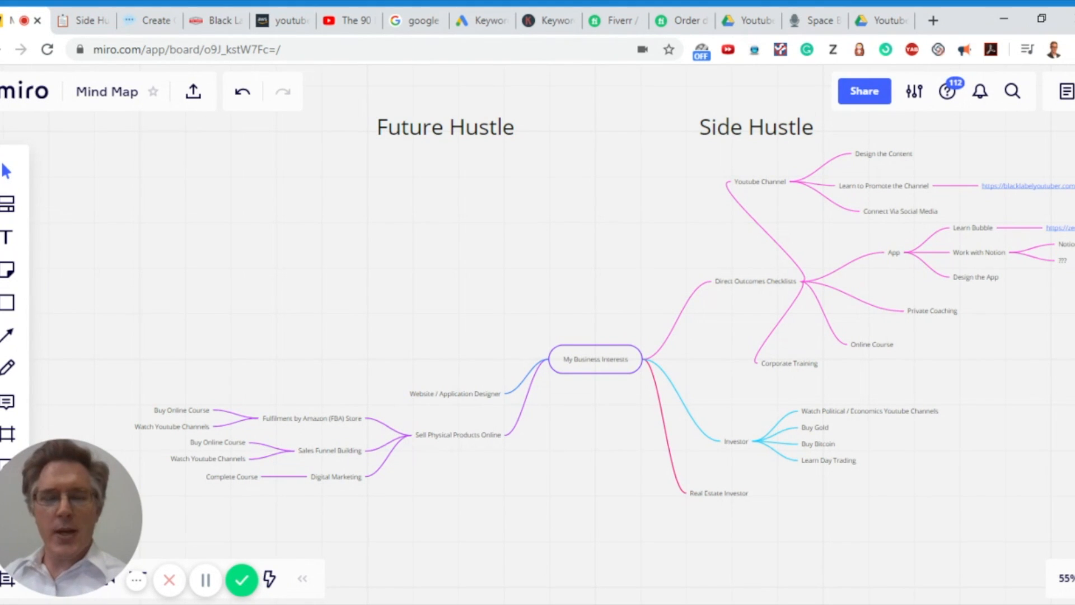
pyautogui.moveTo(438, 141)
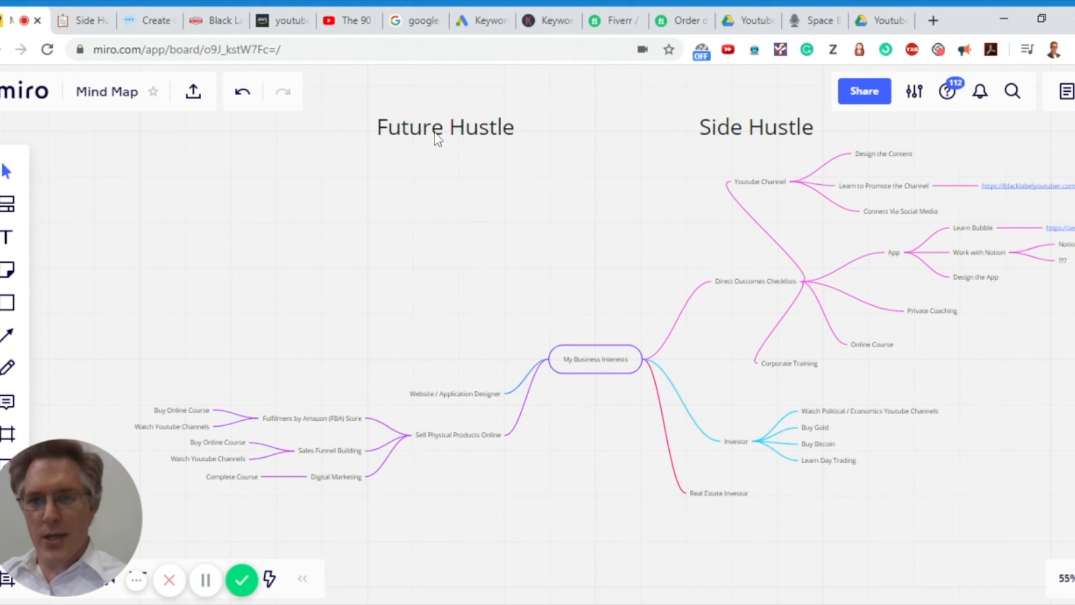
pyautogui.moveTo(497, 256)
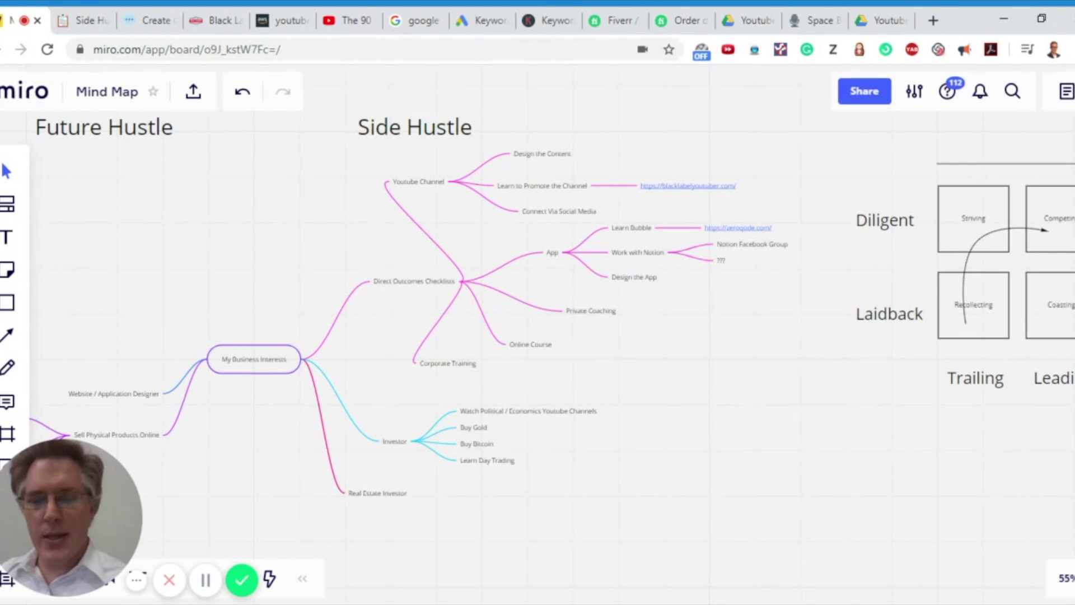
pyautogui.moveTo(709, 304)
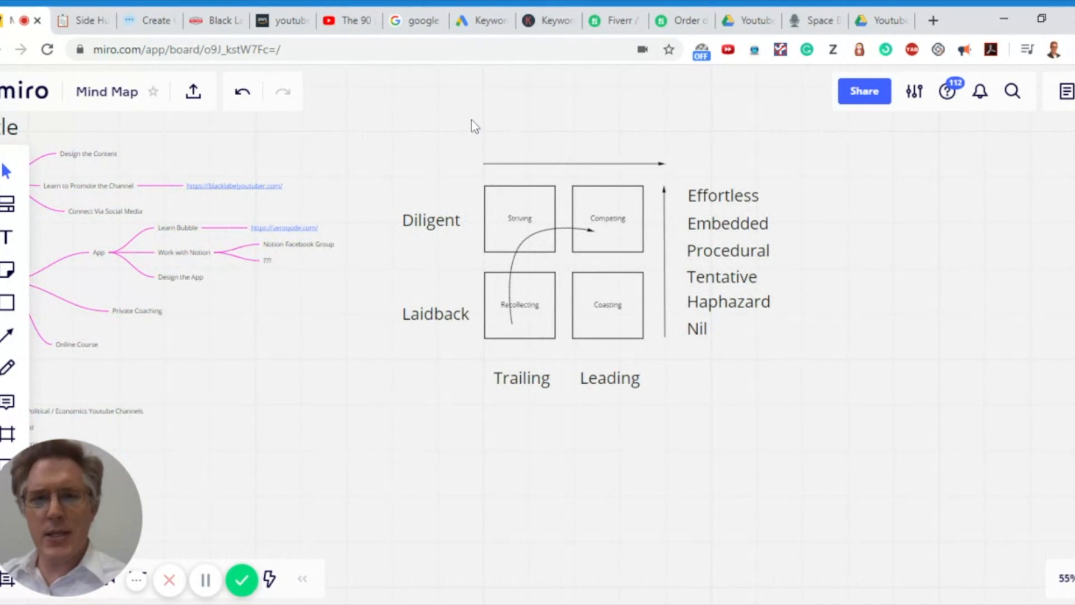
pyautogui.moveTo(522, 213)
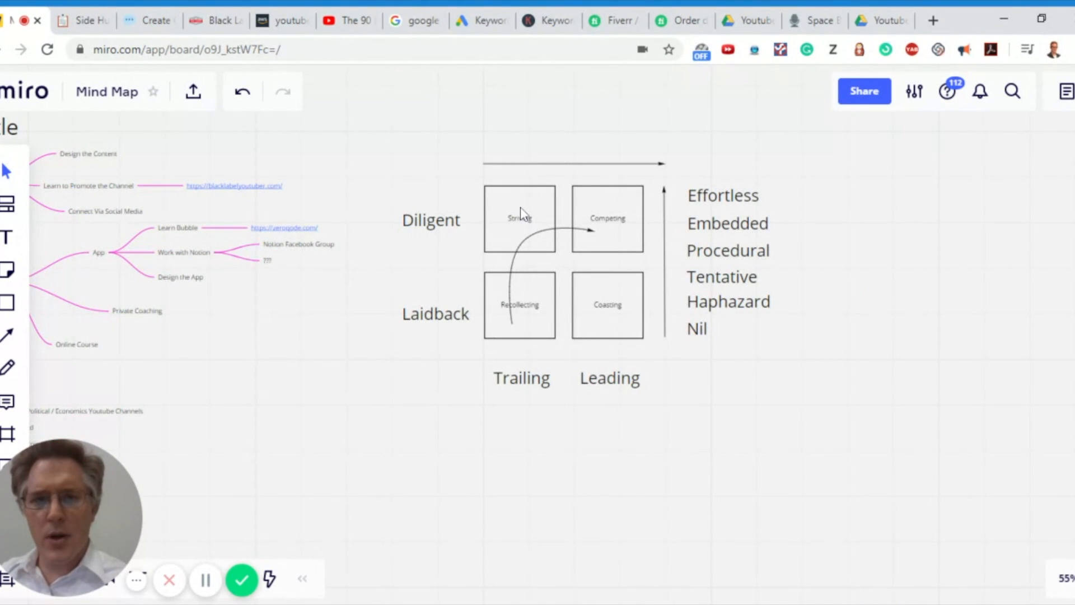
pyautogui.moveTo(555, 188)
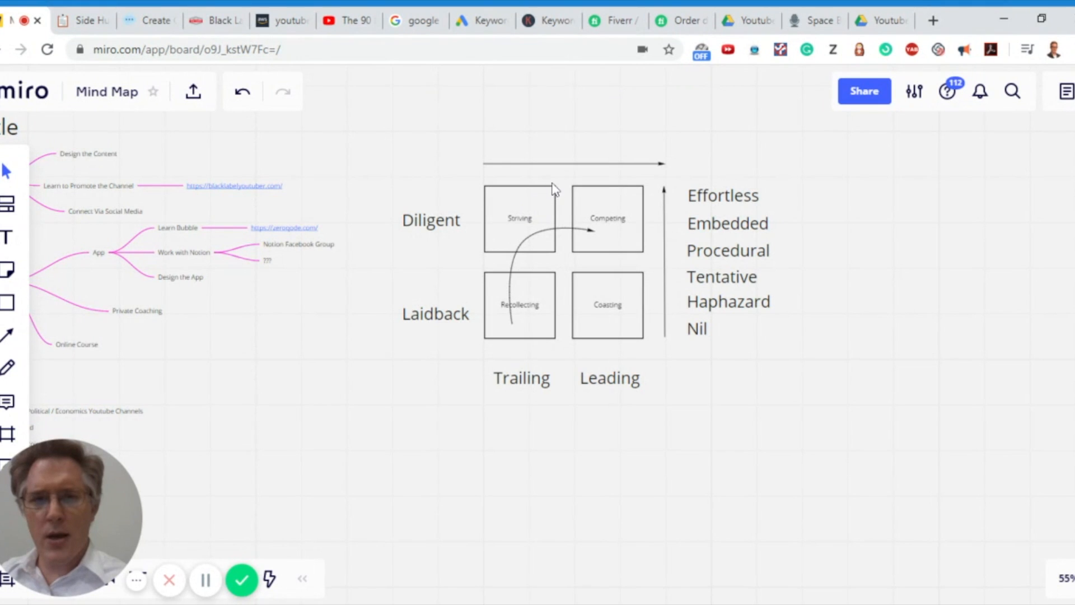
pyautogui.moveTo(571, 174)
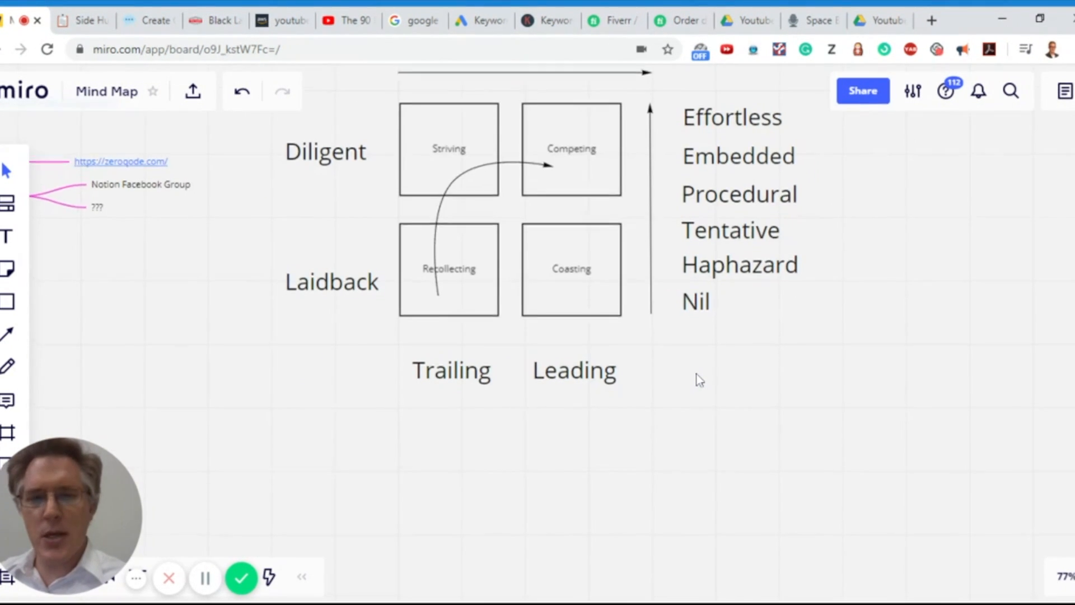
# Step: Bring the Striving/Competing/Recollecting/Coasting quadrant with the Effortless-to-Nil scale into view
pyautogui.scroll(-3)
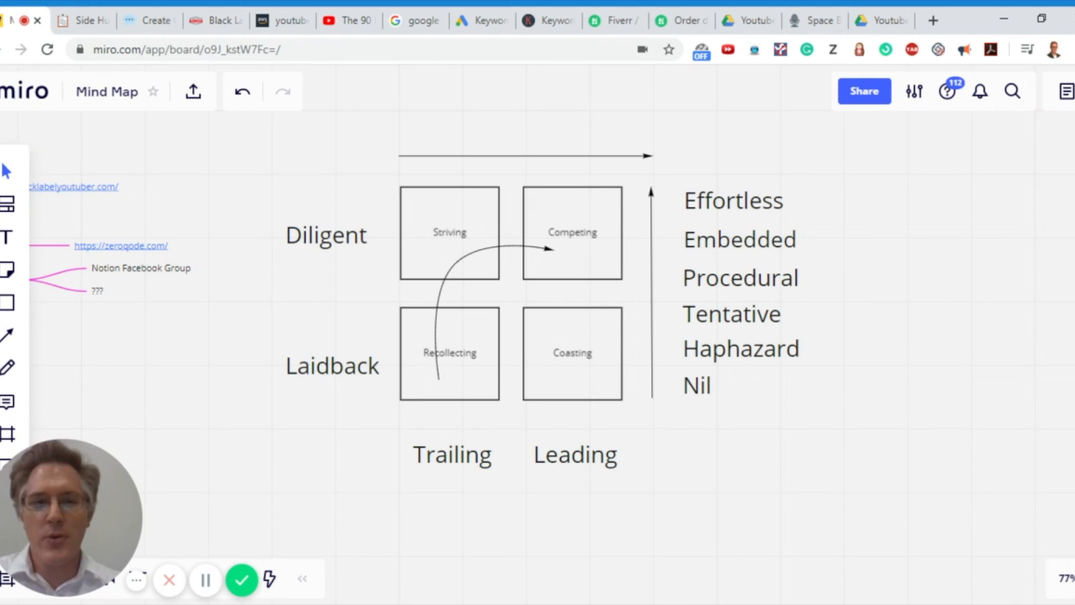
pyautogui.moveTo(455, 274)
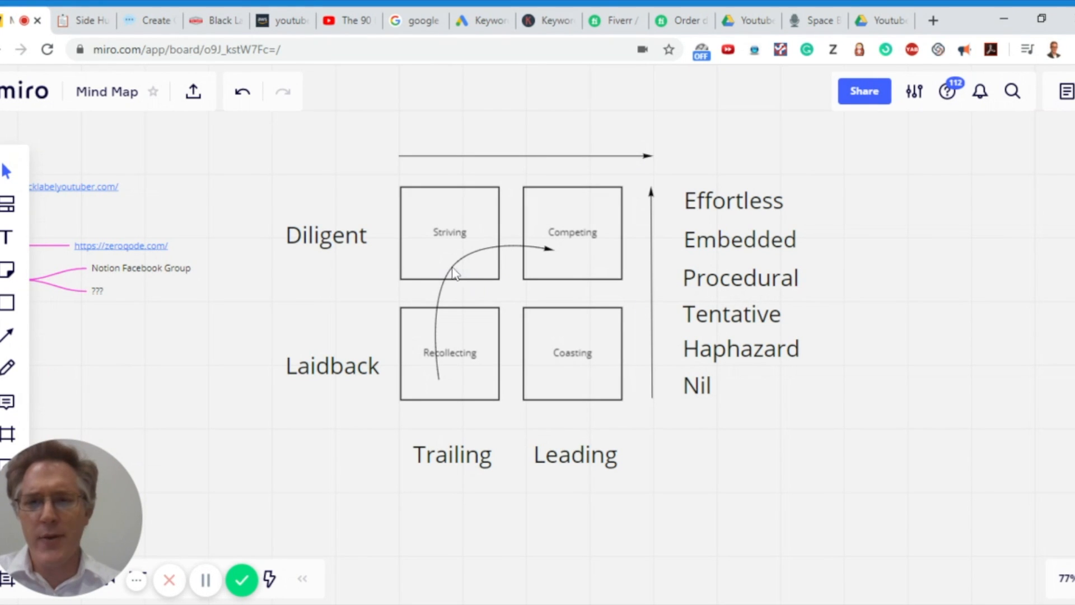
pyautogui.moveTo(460, 300)
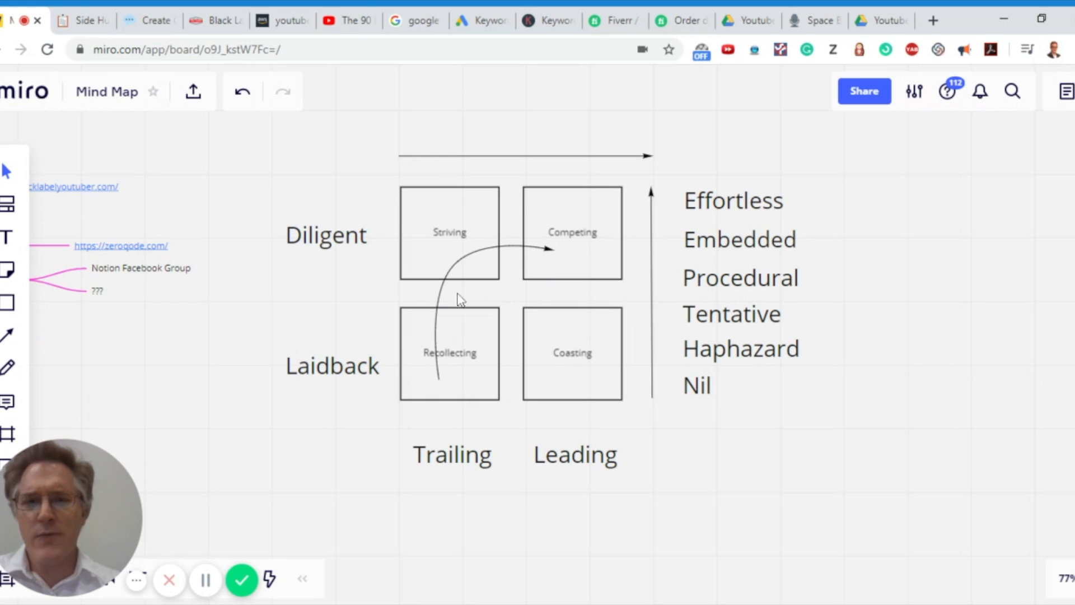
pyautogui.moveTo(466, 466)
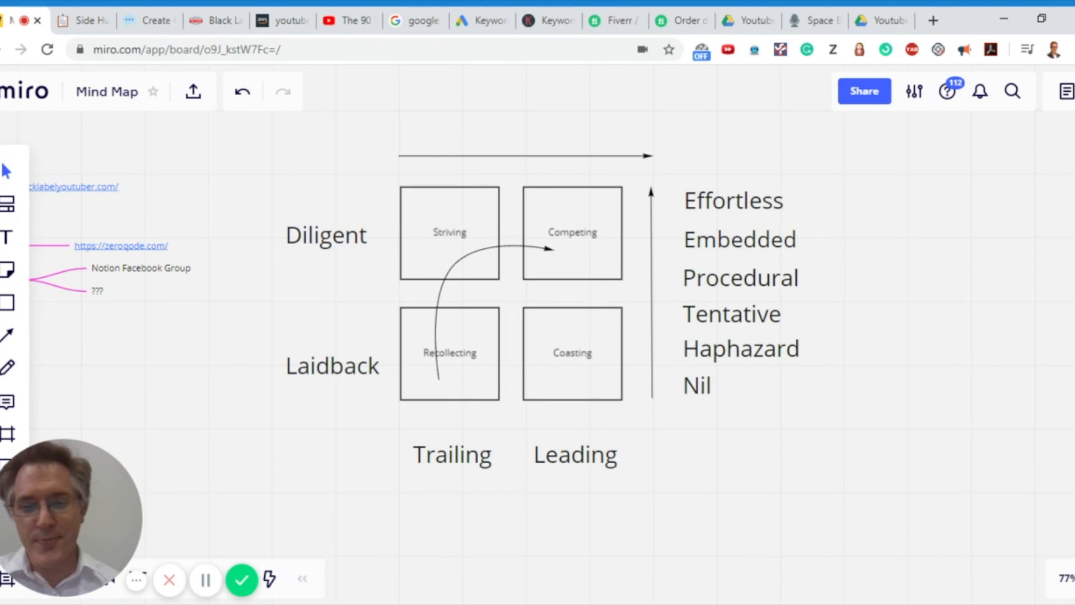
pyautogui.moveTo(516, 465)
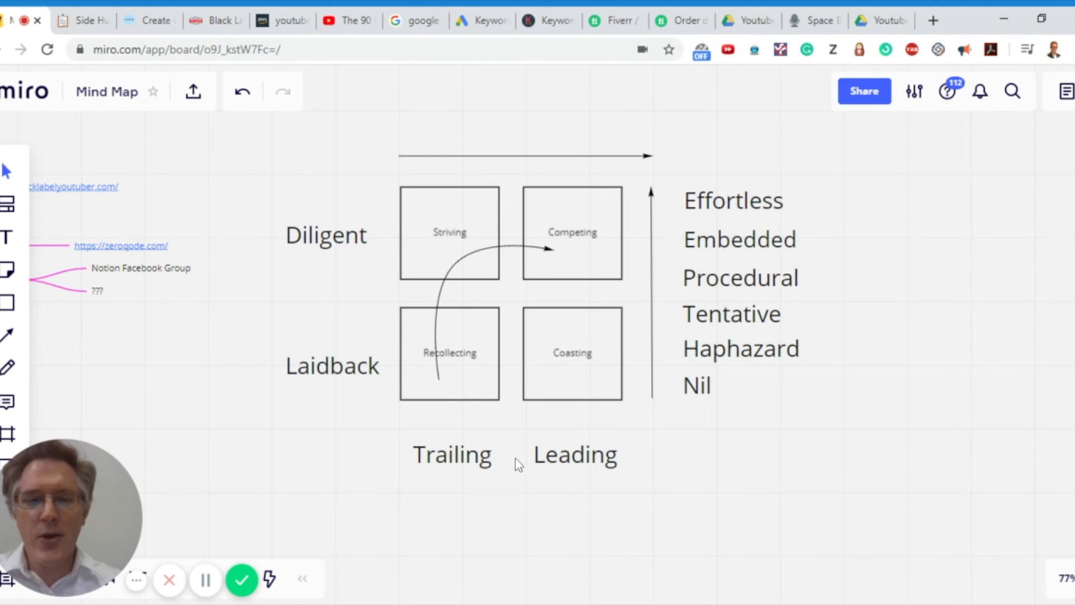
pyautogui.moveTo(534, 467)
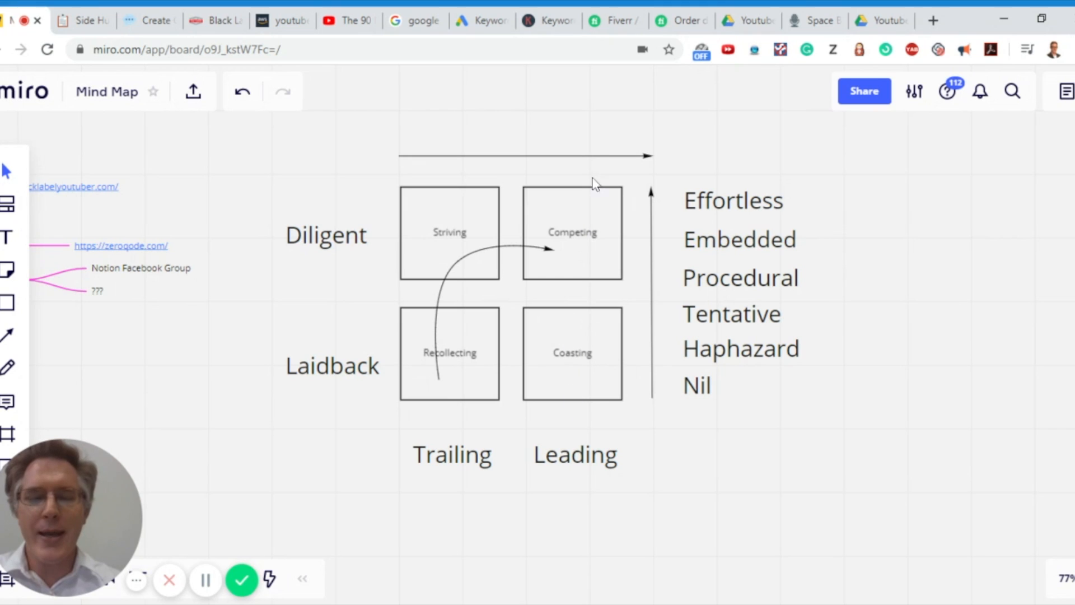
pyautogui.moveTo(593, 398)
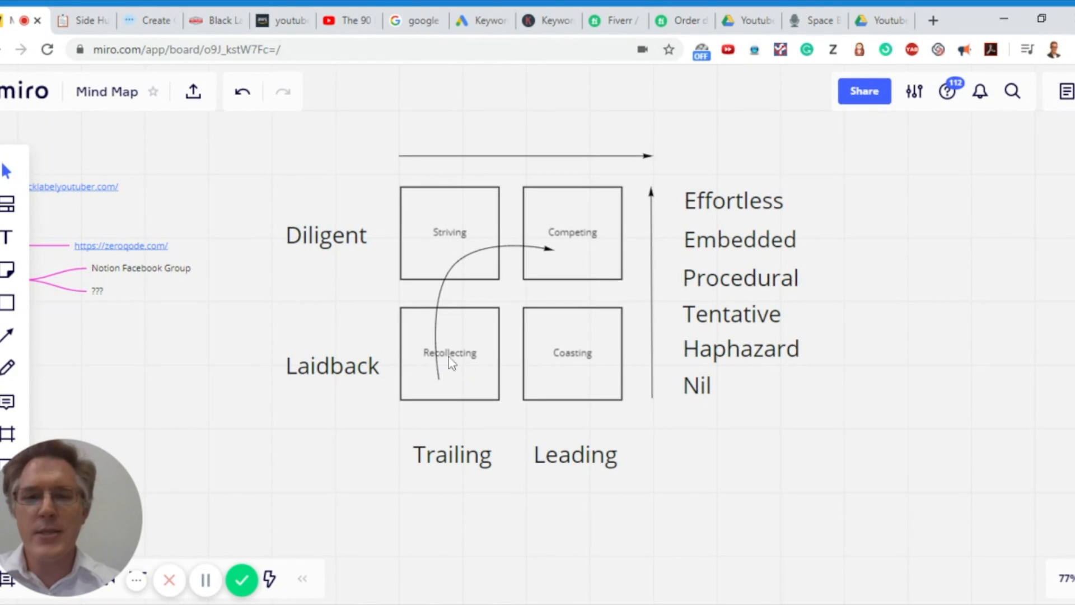
pyautogui.moveTo(465, 370)
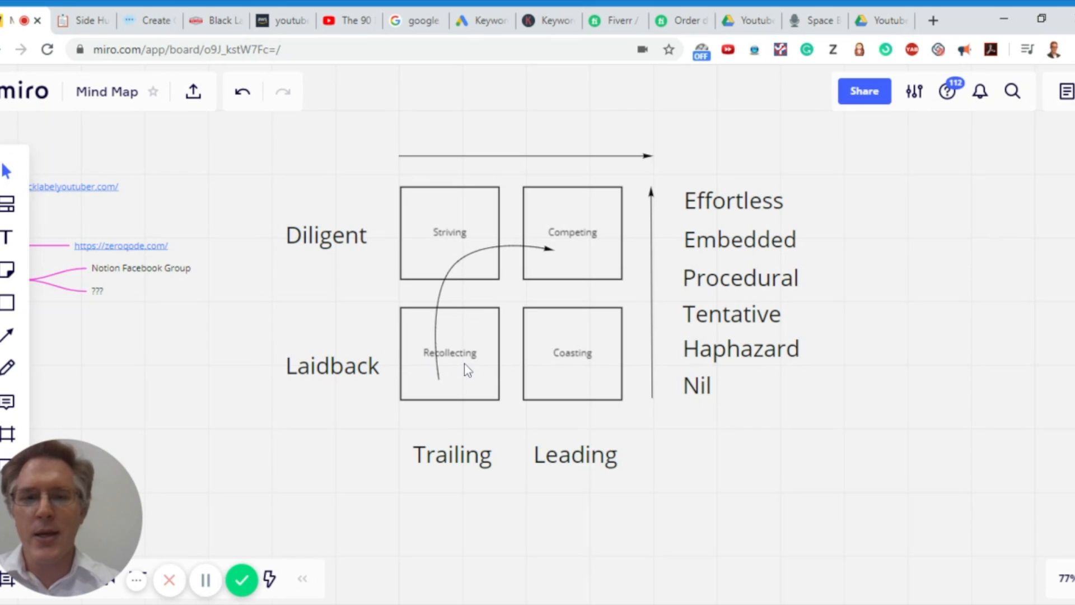
pyautogui.moveTo(587, 364)
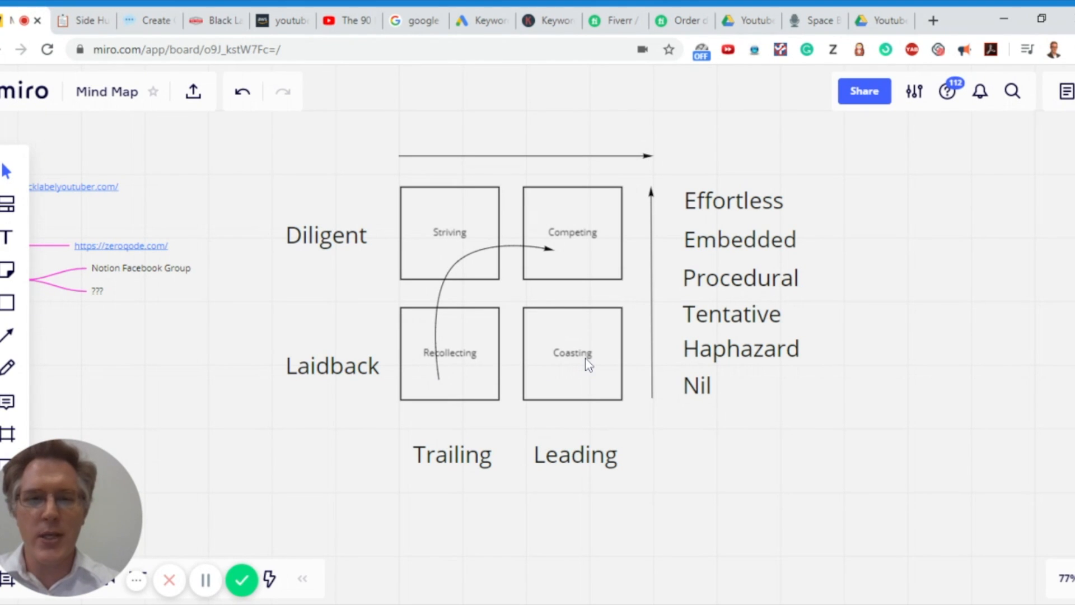
pyautogui.moveTo(372, 375)
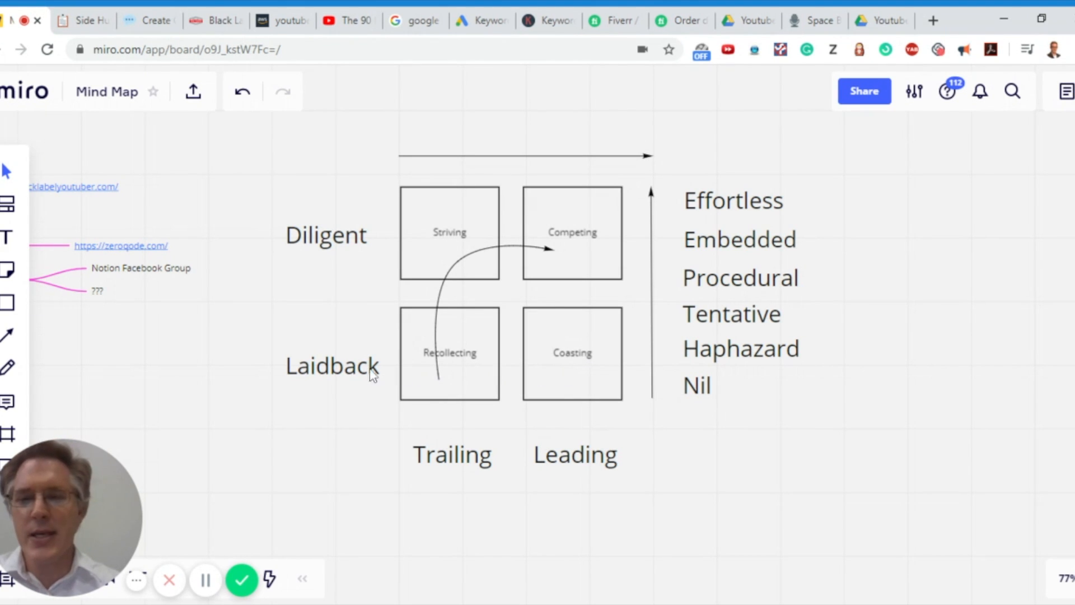
pyautogui.moveTo(328, 266)
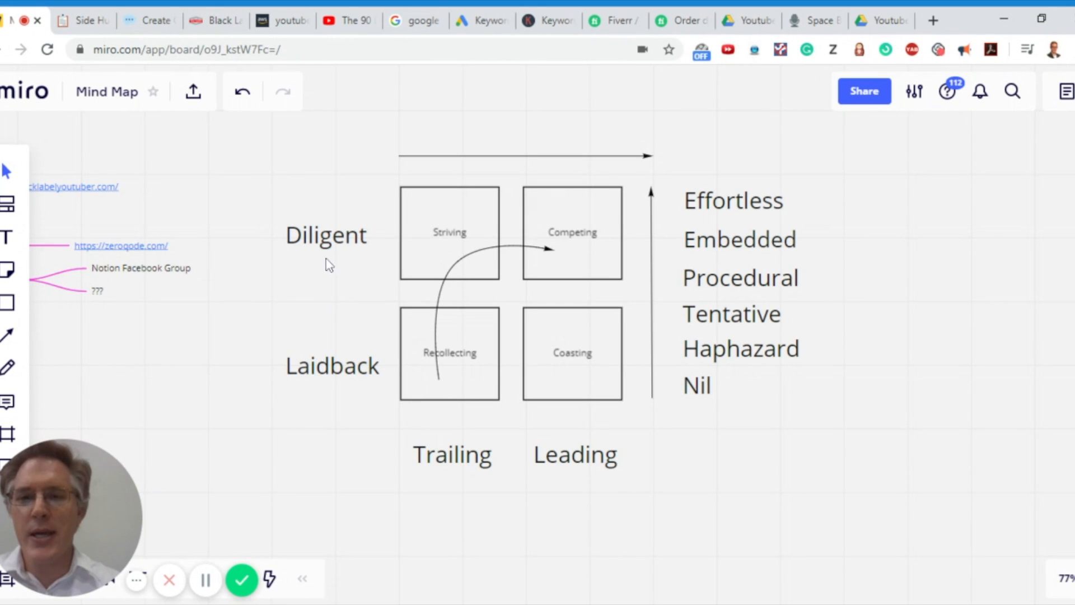
pyautogui.moveTo(335, 355)
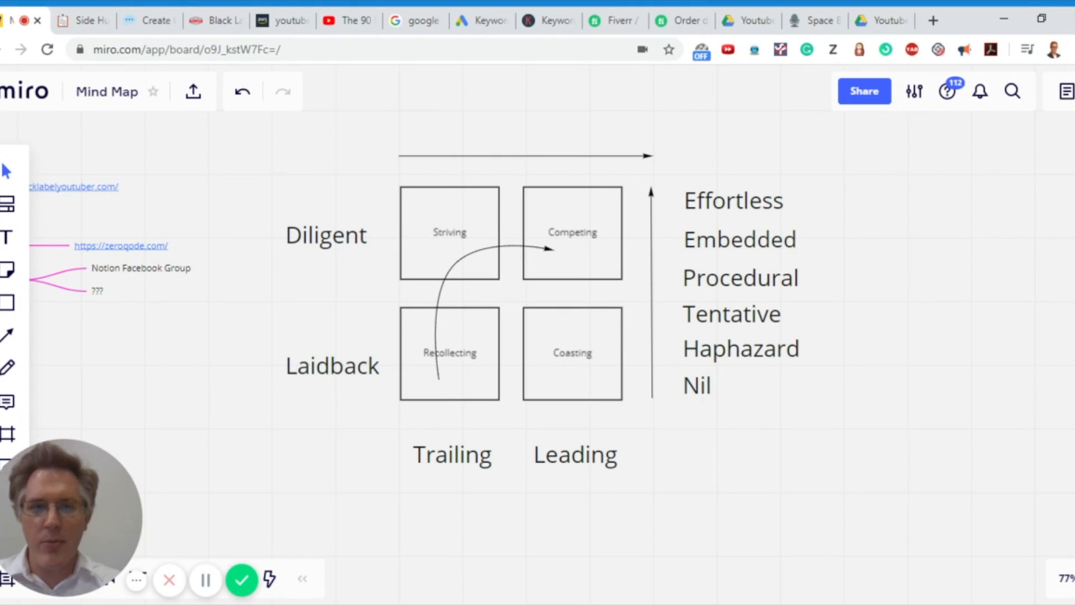
pyautogui.moveTo(409, 355)
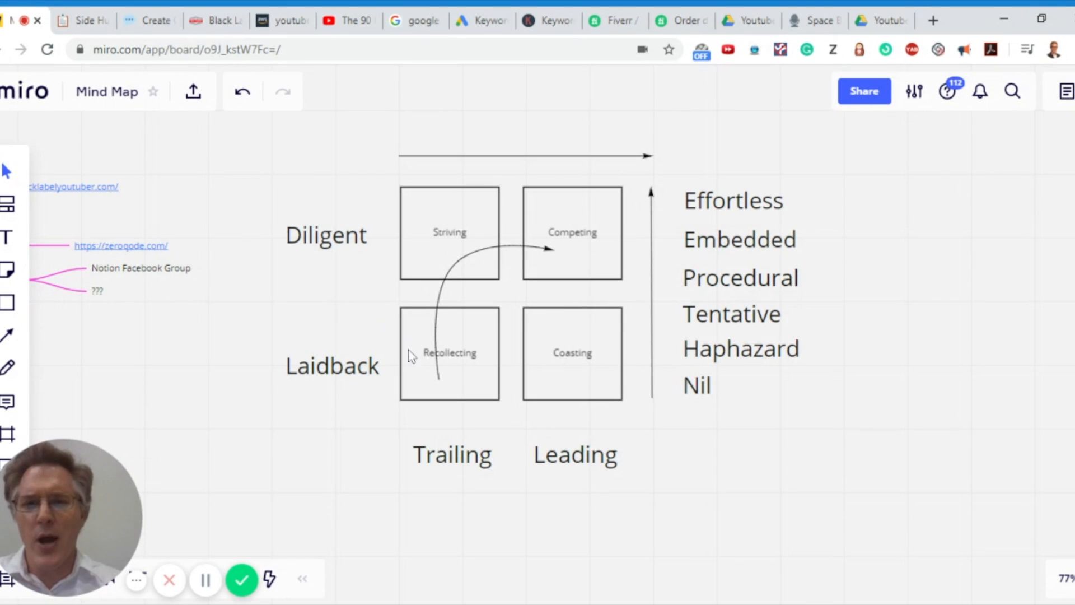
pyautogui.moveTo(449, 246)
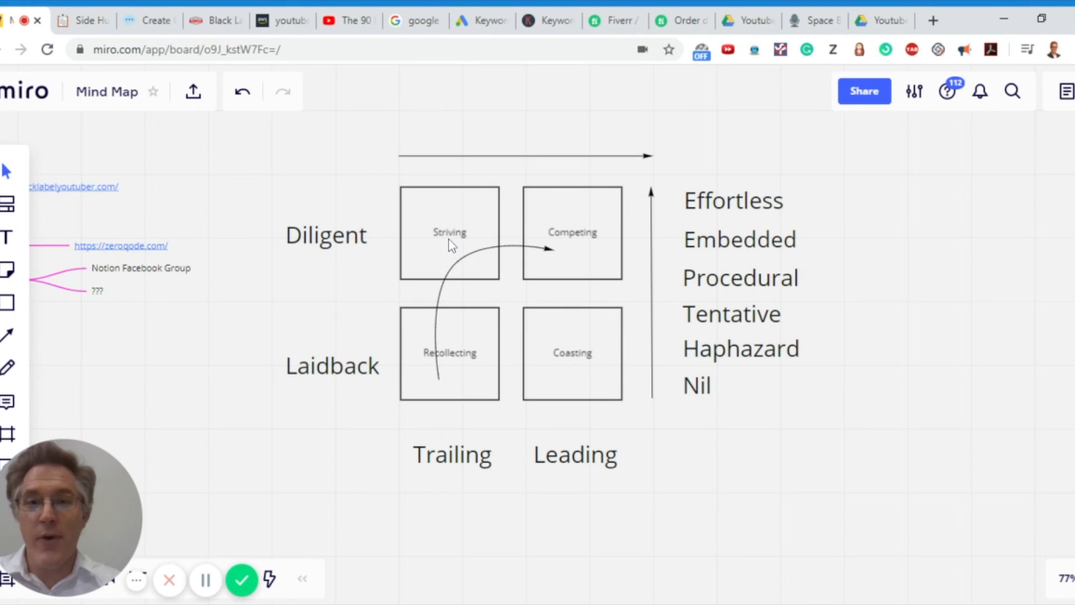
pyautogui.moveTo(452, 379)
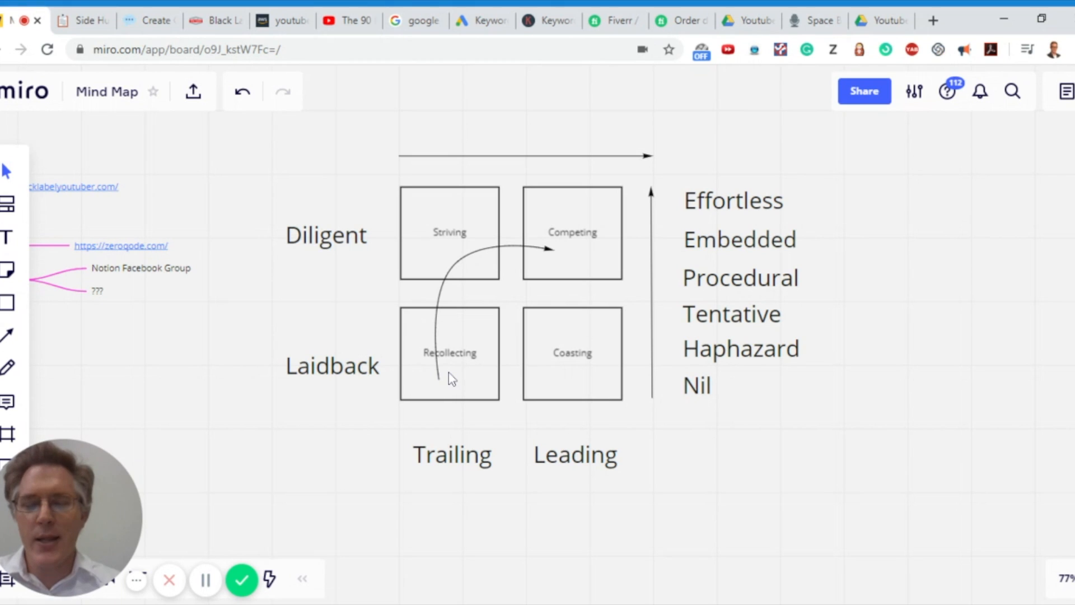
pyautogui.moveTo(439, 404)
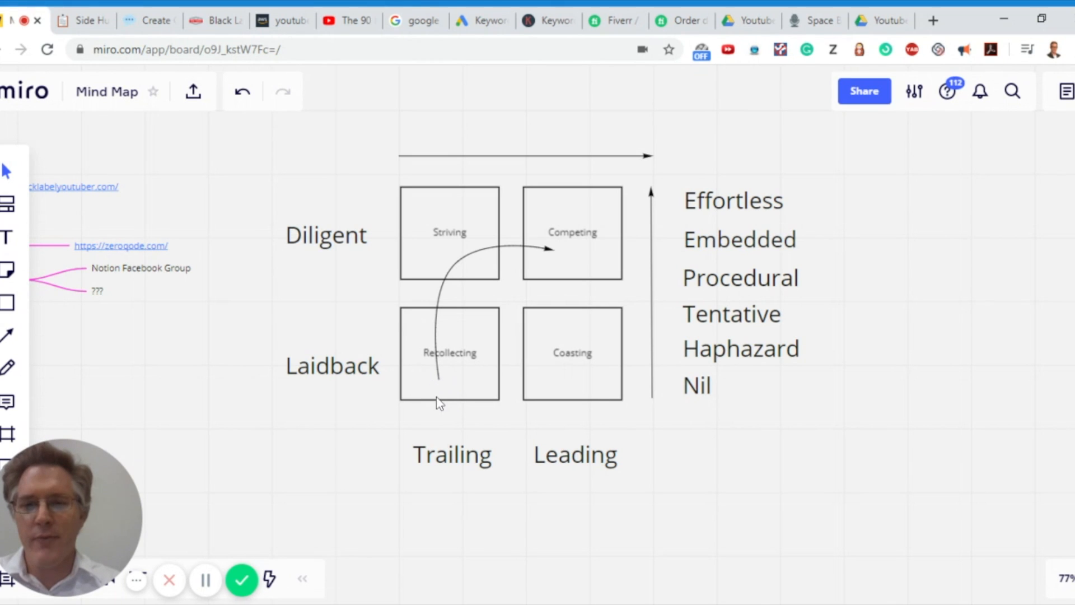
pyautogui.moveTo(469, 376)
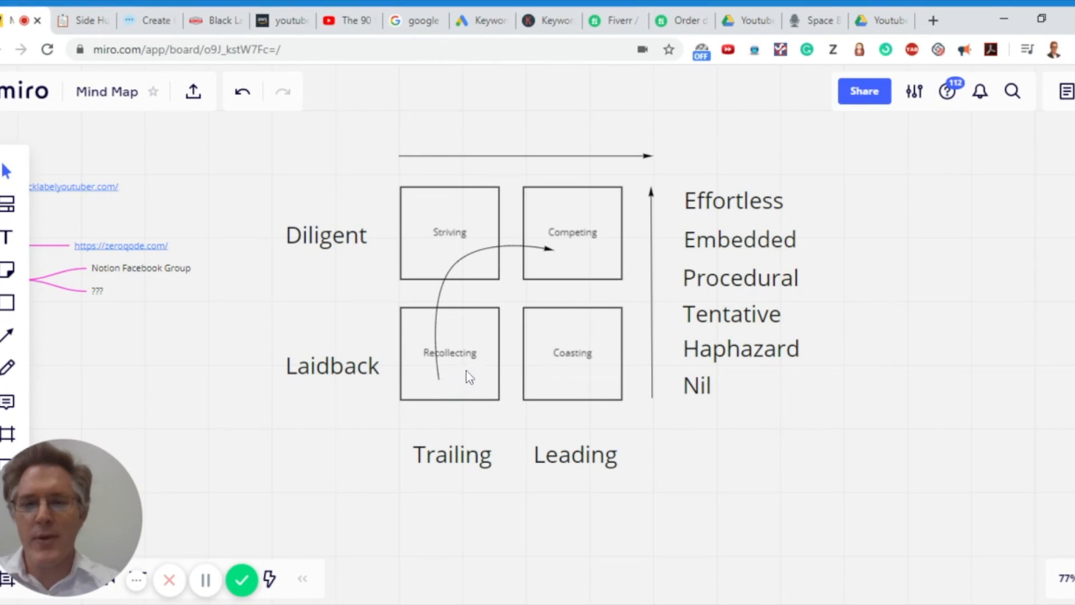
pyautogui.moveTo(436, 363)
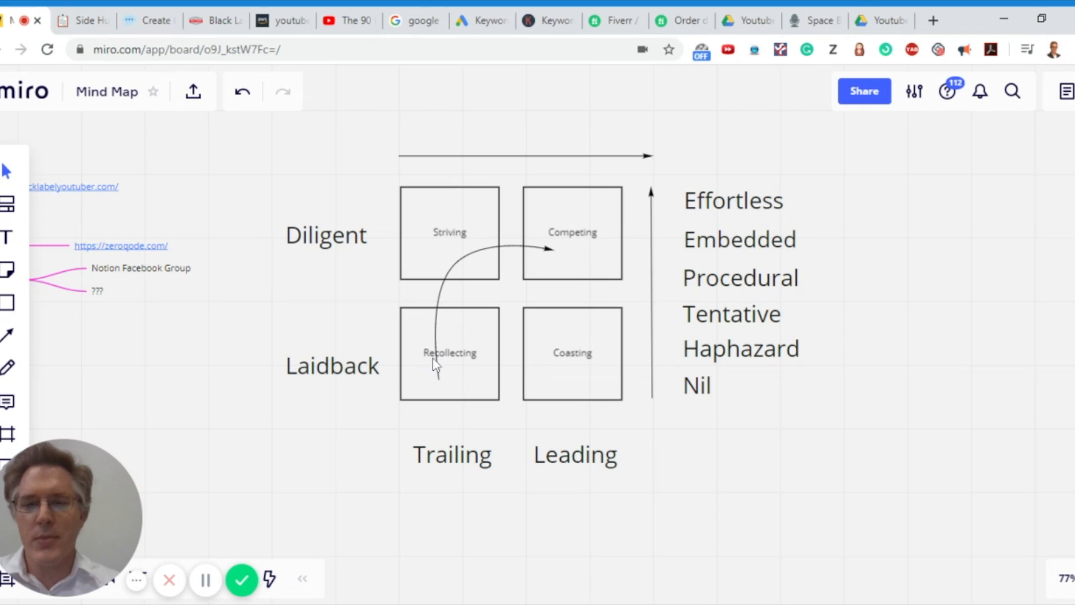
pyautogui.moveTo(465, 394)
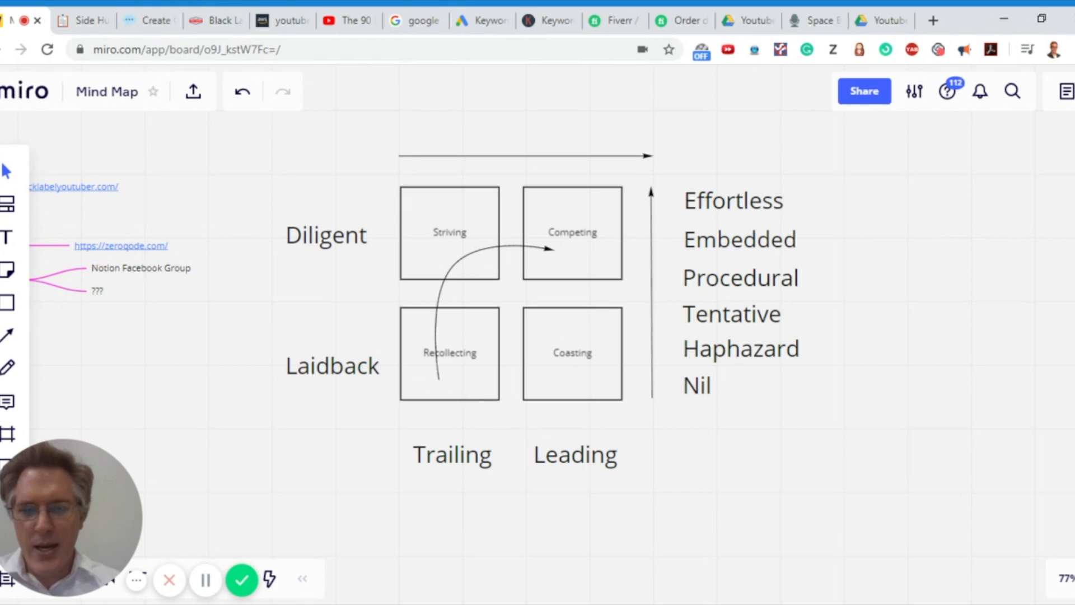
pyautogui.moveTo(490, 321)
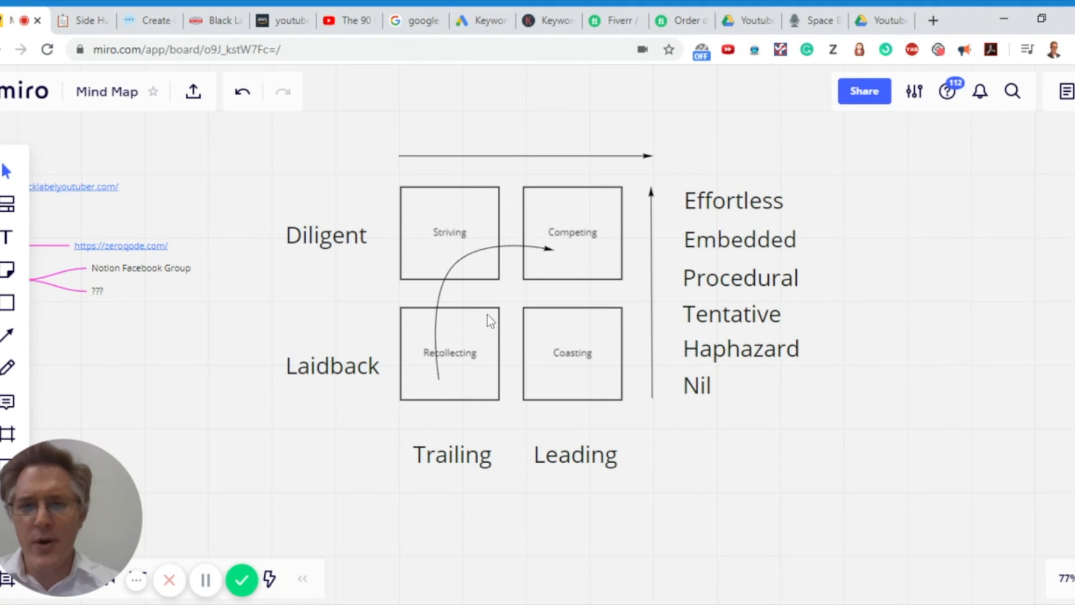
pyautogui.moveTo(717, 403)
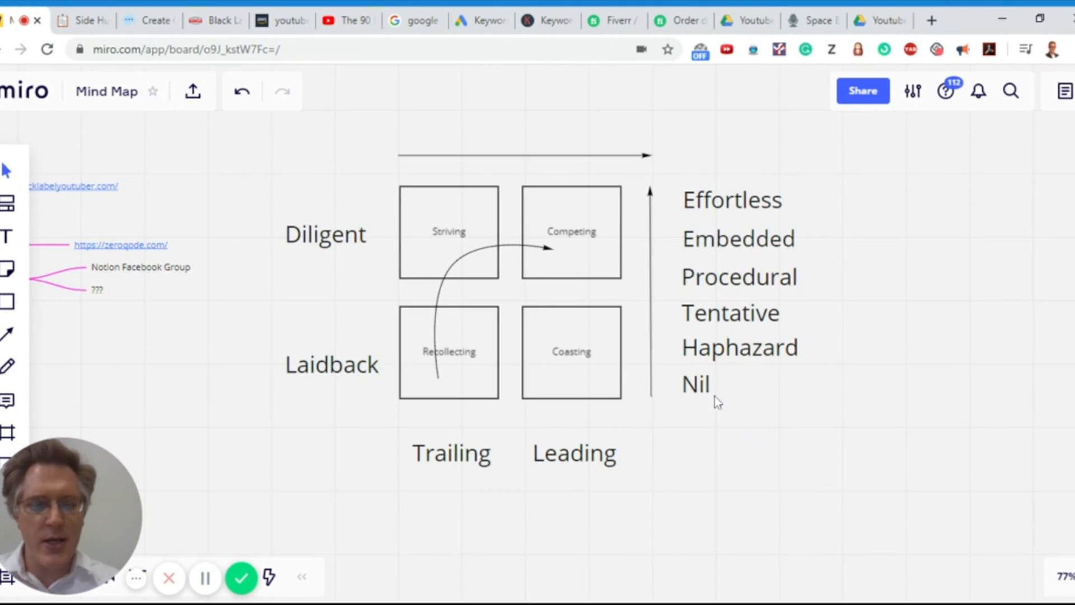
pyautogui.moveTo(736, 362)
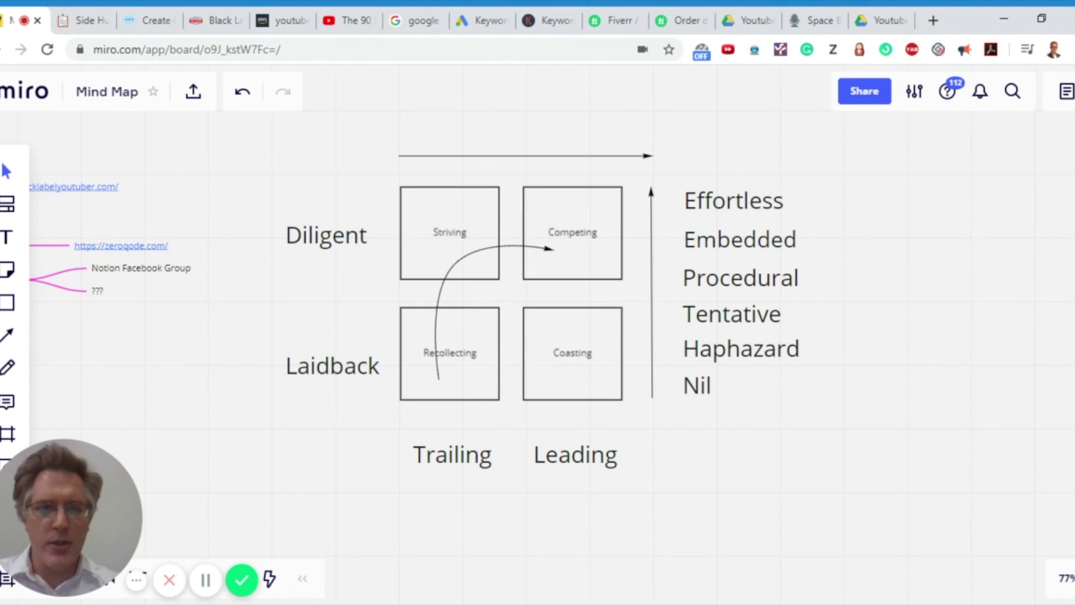
pyautogui.moveTo(793, 328)
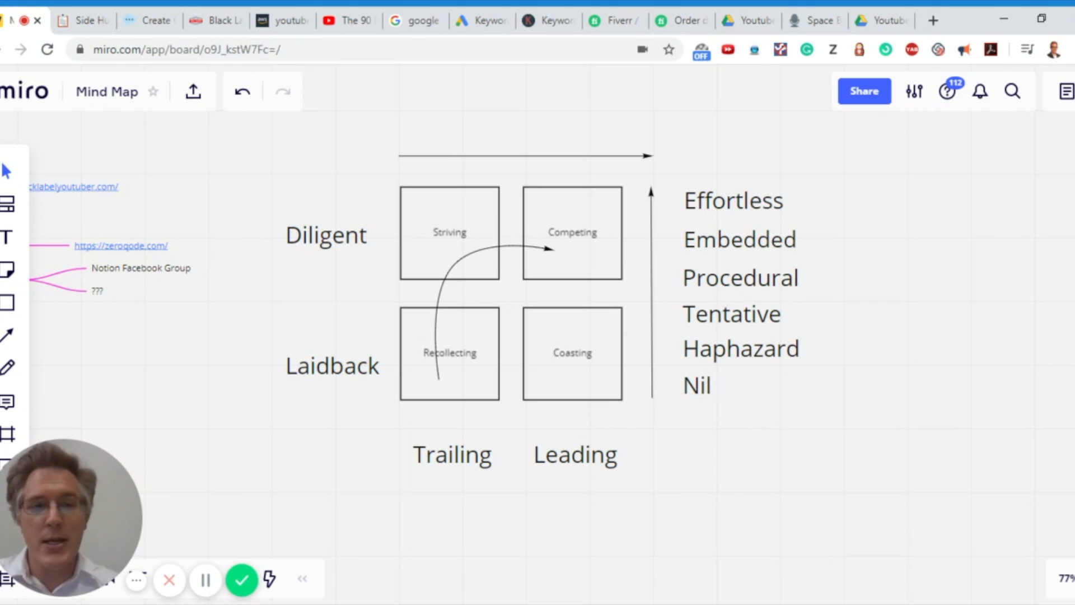
pyautogui.moveTo(821, 289)
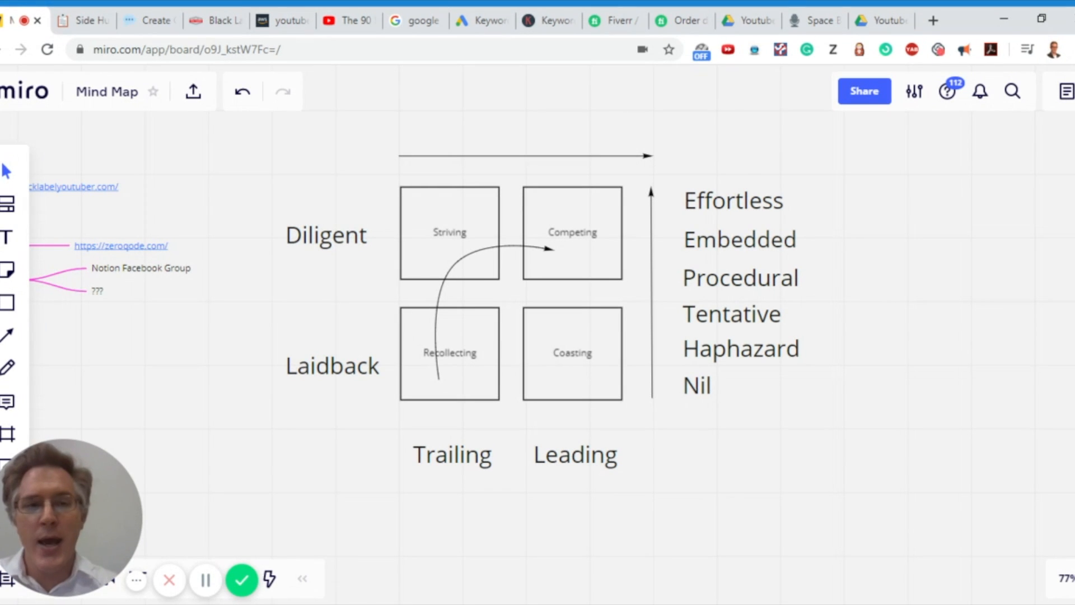
pyautogui.moveTo(821, 249)
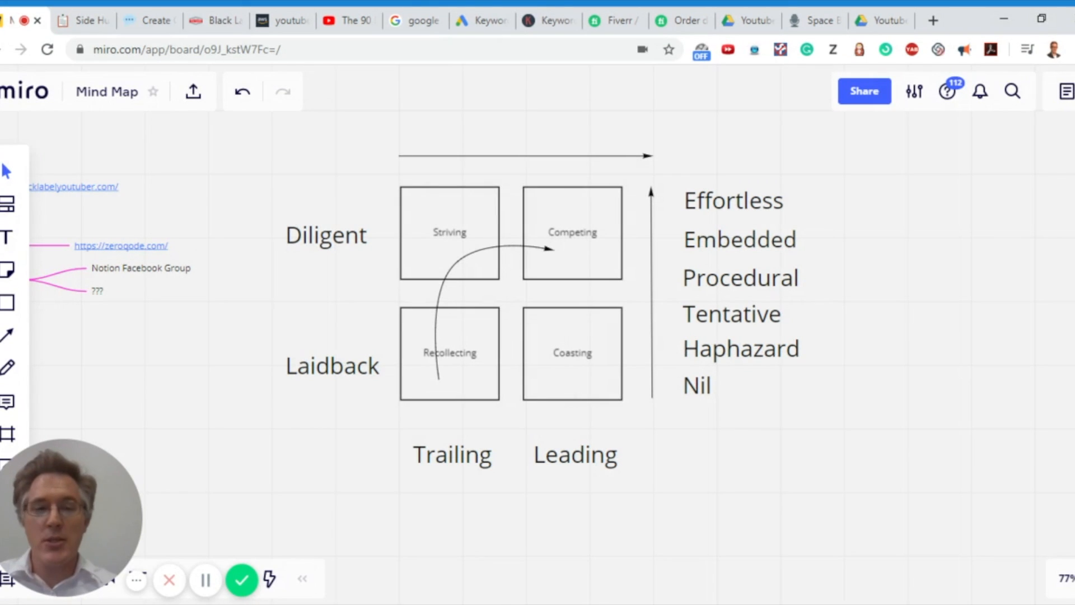
pyautogui.moveTo(830, 217)
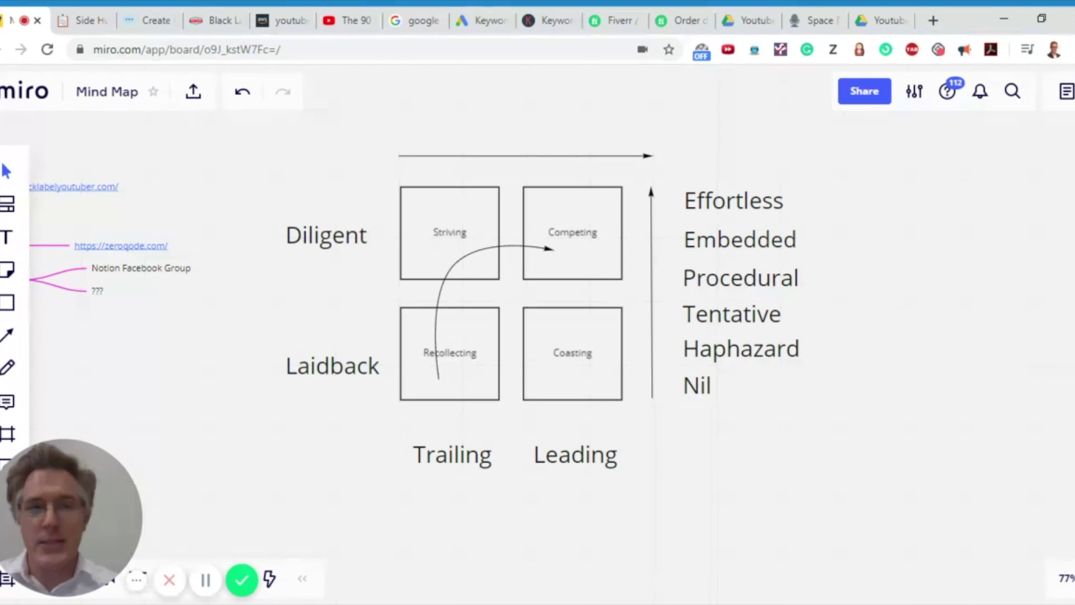
pyautogui.moveTo(746, 311)
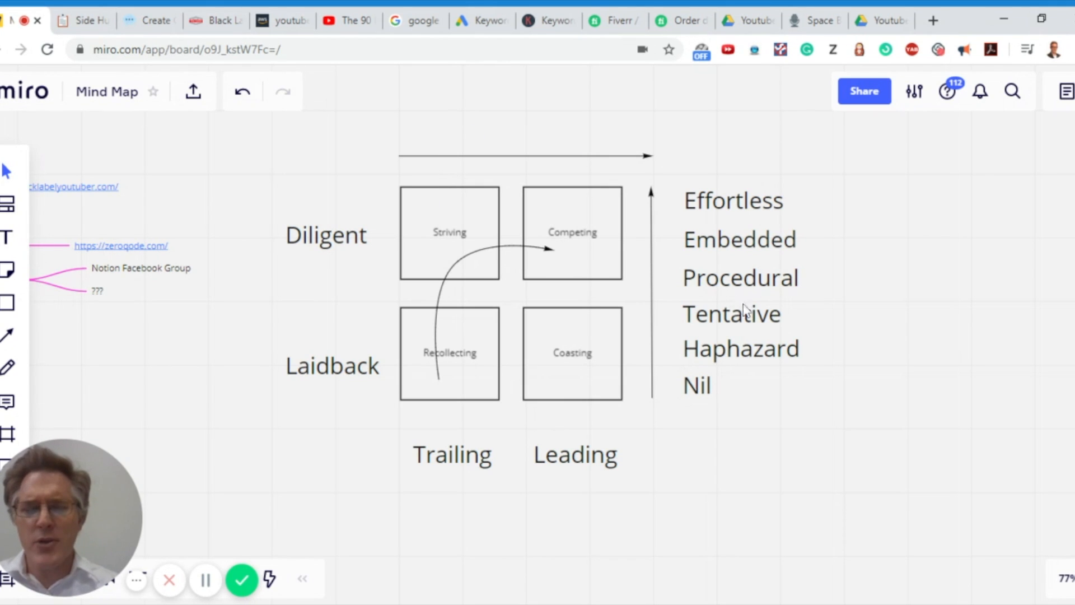
pyautogui.moveTo(722, 268)
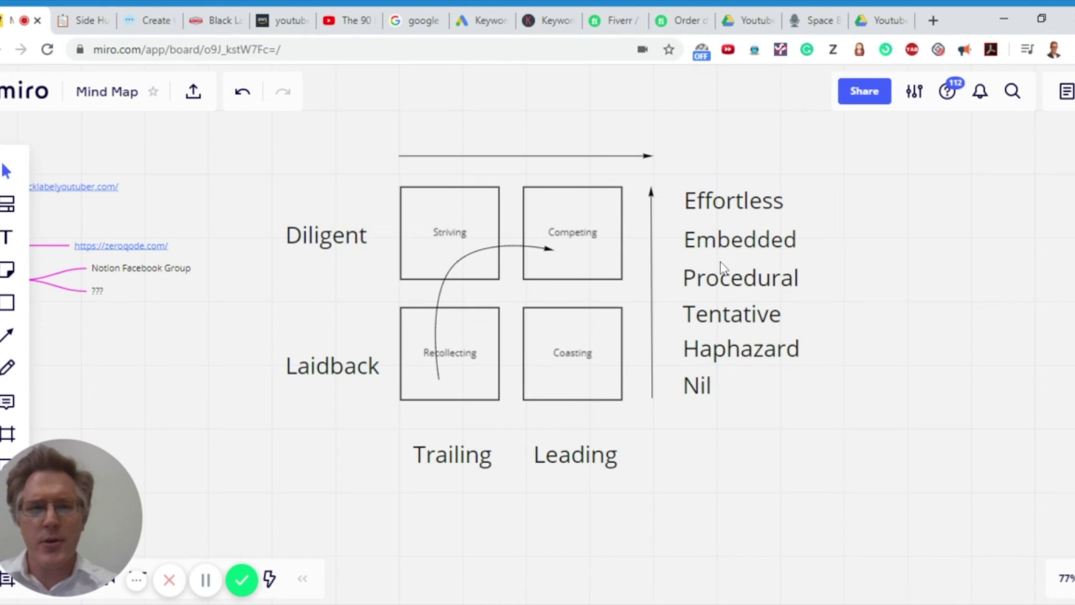
pyautogui.moveTo(305, 383)
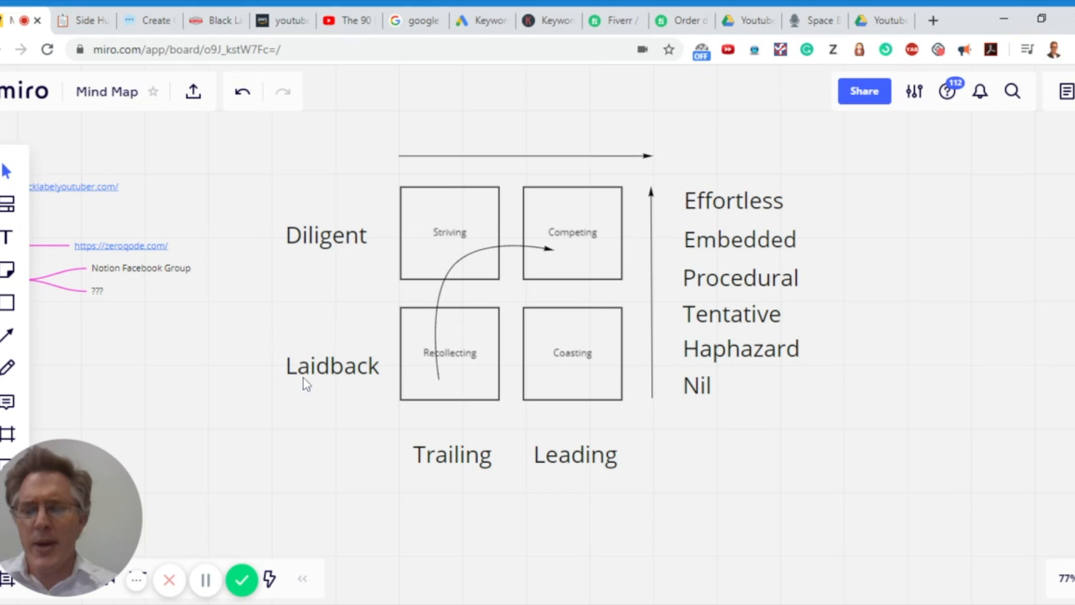
pyautogui.moveTo(332, 242)
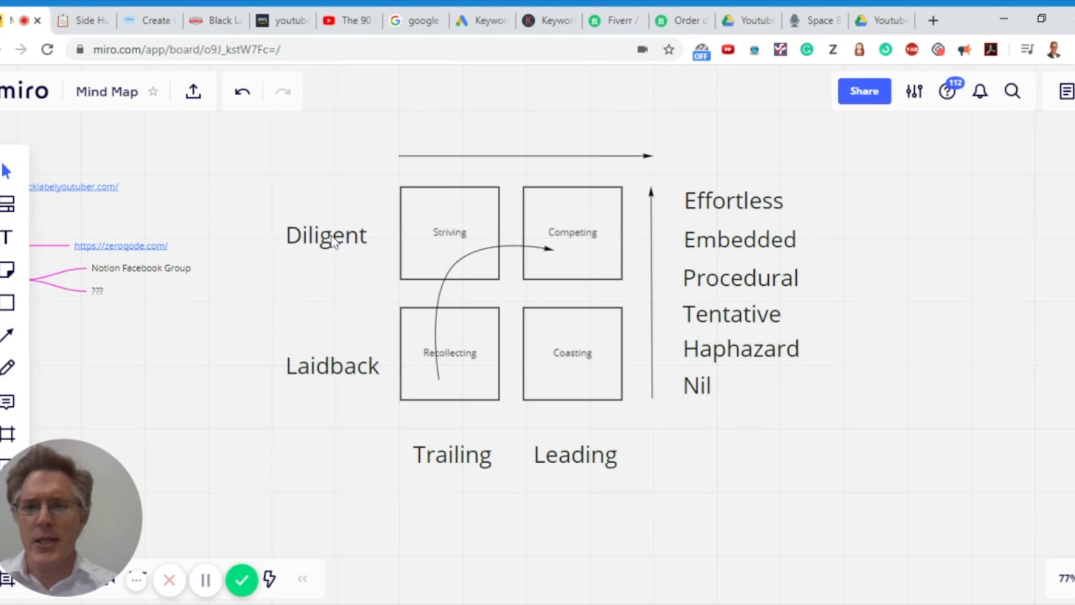
pyautogui.moveTo(699, 345)
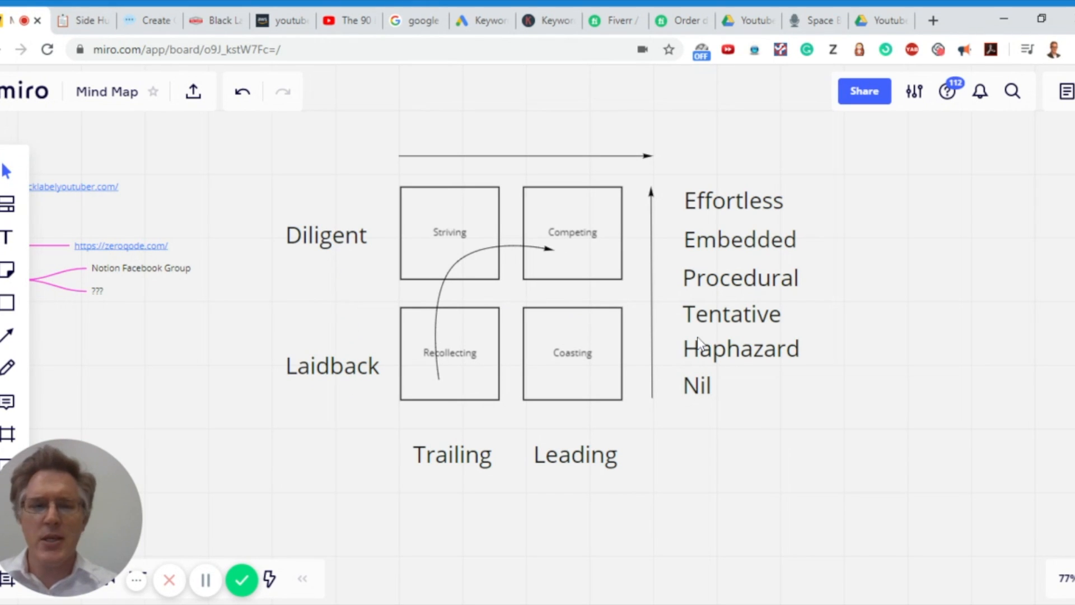
pyautogui.moveTo(754, 356)
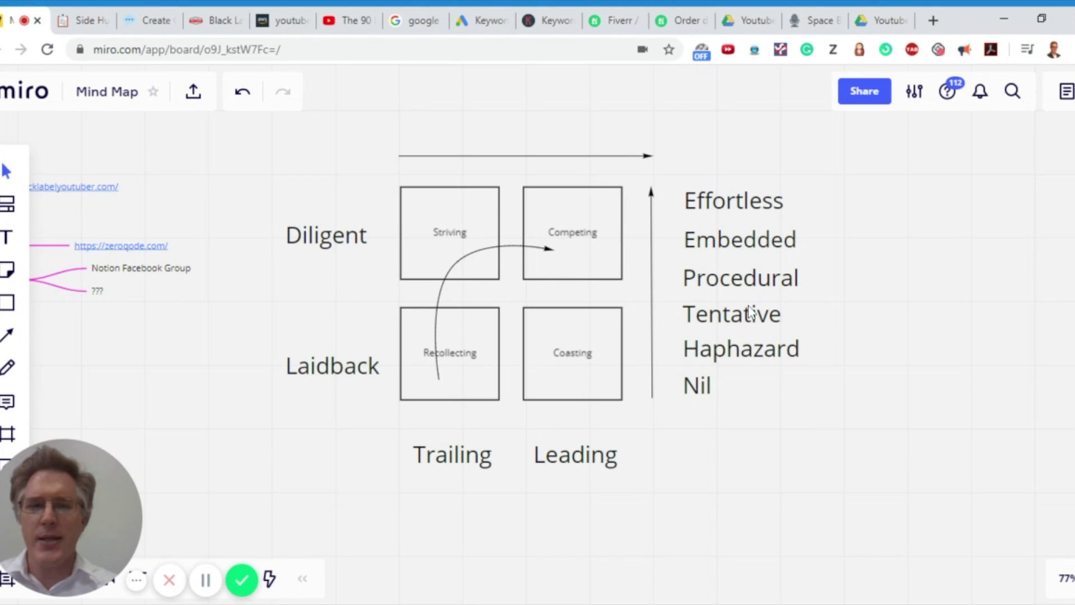
pyautogui.moveTo(707, 317)
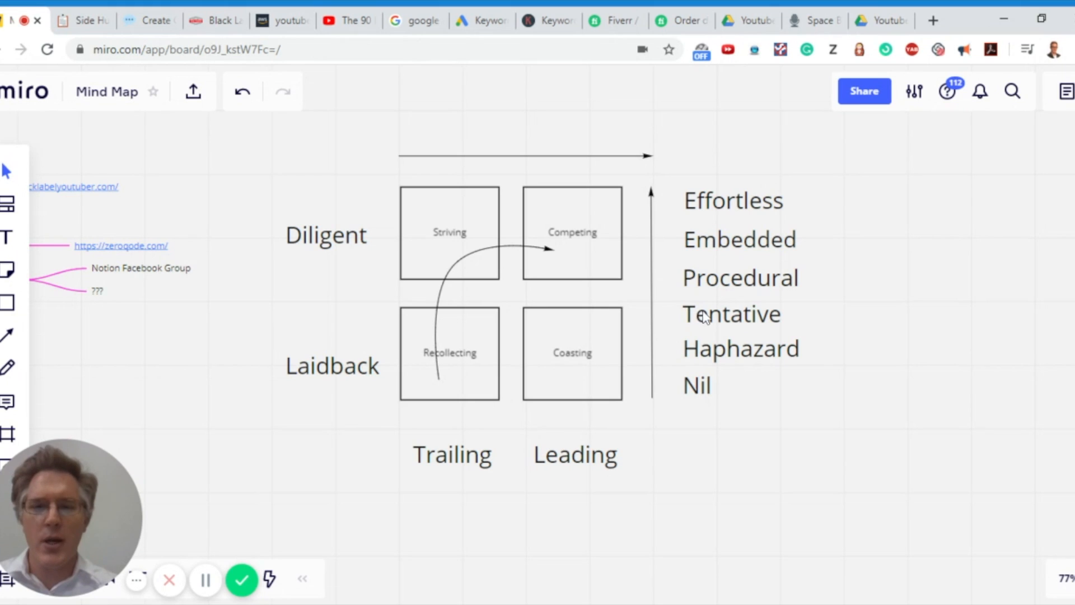
pyautogui.moveTo(765, 325)
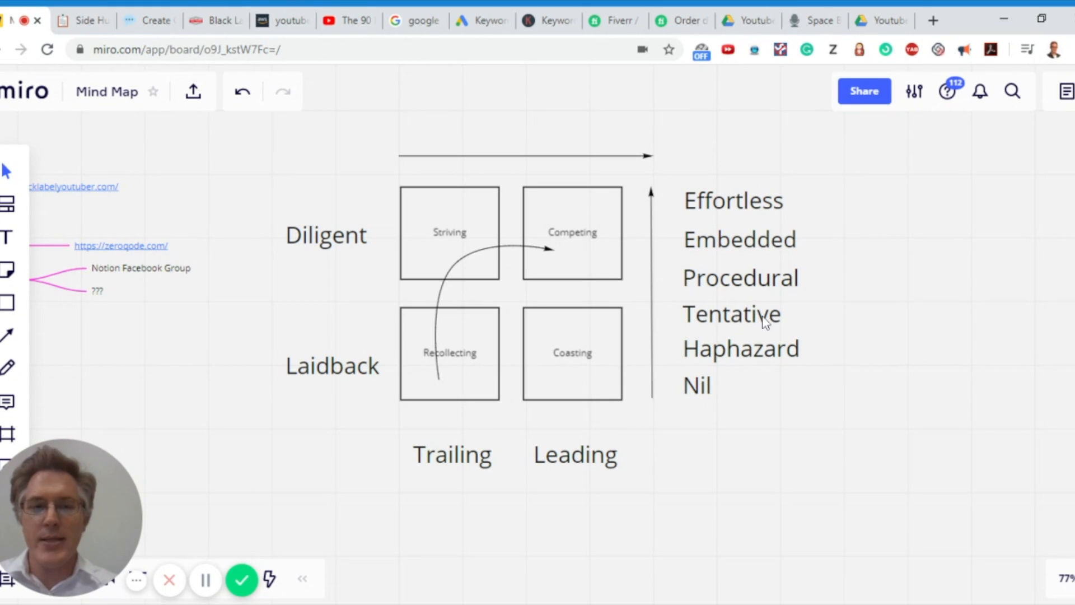
pyautogui.moveTo(752, 240)
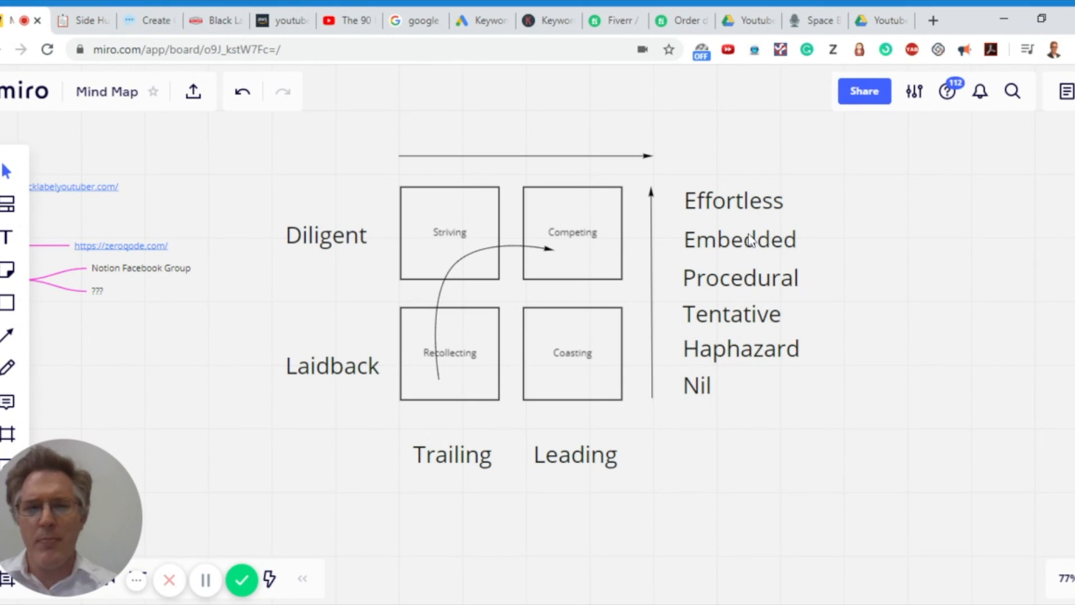
pyautogui.moveTo(755, 401)
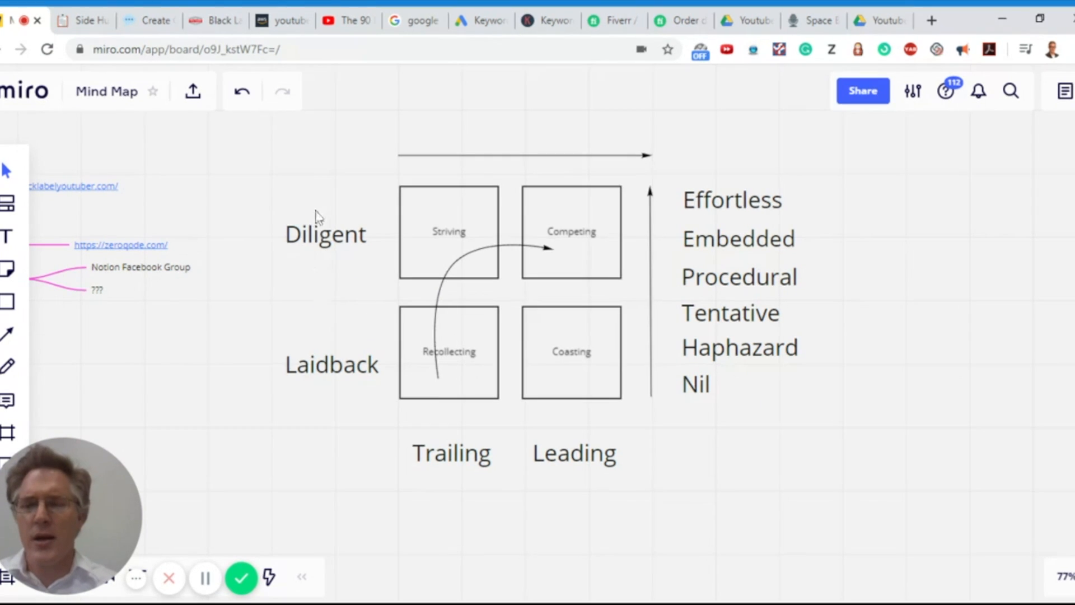
pyautogui.moveTo(326, 269)
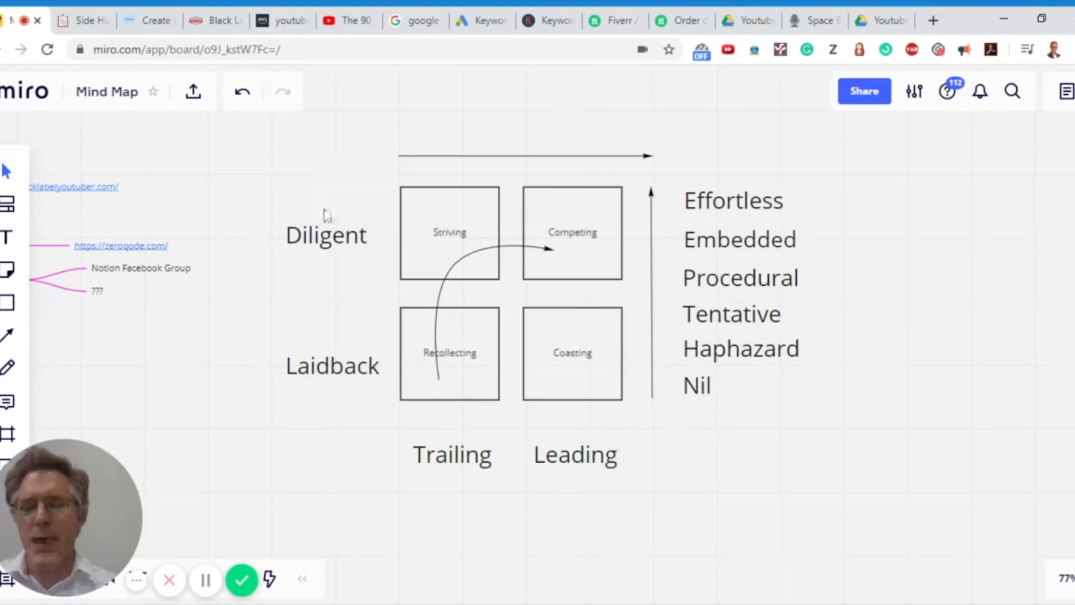
pyautogui.moveTo(845, 288)
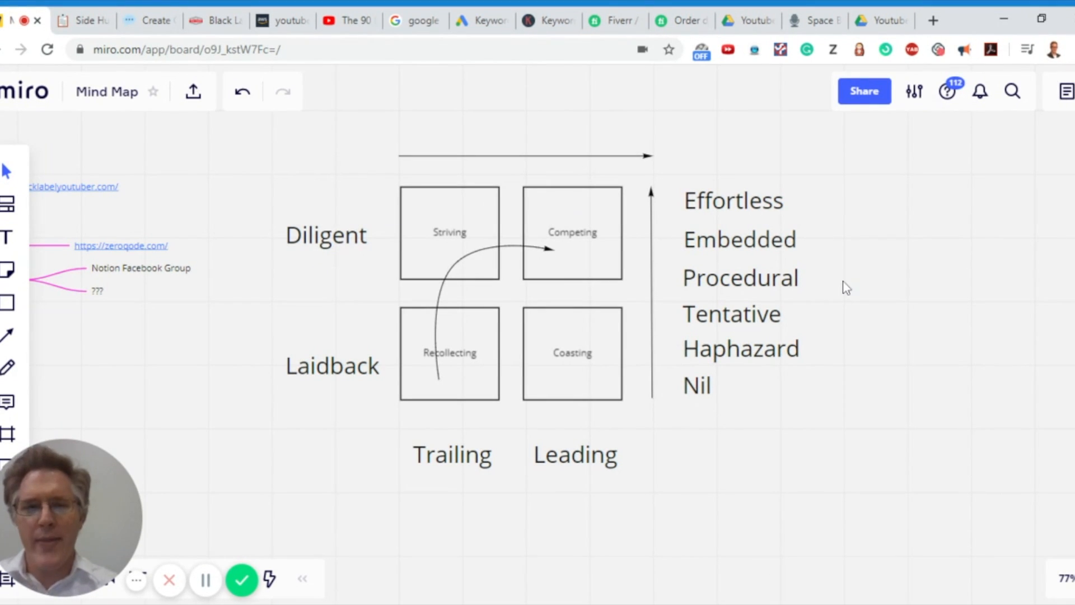
pyautogui.moveTo(523, 245)
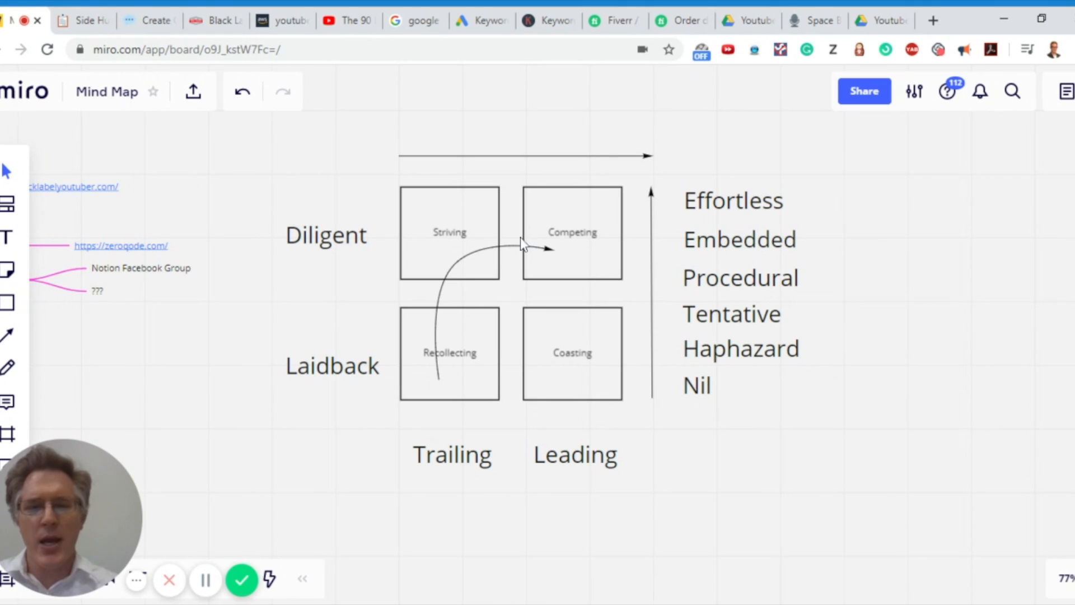
pyautogui.moveTo(326, 246)
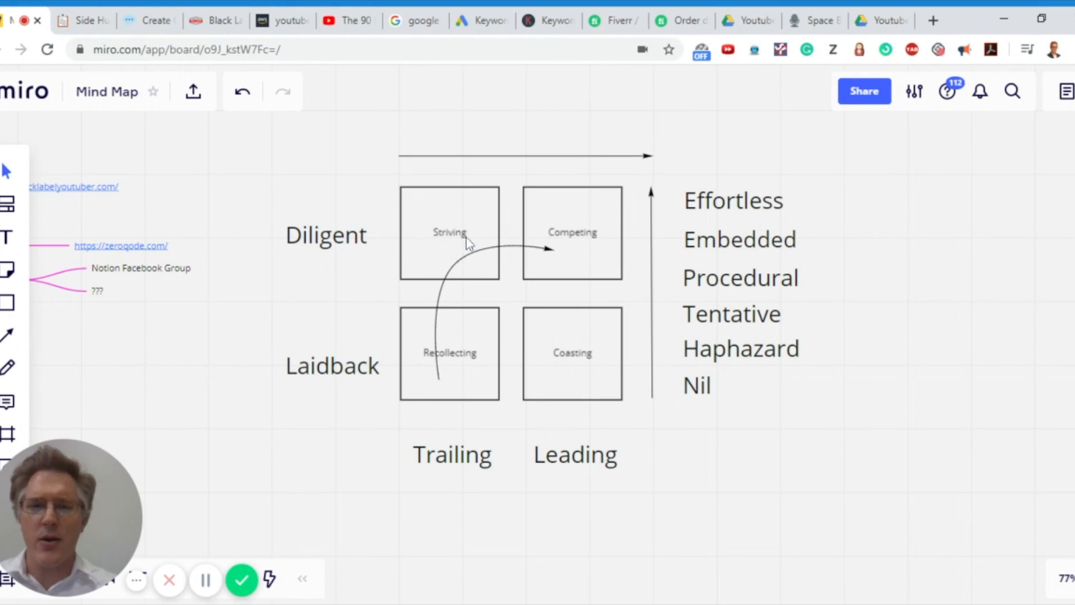
pyautogui.moveTo(475, 255)
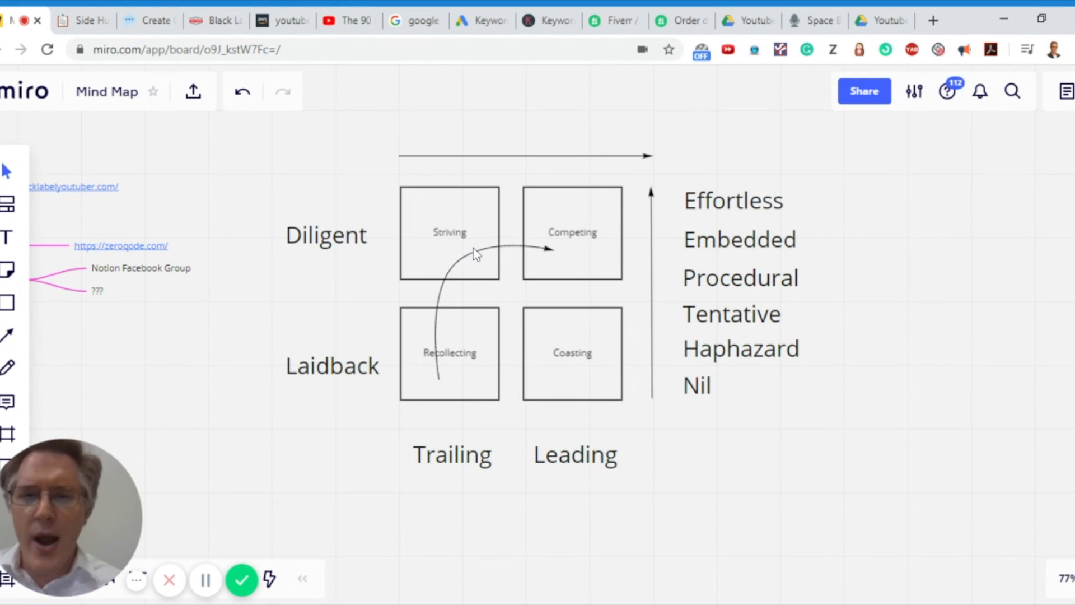
pyautogui.moveTo(457, 252)
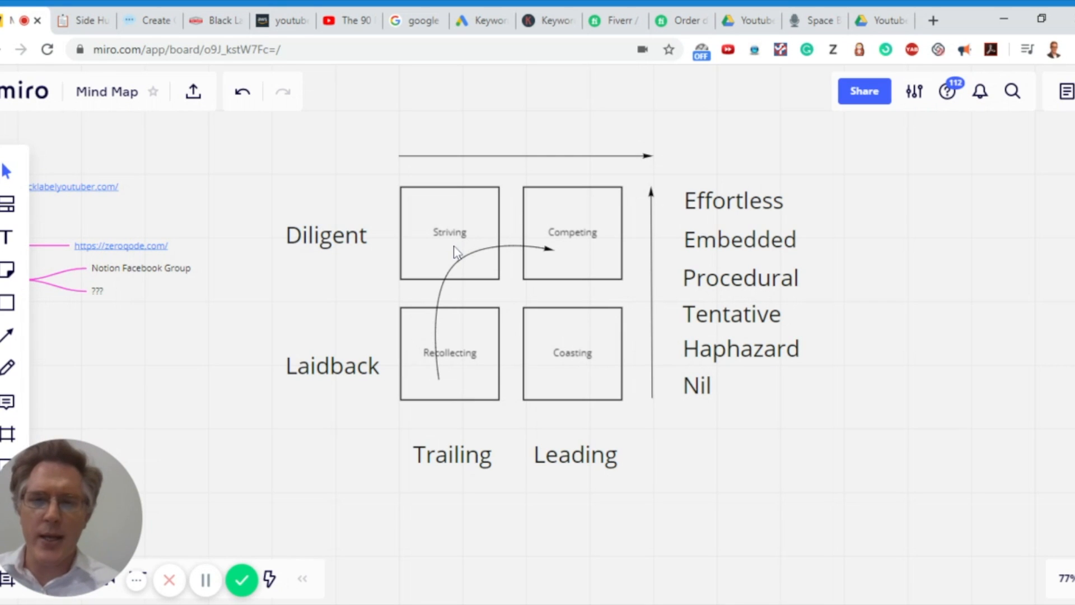
pyautogui.moveTo(676, 379)
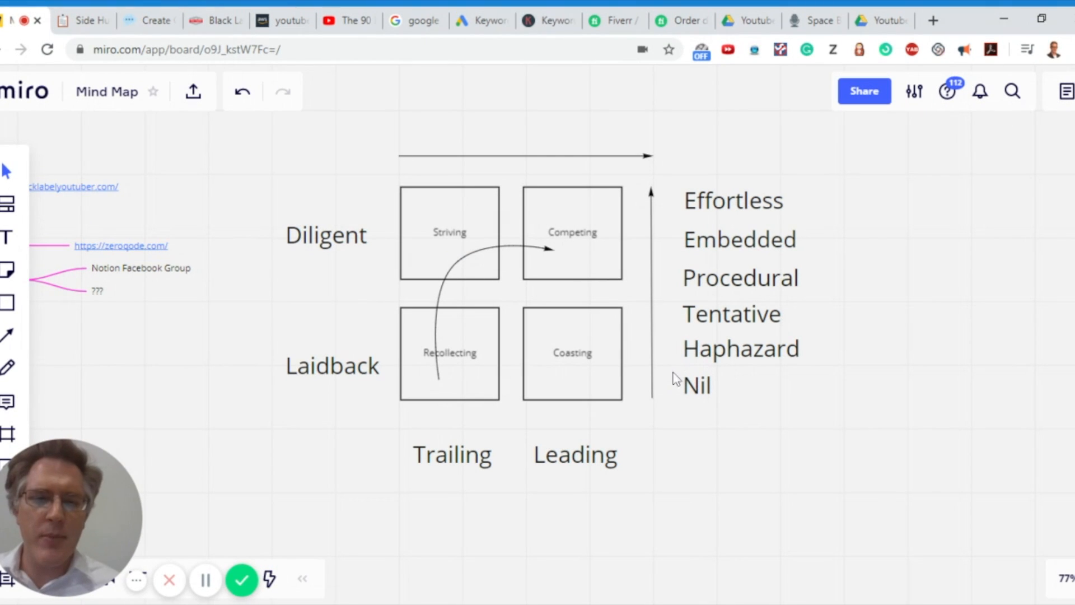
pyautogui.moveTo(736, 398)
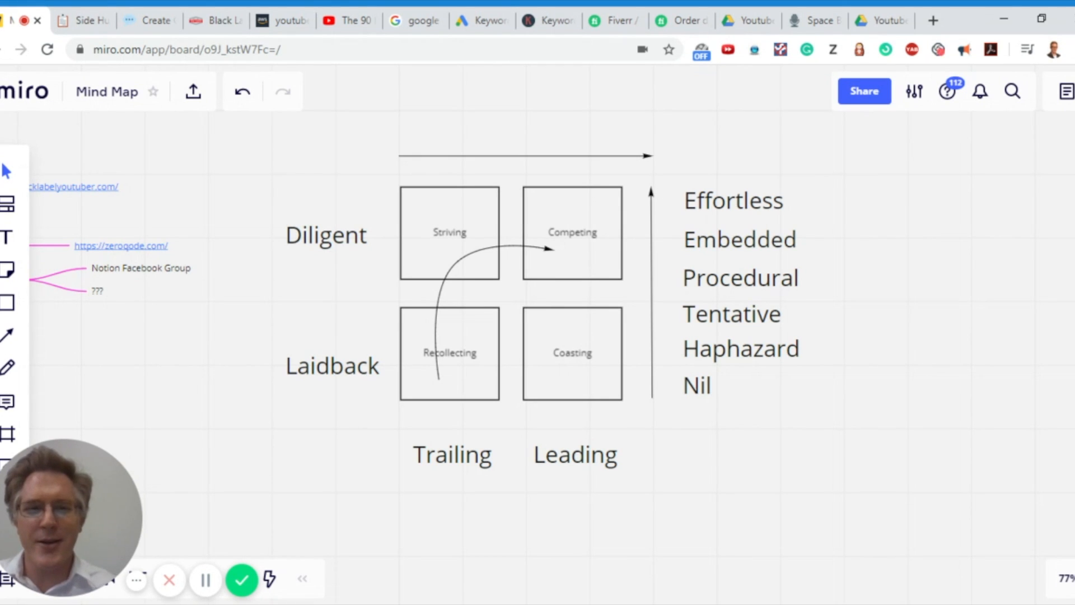
pyautogui.moveTo(527, 333)
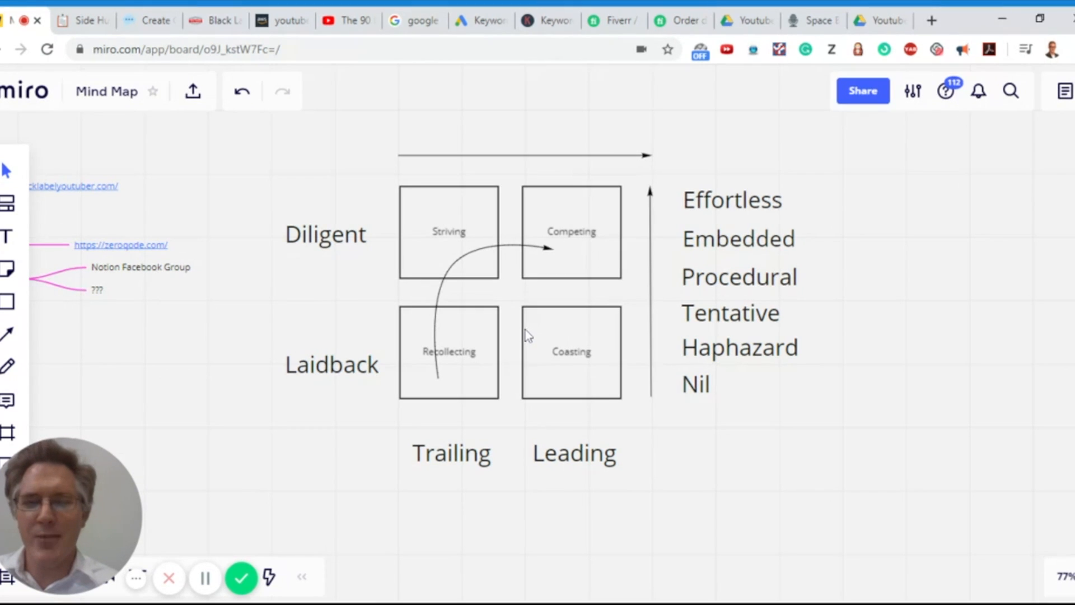
pyautogui.moveTo(313, 181)
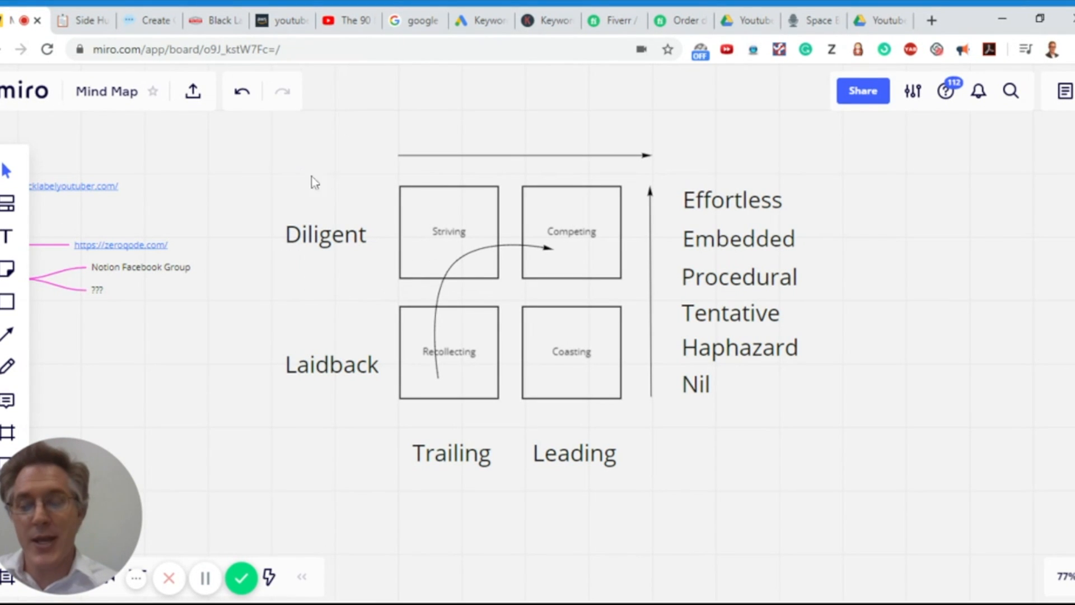
pyautogui.moveTo(330, 257)
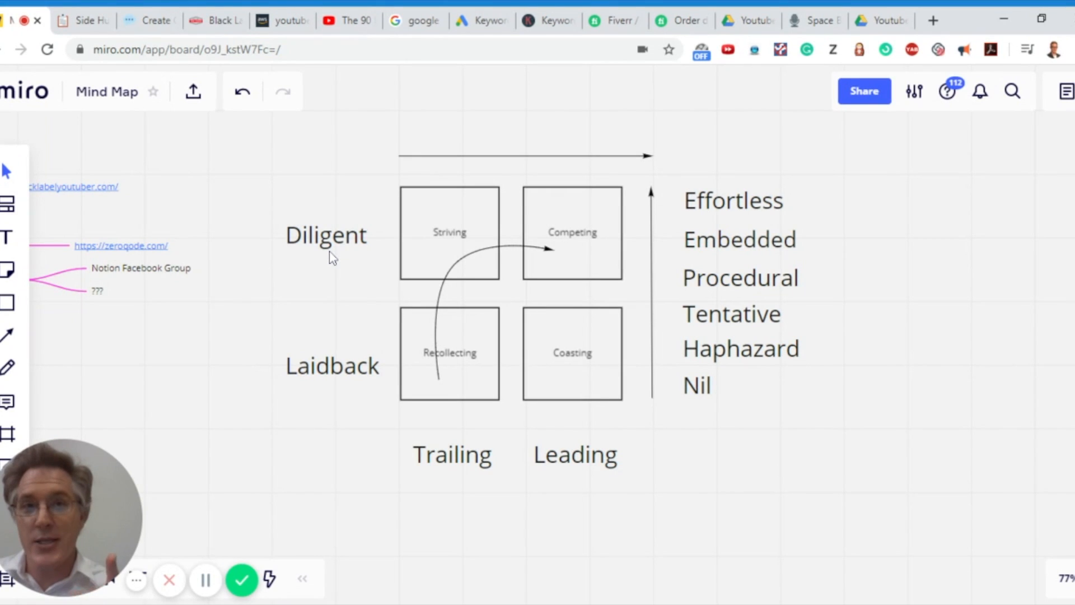
pyautogui.moveTo(342, 259)
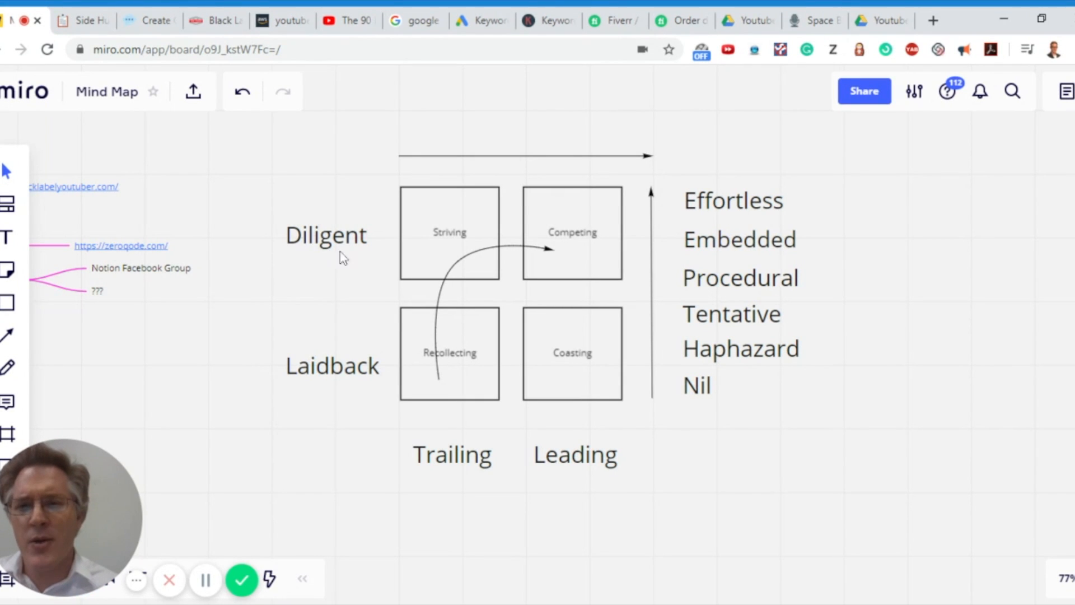
pyautogui.moveTo(317, 304)
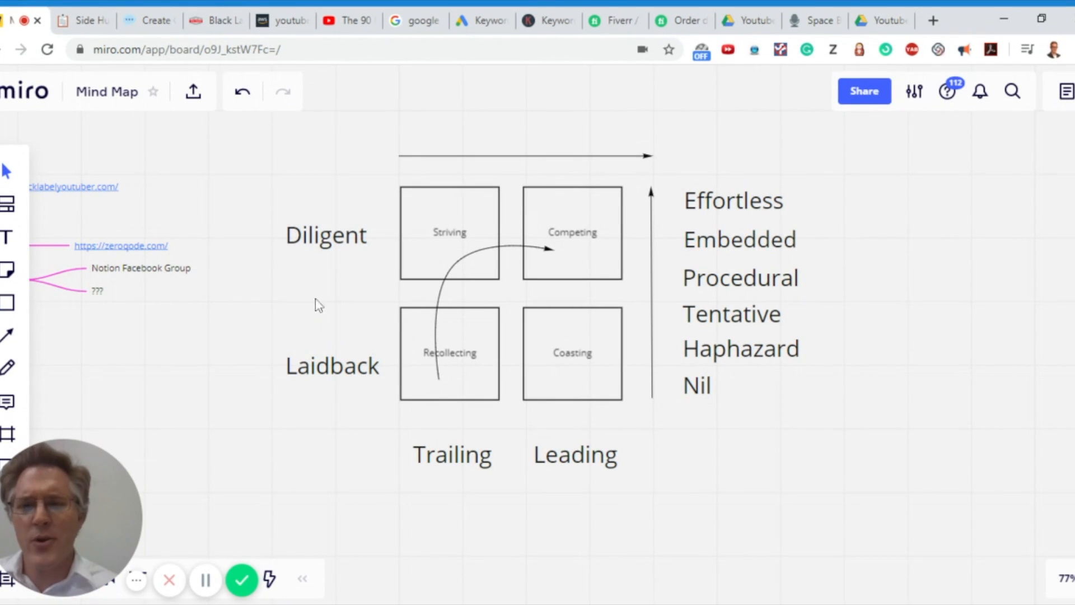
pyautogui.moveTo(407, 275)
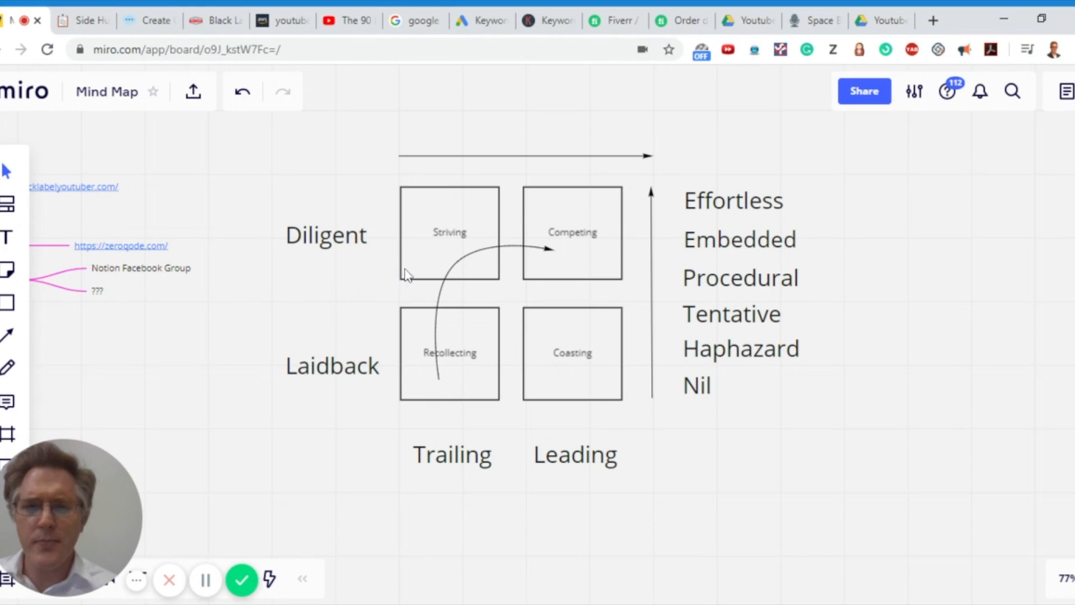
pyautogui.moveTo(482, 270)
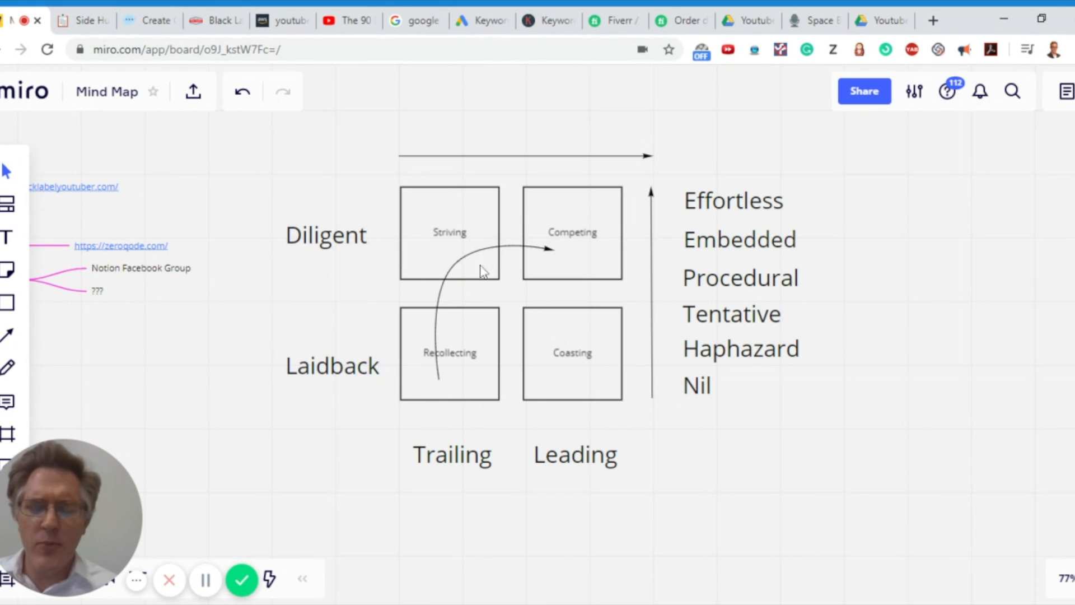
pyautogui.moveTo(520, 252)
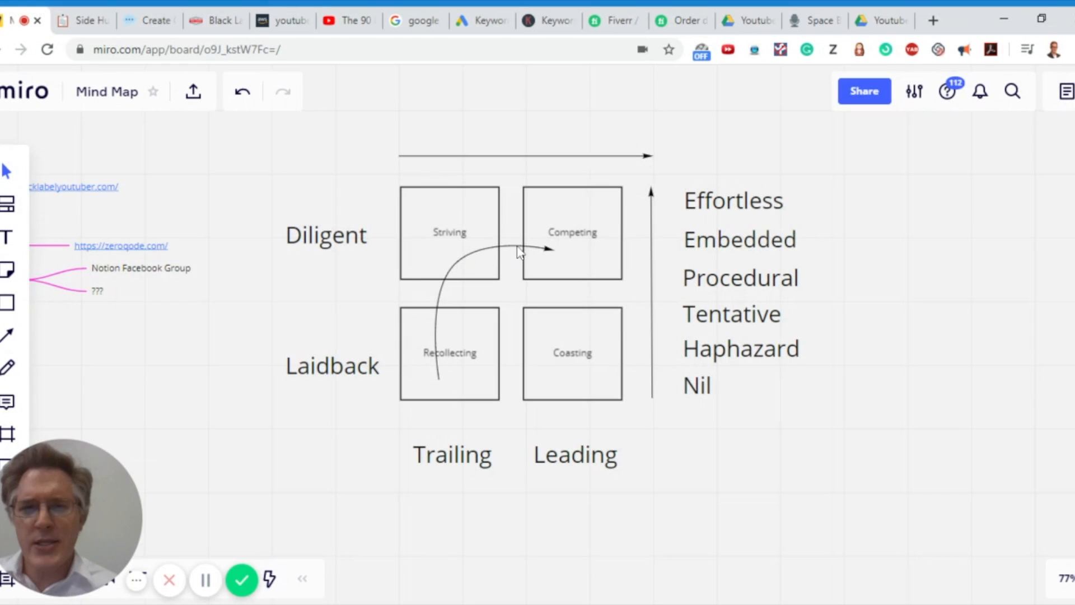
pyautogui.moveTo(480, 228)
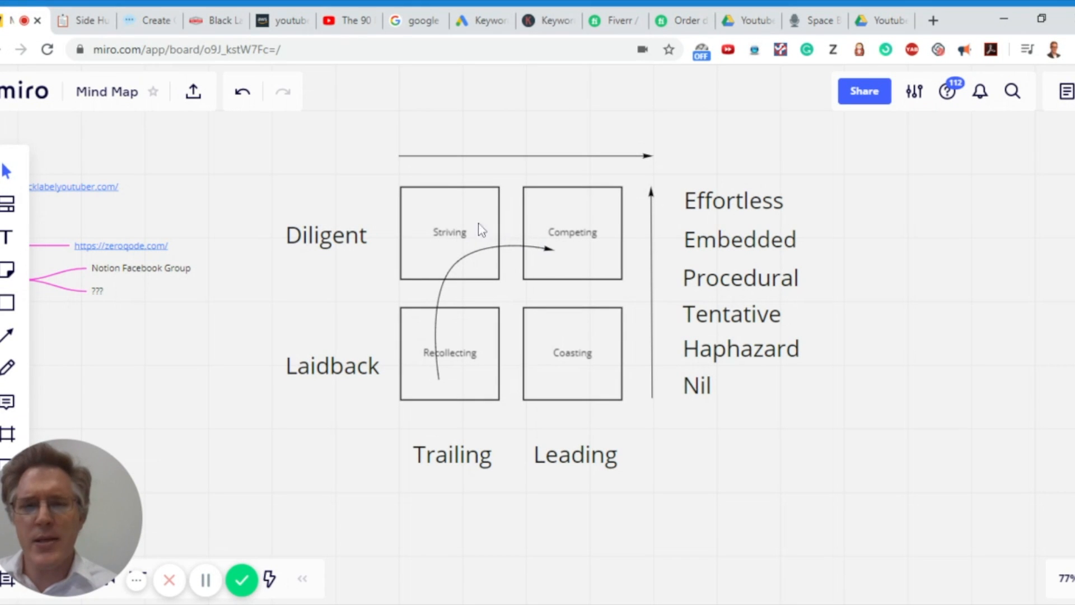
pyautogui.moveTo(459, 222)
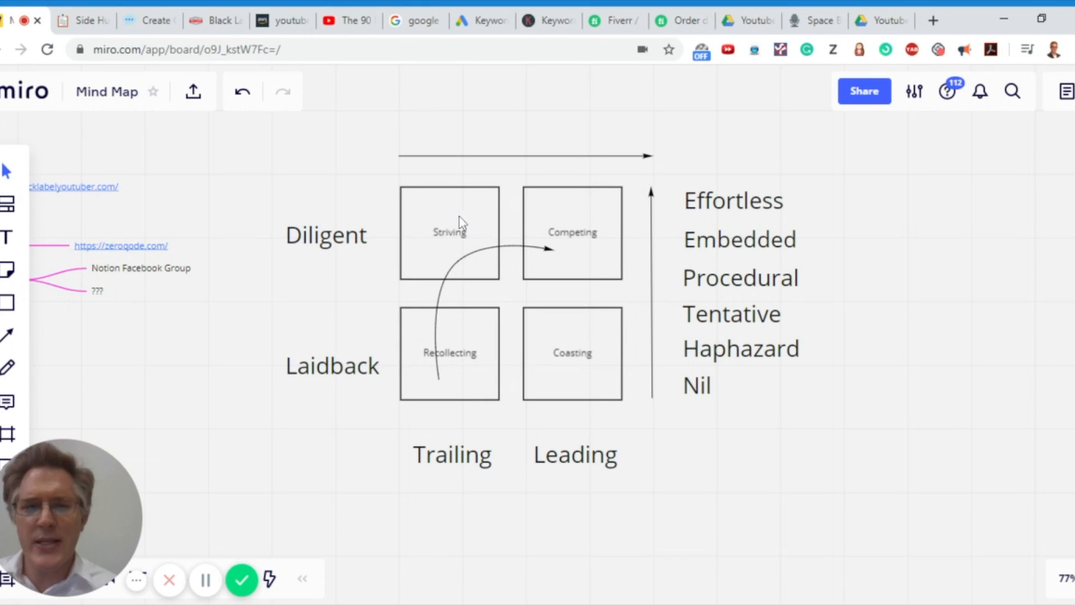
pyautogui.moveTo(504, 137)
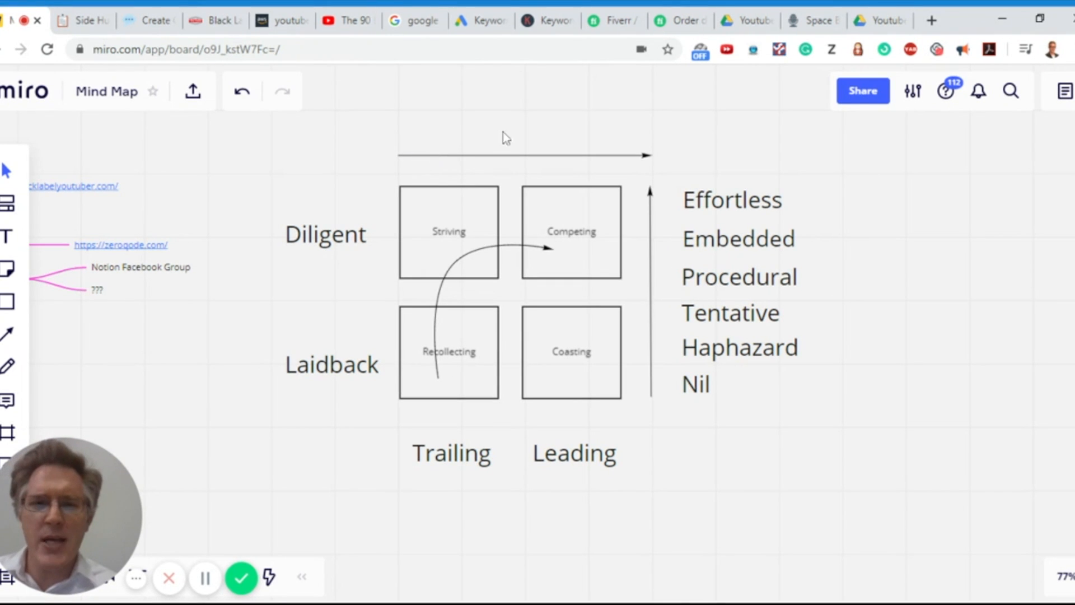
pyautogui.moveTo(614, 134)
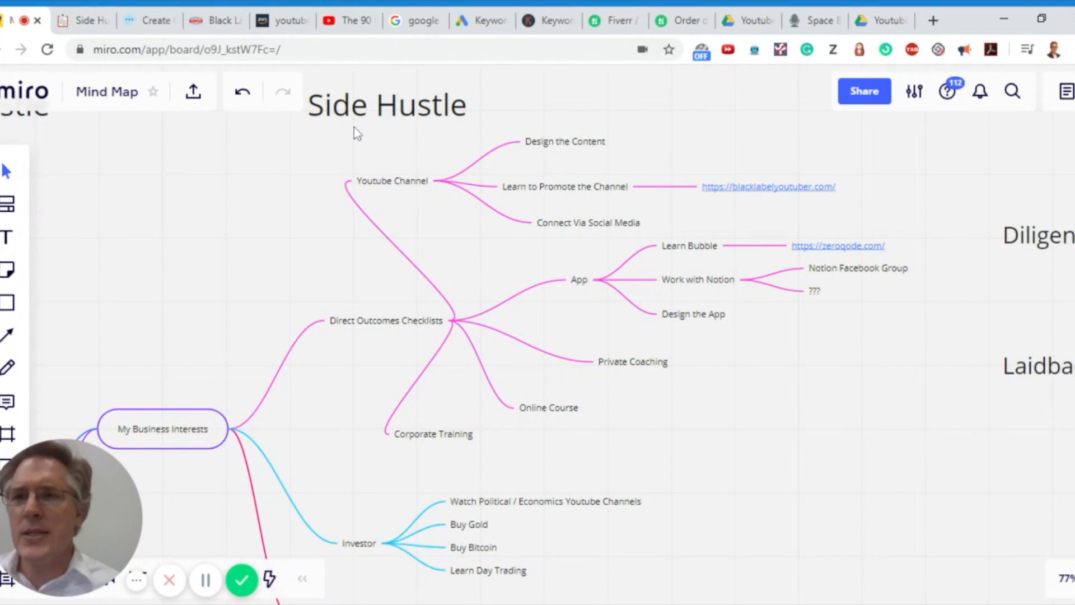
# Step: Switch from Miro to the Side Hustle Options habit tracker in Notion
pyautogui.click(82, 20)
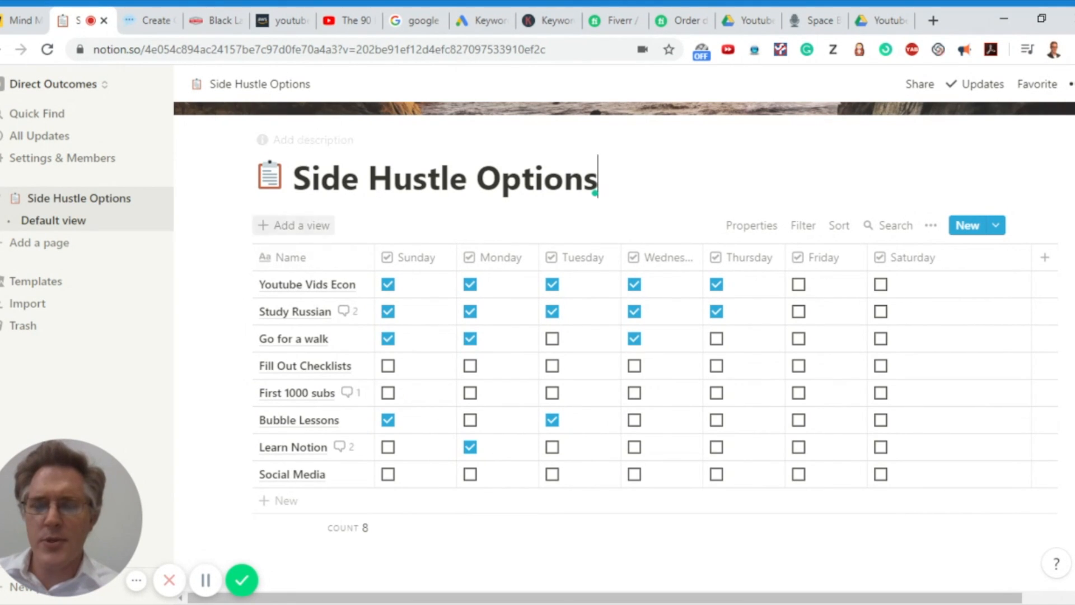
pyautogui.moveTo(309, 338)
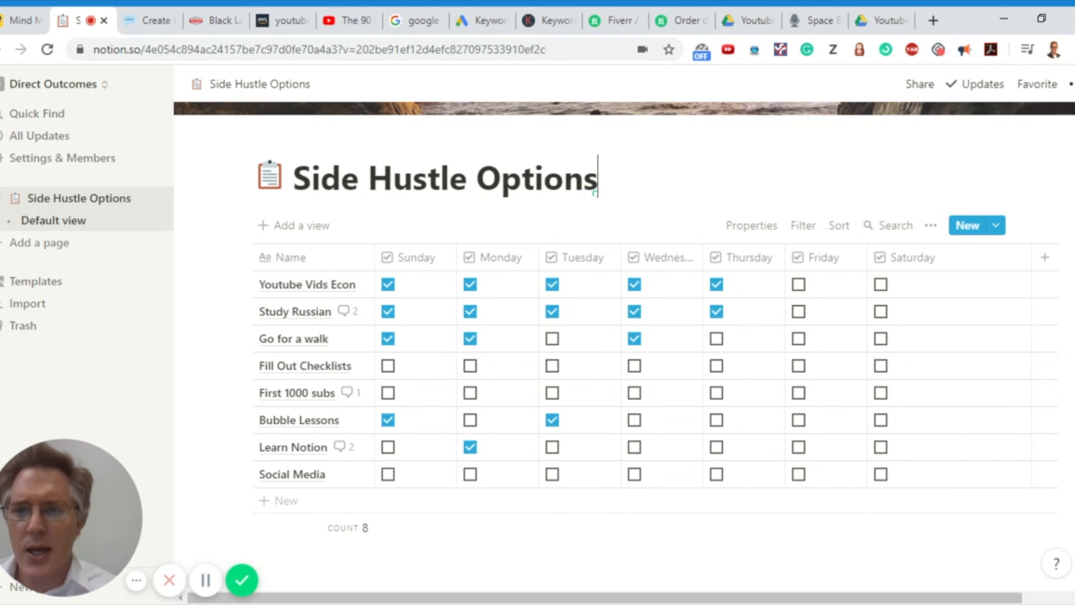
pyautogui.moveTo(309, 365)
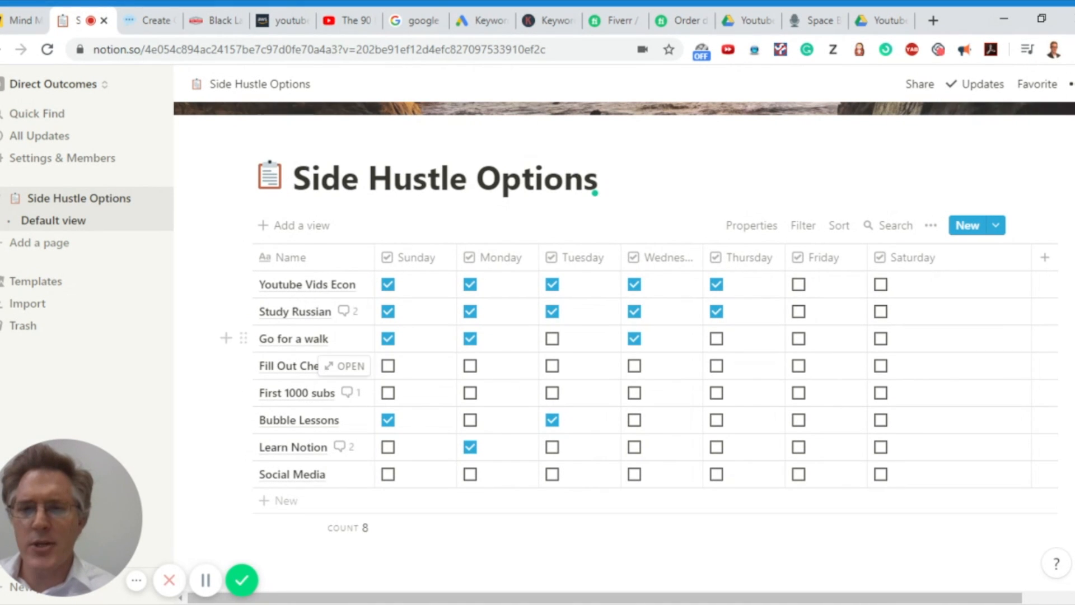
pyautogui.moveTo(288, 338)
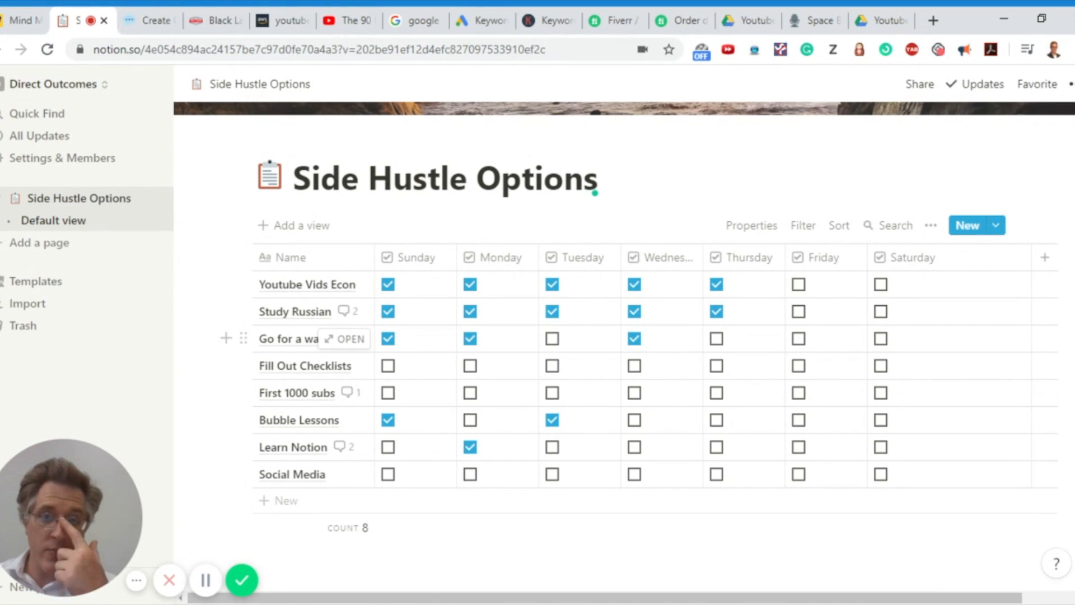
pyautogui.click(597, 178)
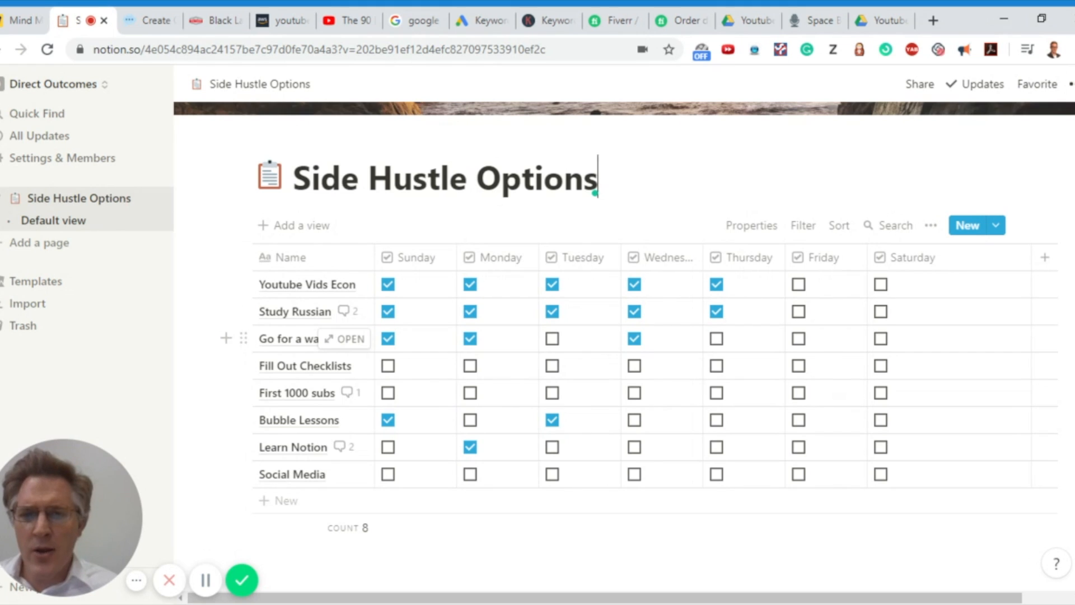
pyautogui.moveTo(297, 392)
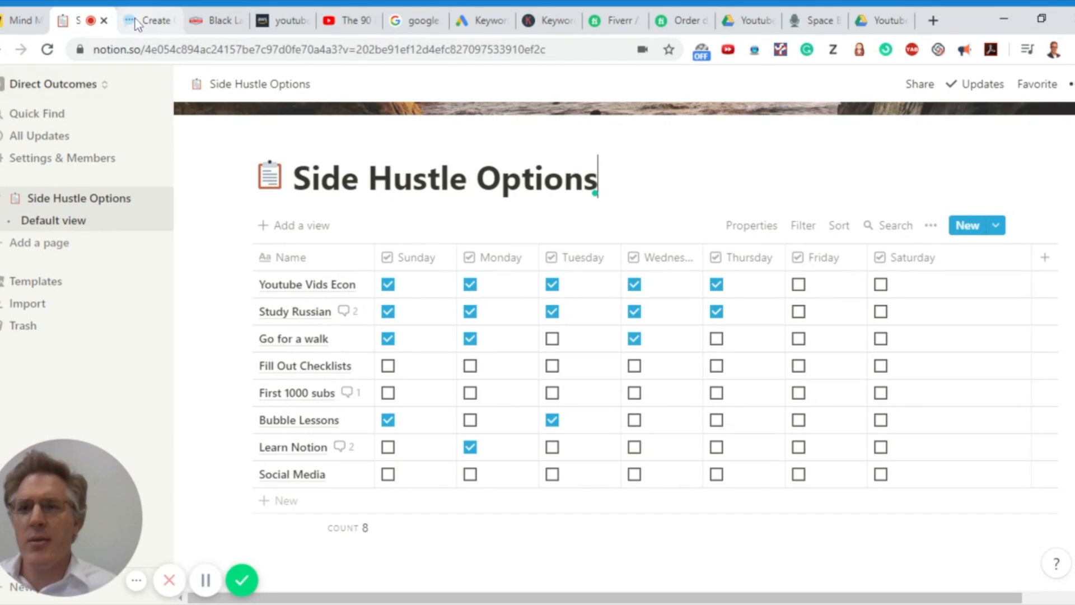
# Step: Show the Create Crucial Insight page with Direct Outcomes Checklists expanded to its five subpages
pyautogui.click(149, 20)
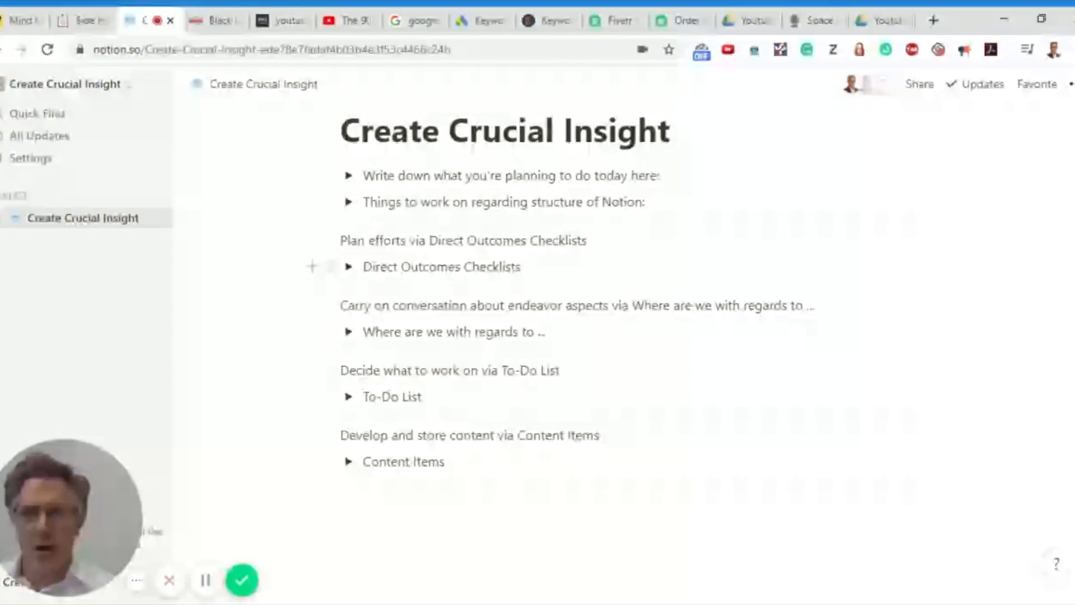
pyautogui.click(348, 267)
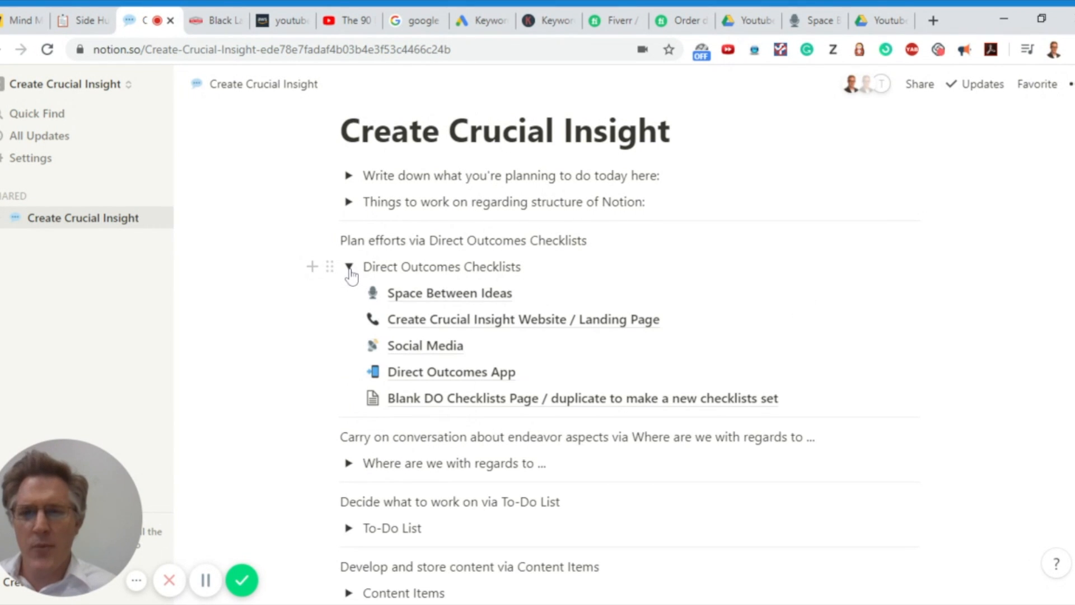
pyautogui.moveTo(351, 297)
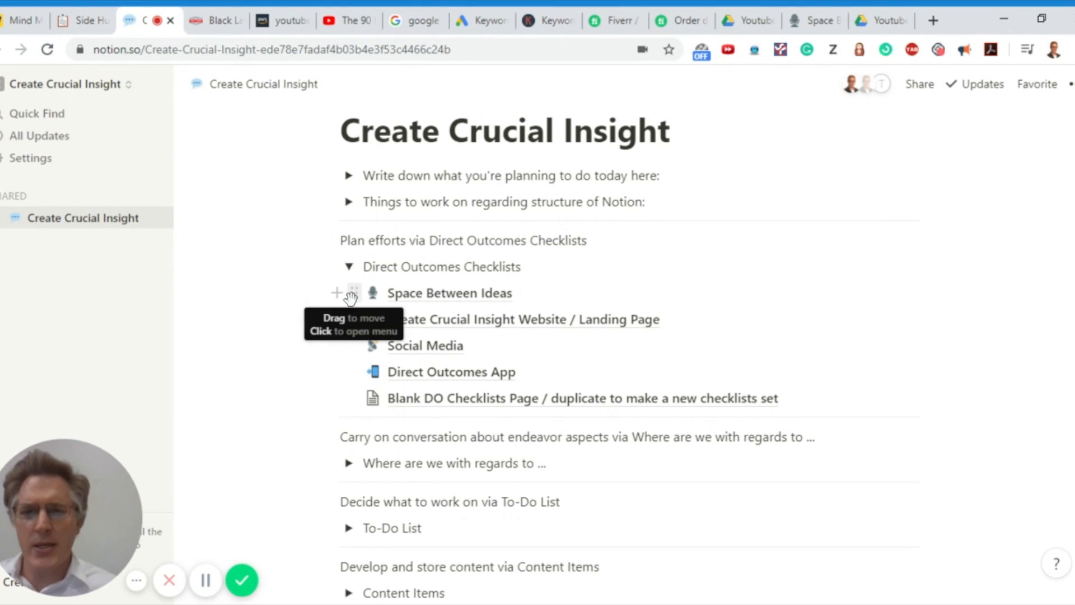
pyautogui.moveTo(349, 319)
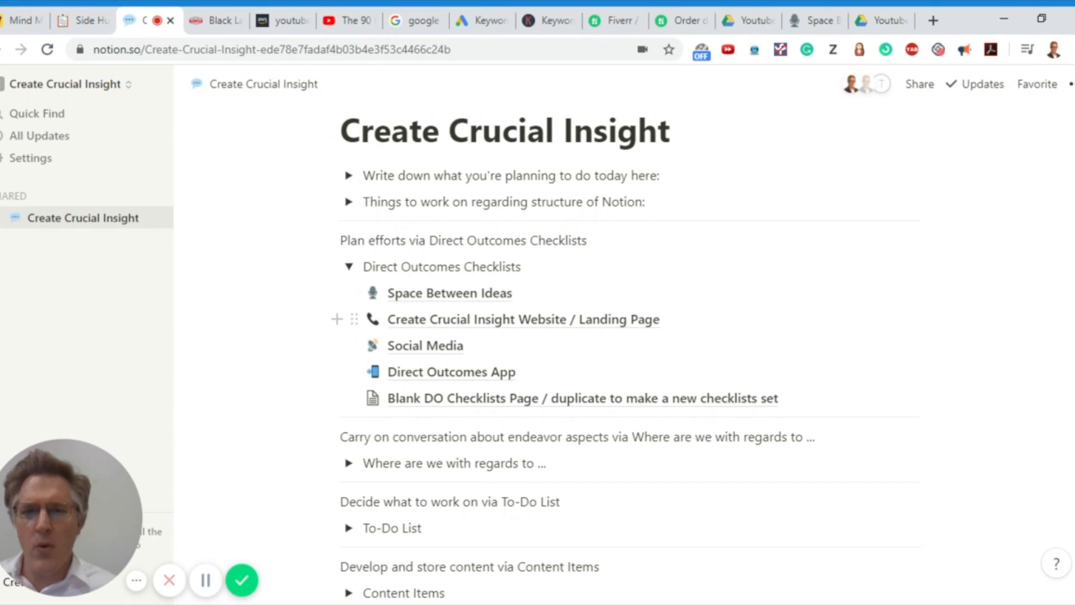
pyautogui.moveTo(426, 345)
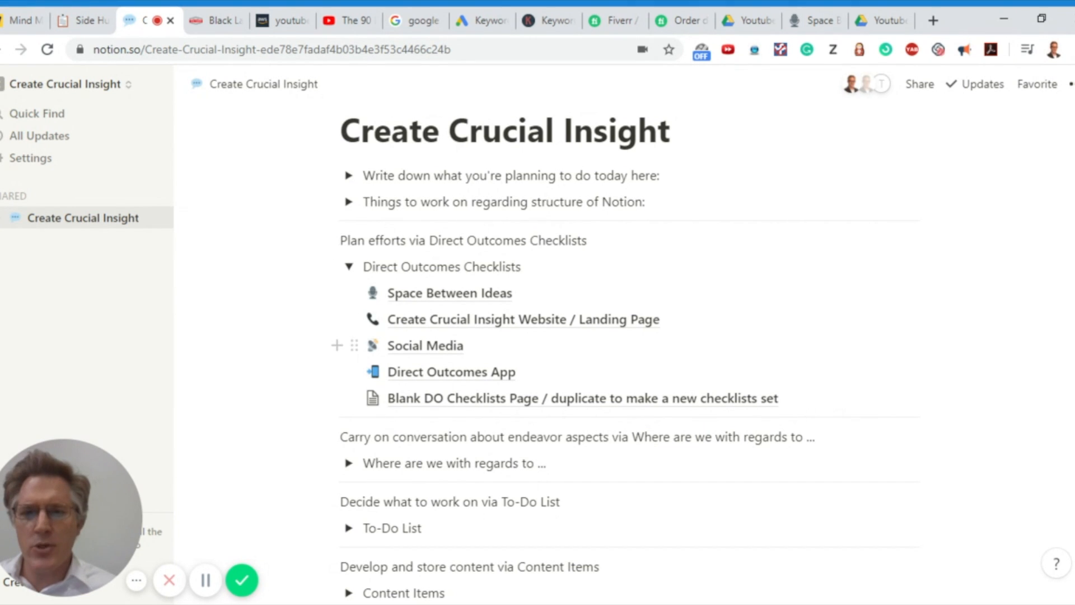
pyautogui.moveTo(451, 372)
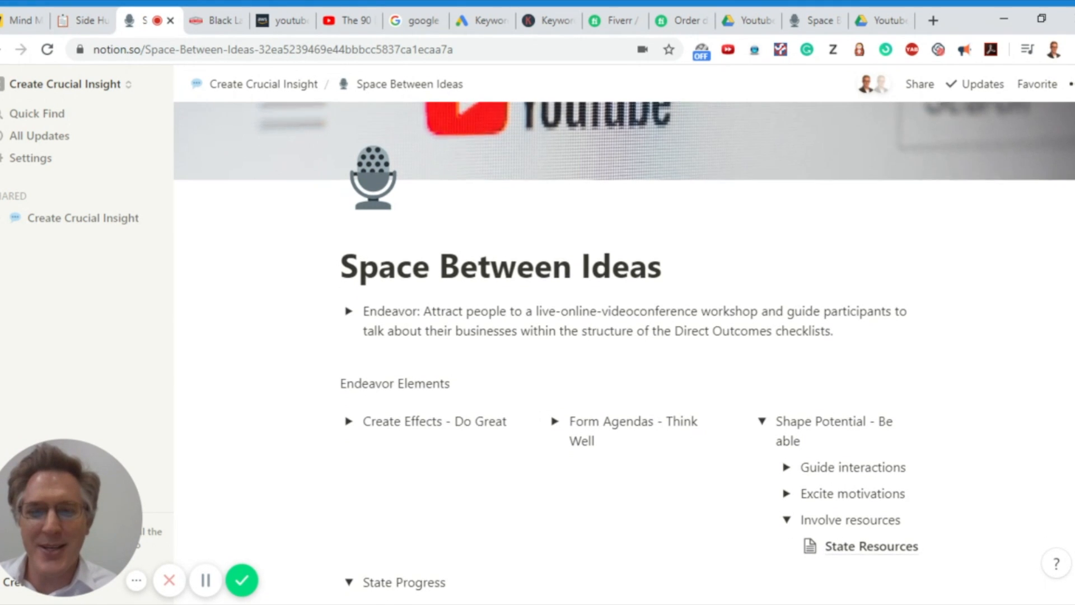
pyautogui.scroll(-3)
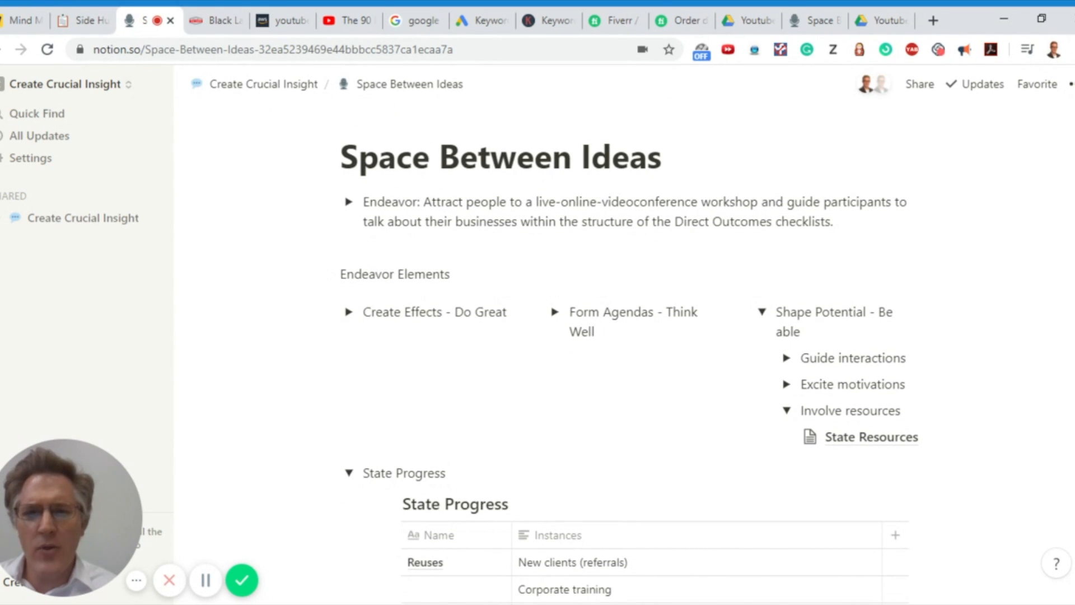
pyautogui.moveTo(349, 202)
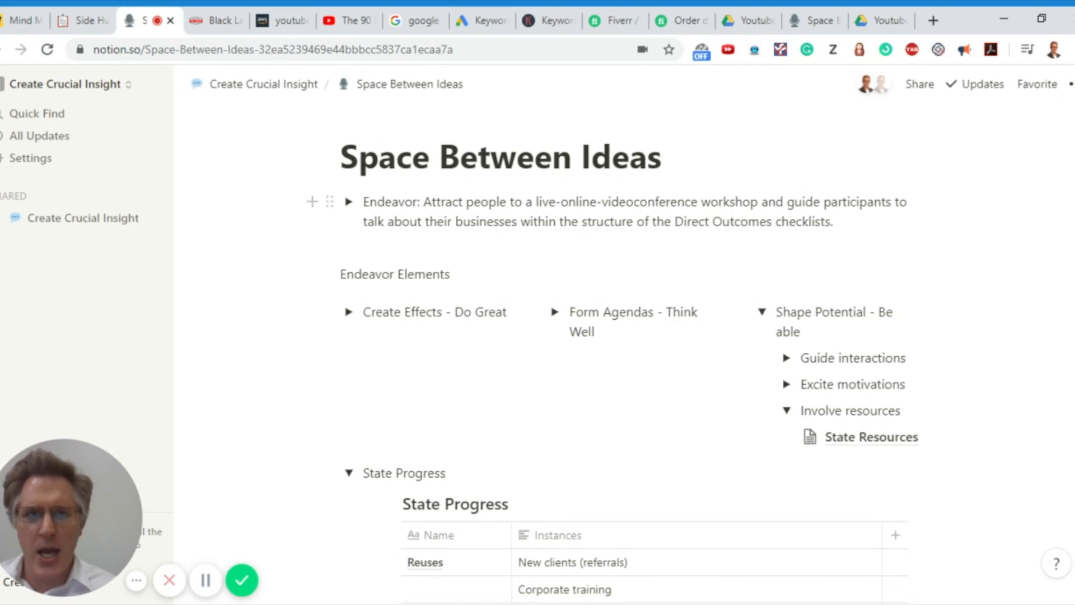
# Step: Expand today's plan and make its items to-dos, the second reading 'Look at what I am working on currently'
pyautogui.click(262, 84)
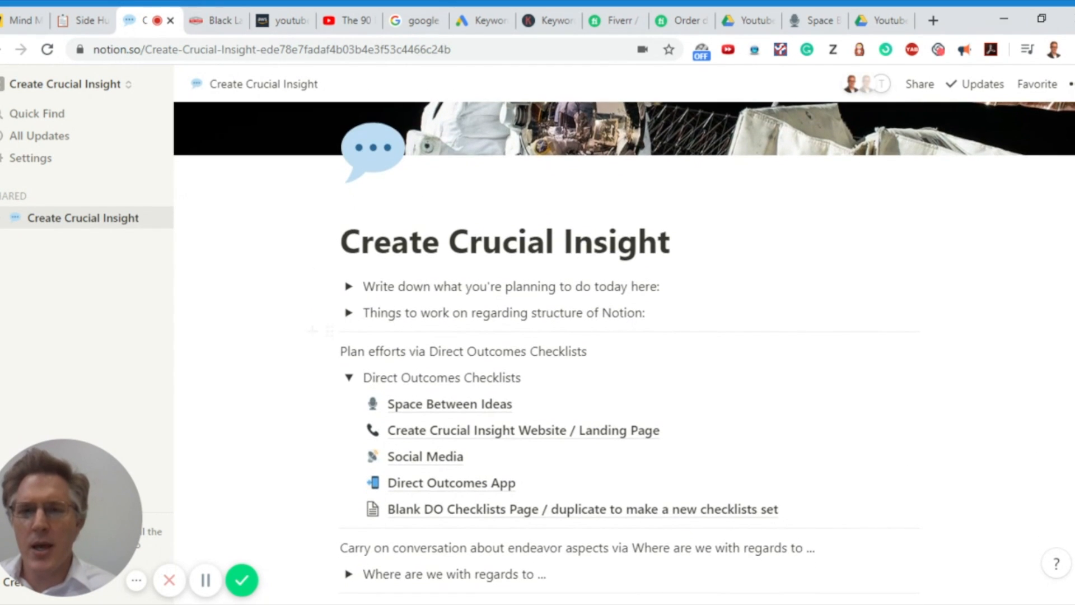
pyautogui.scroll(-3)
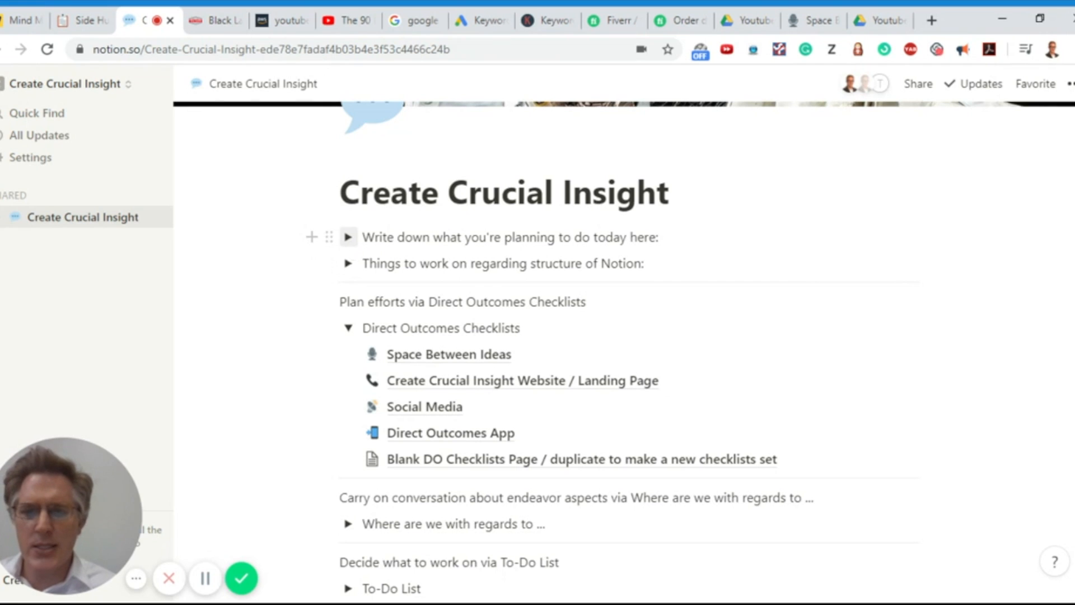
pyautogui.click(349, 237)
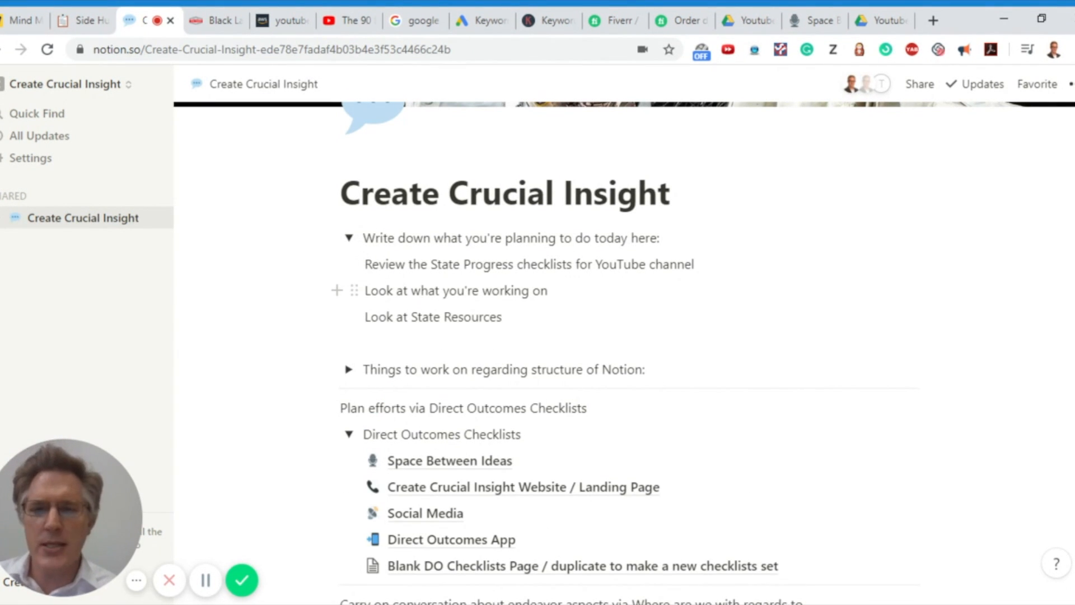
pyautogui.moveTo(349, 261)
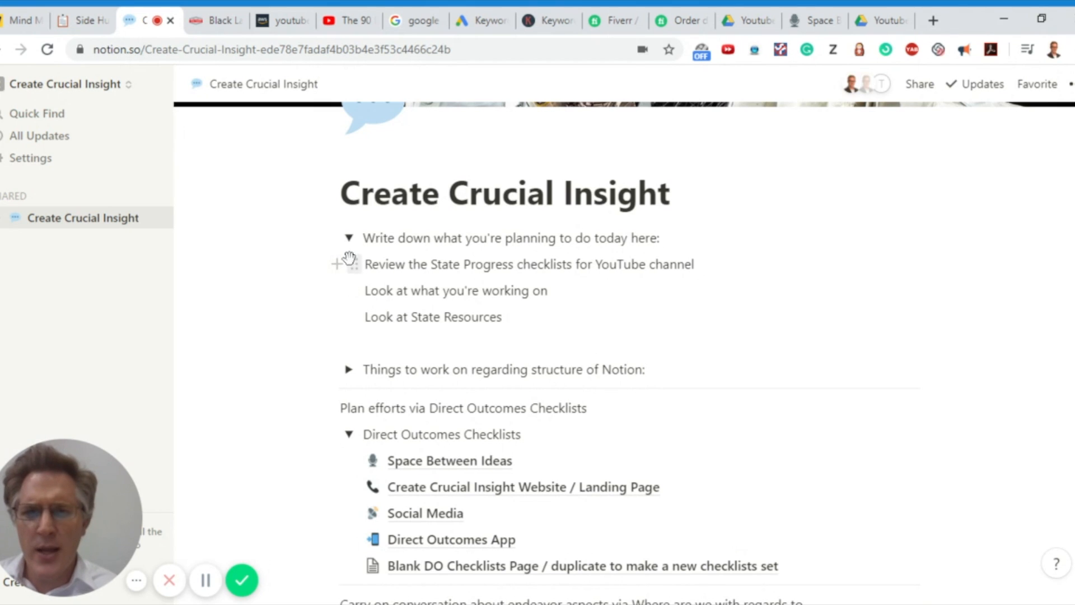
pyautogui.moveTo(354, 264)
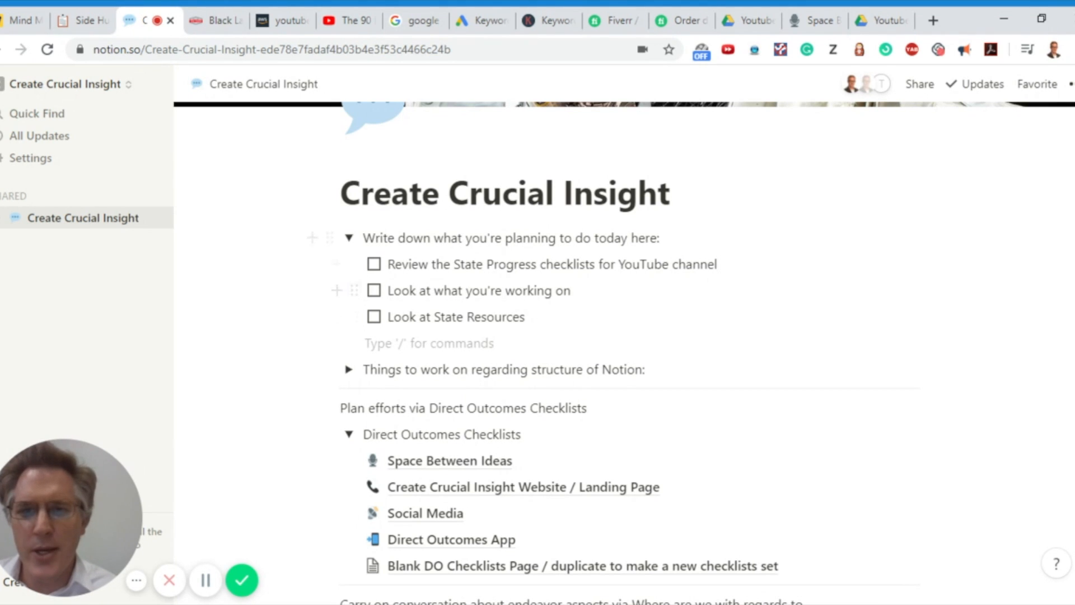
pyautogui.moveTo(375, 273)
pyautogui.write('I am')
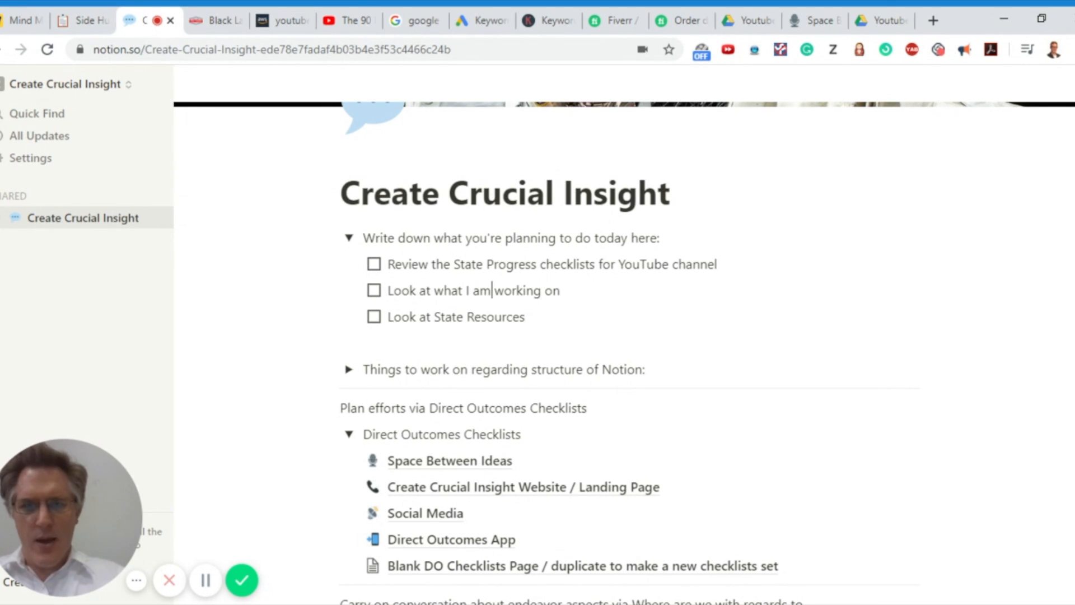
pyautogui.write('currently')
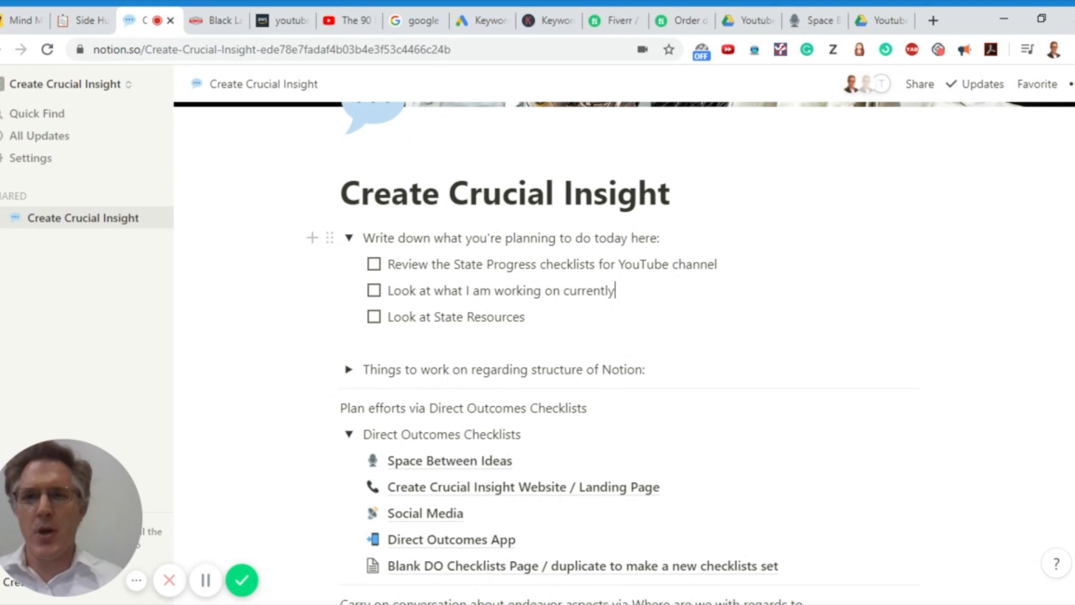
pyautogui.click(449, 460)
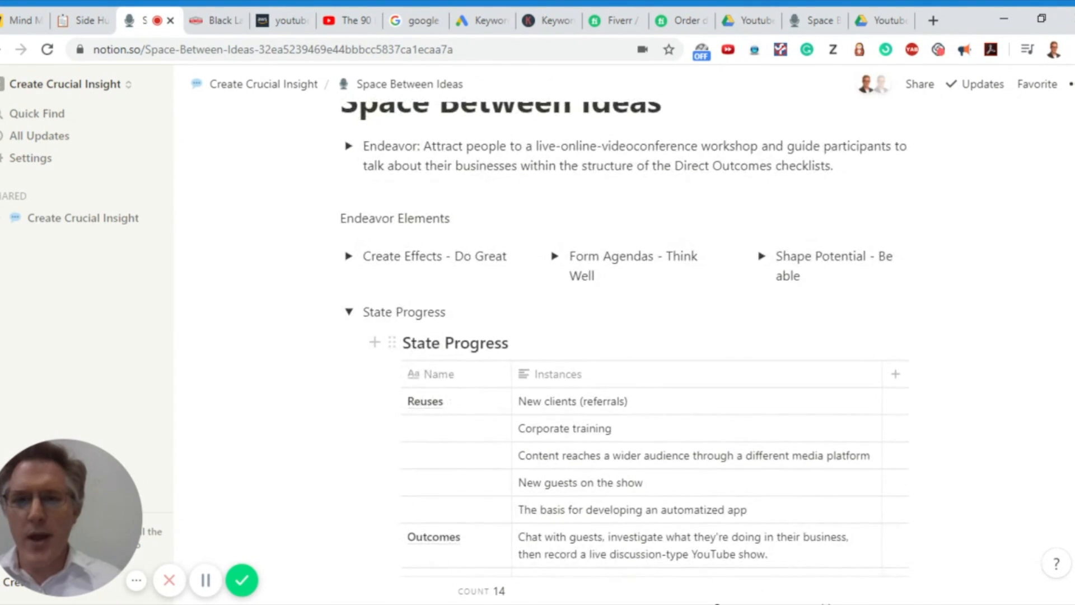
pyautogui.scroll(-3)
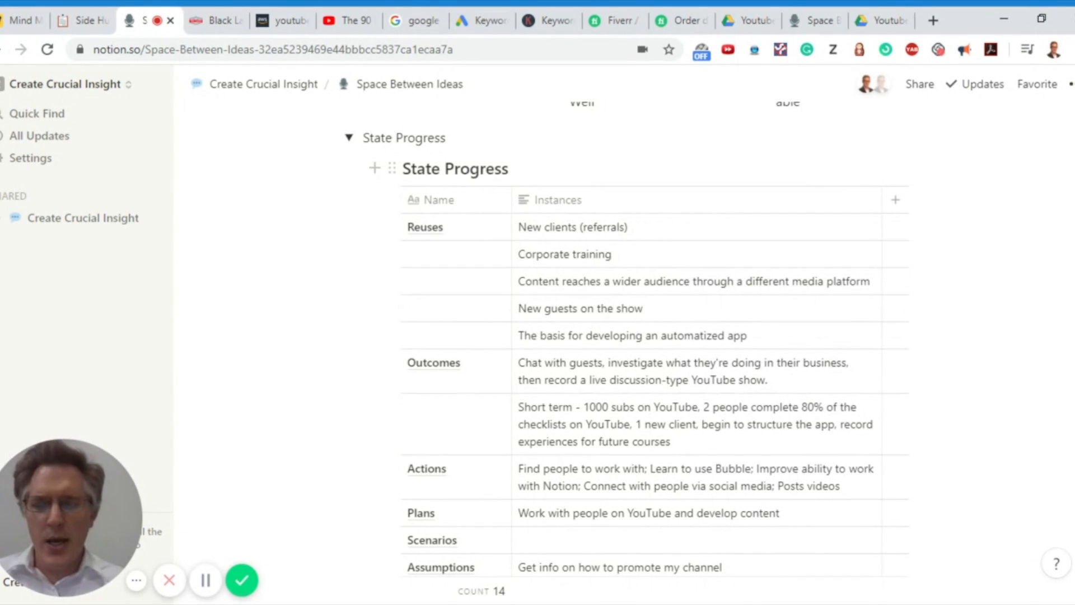
pyautogui.moveTo(411, 296)
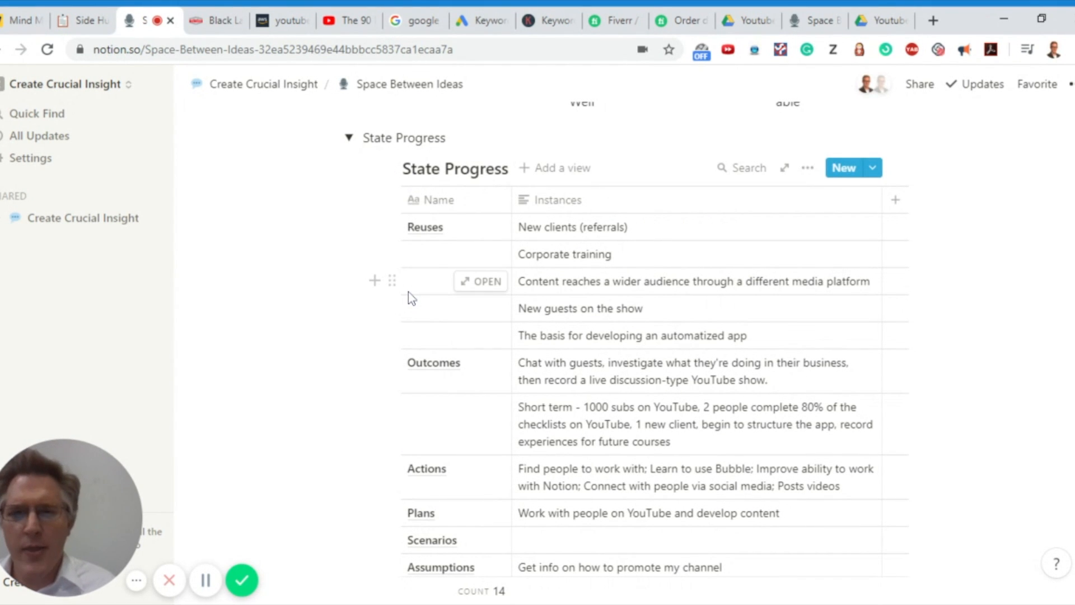
pyautogui.moveTo(439, 410)
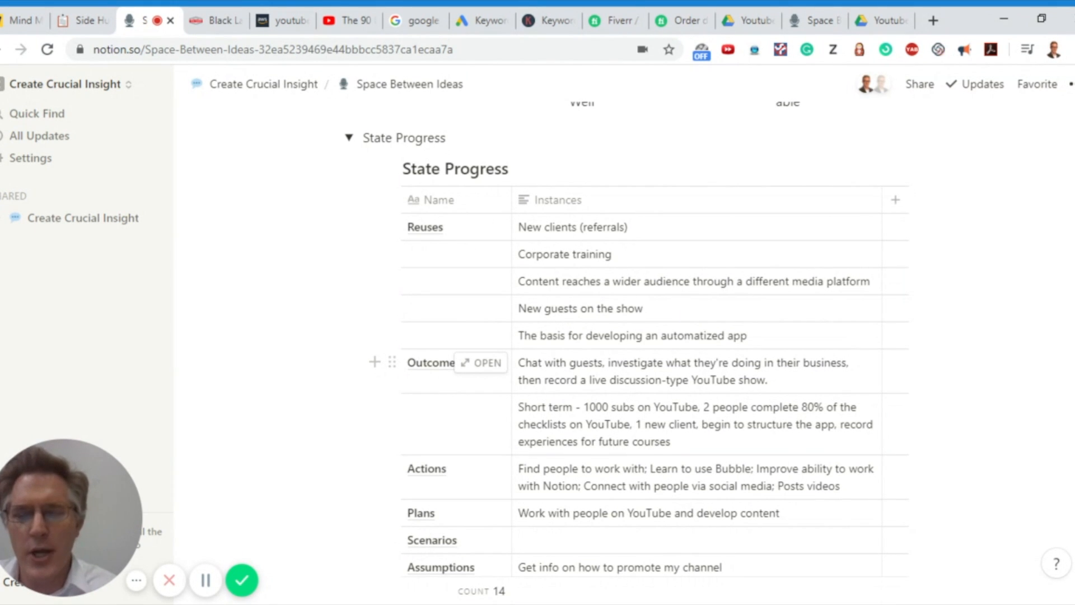
pyautogui.scroll(-3)
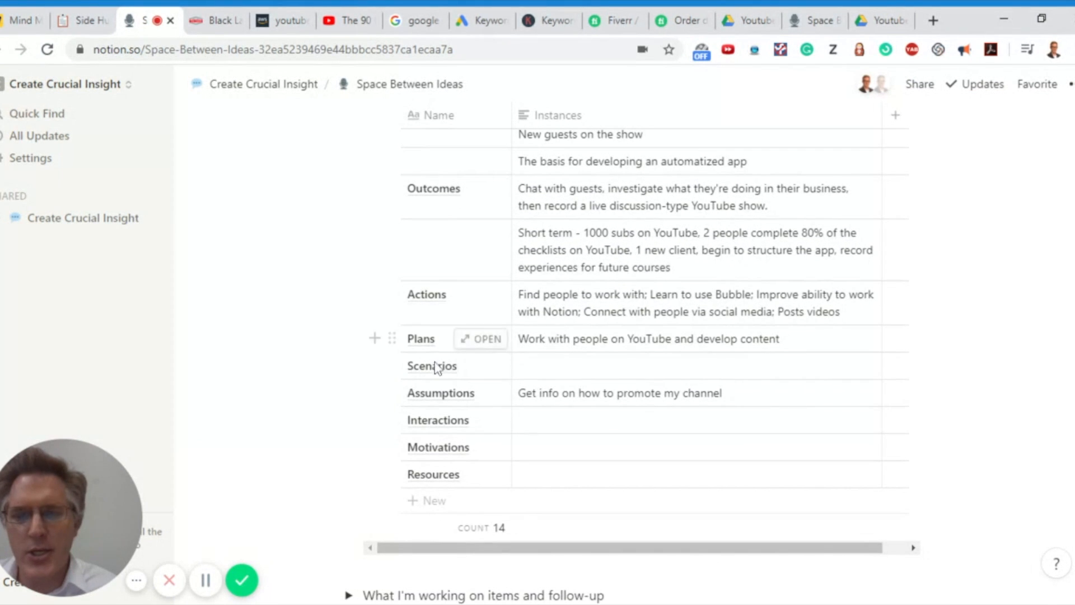
pyautogui.moveTo(408, 326)
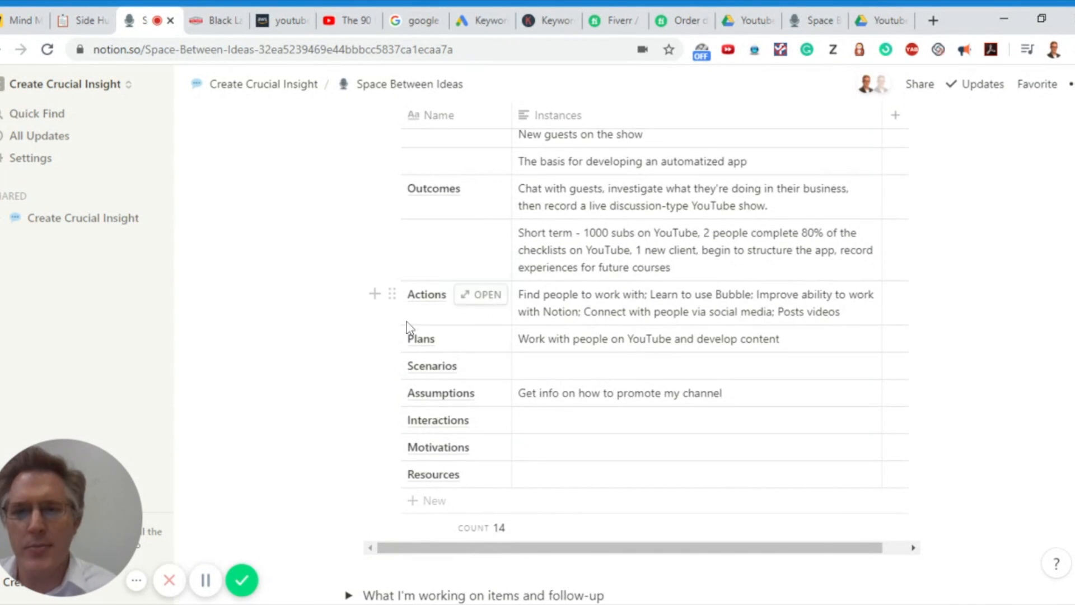
pyautogui.moveTo(445, 447)
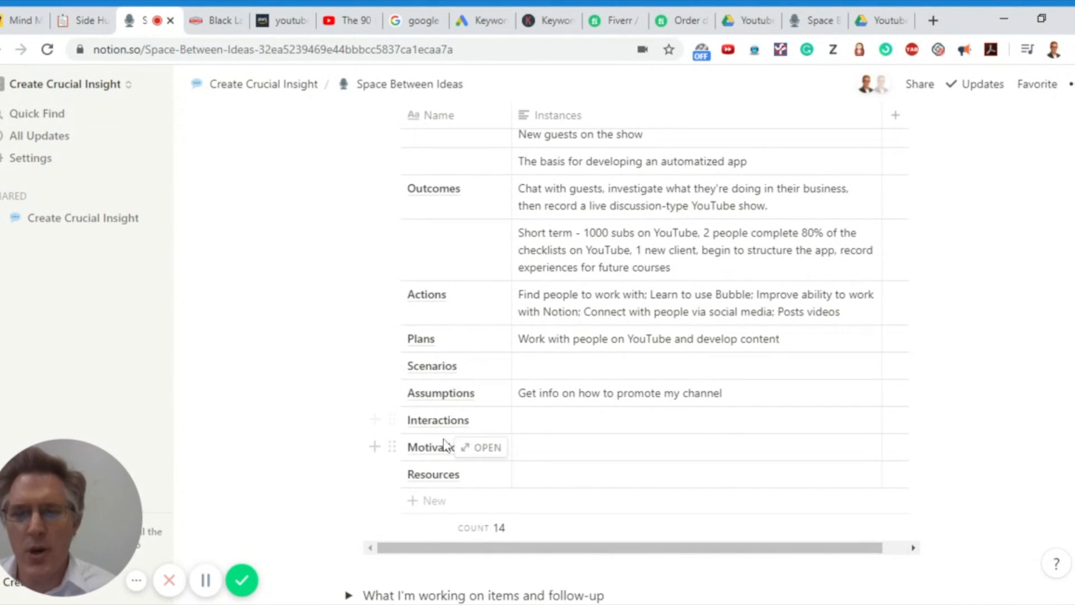
pyautogui.moveTo(392, 420)
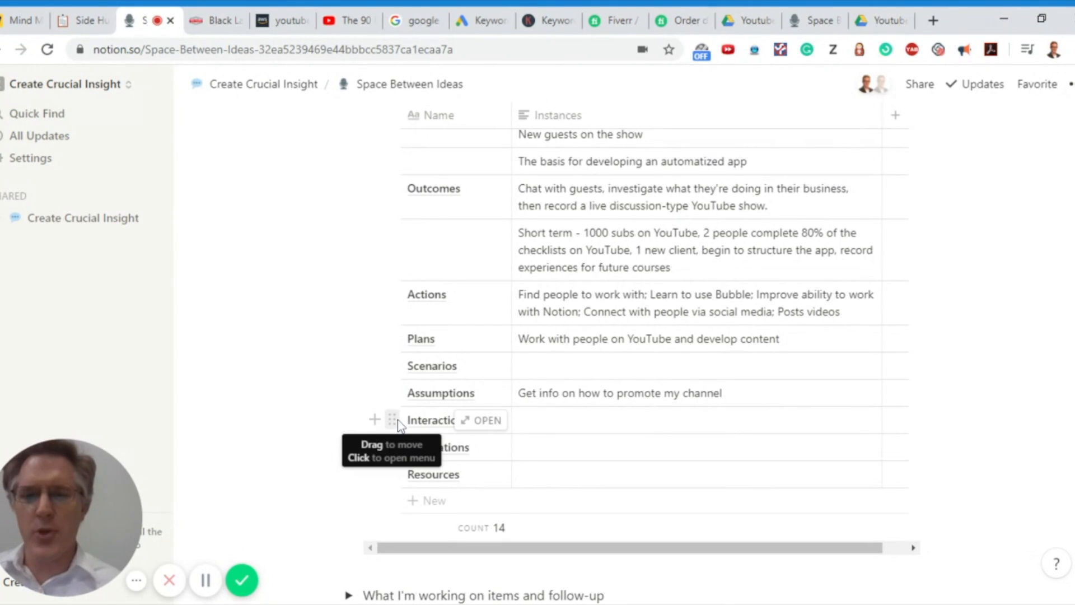
pyautogui.moveTo(393, 338)
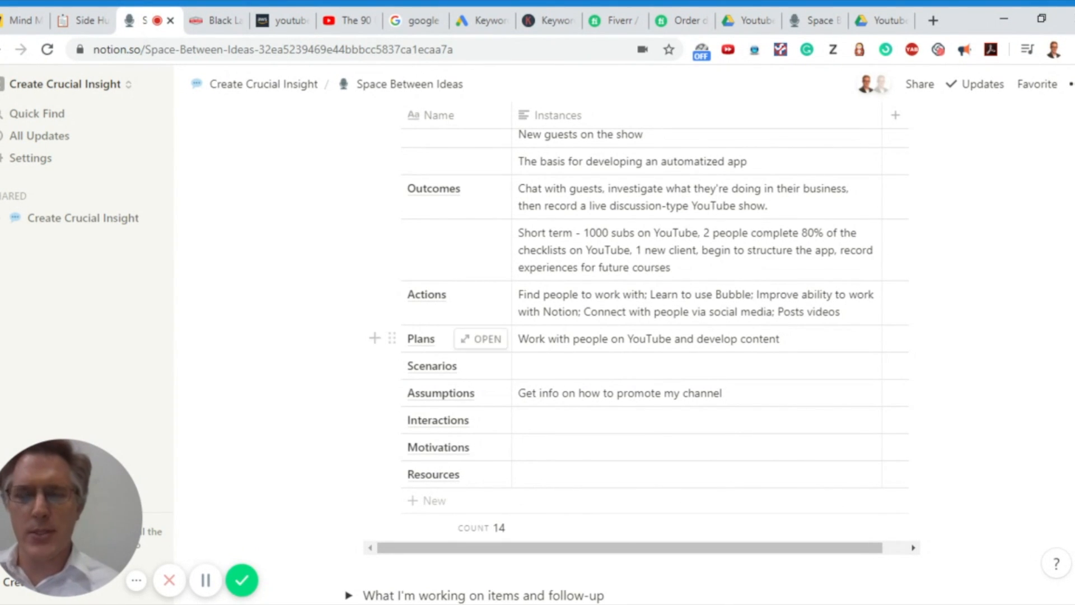
pyautogui.scroll(3)
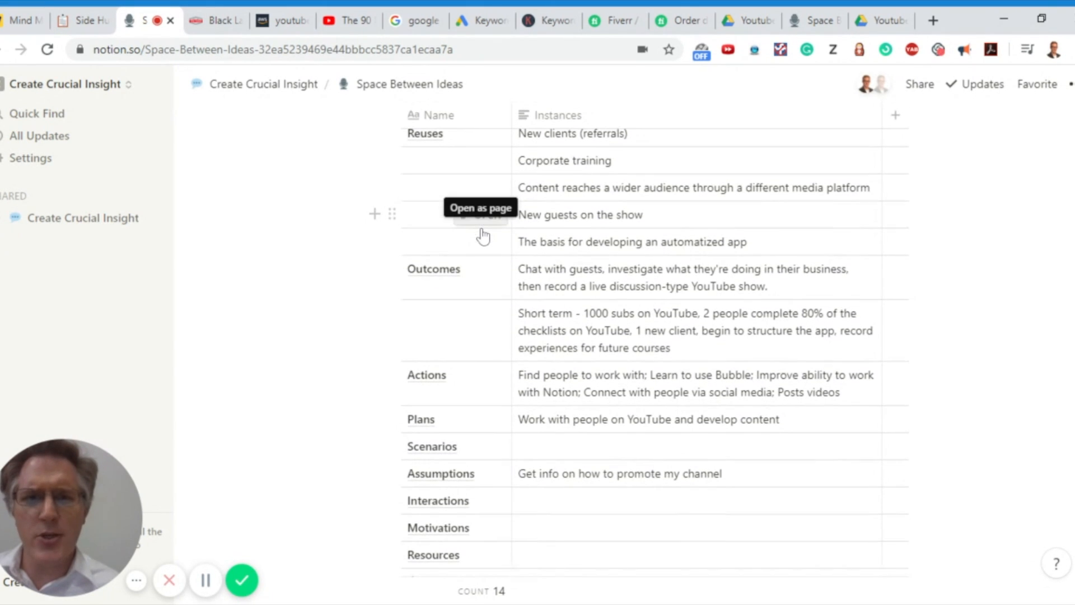
pyautogui.moveTo(481, 242)
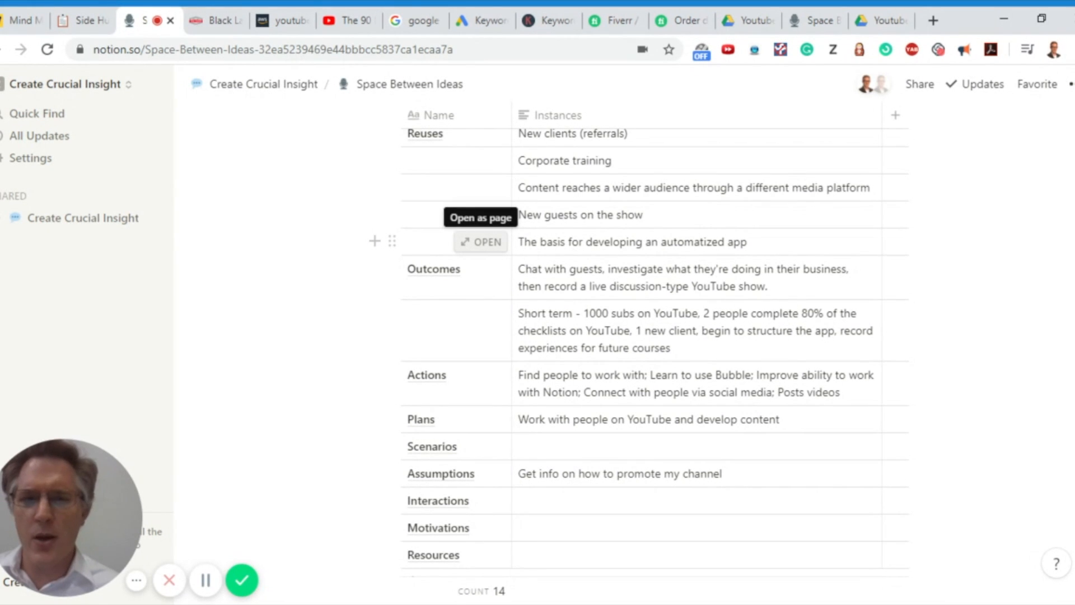
pyautogui.moveTo(387, 240)
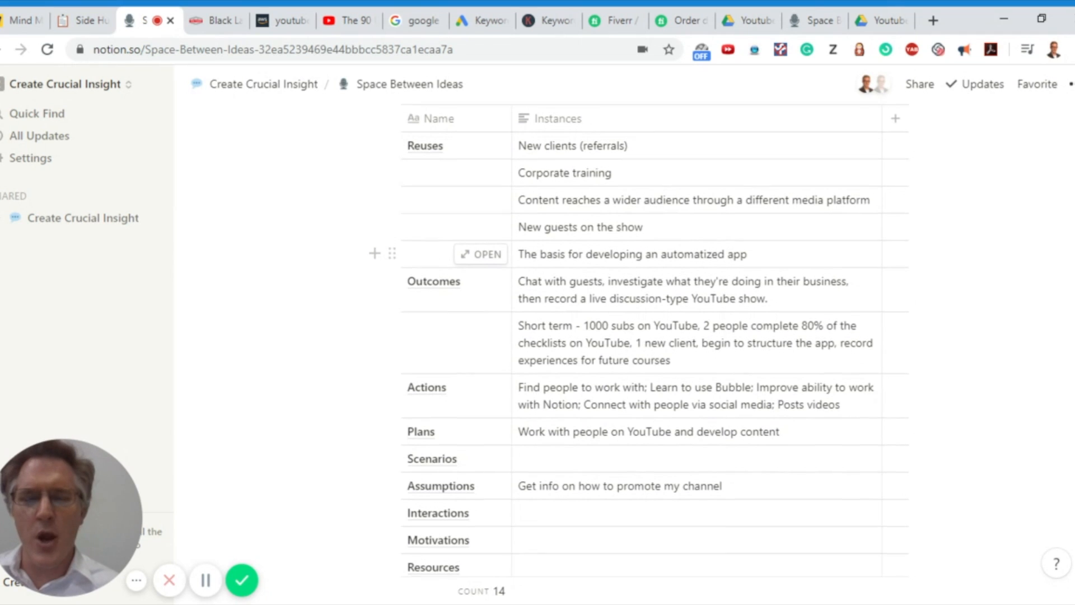
pyautogui.scroll(3)
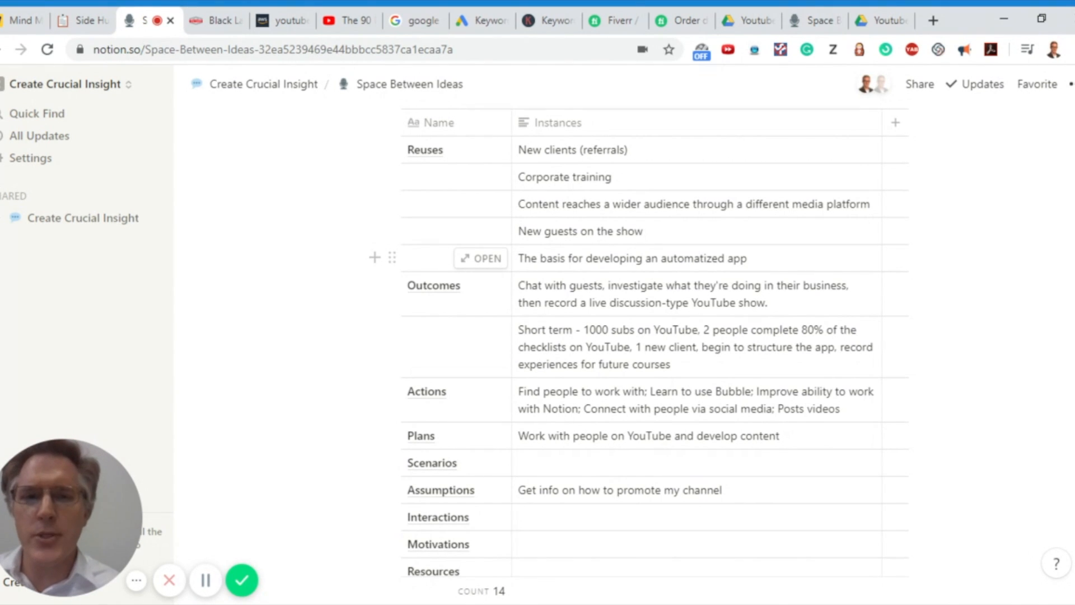
pyautogui.scroll(-3)
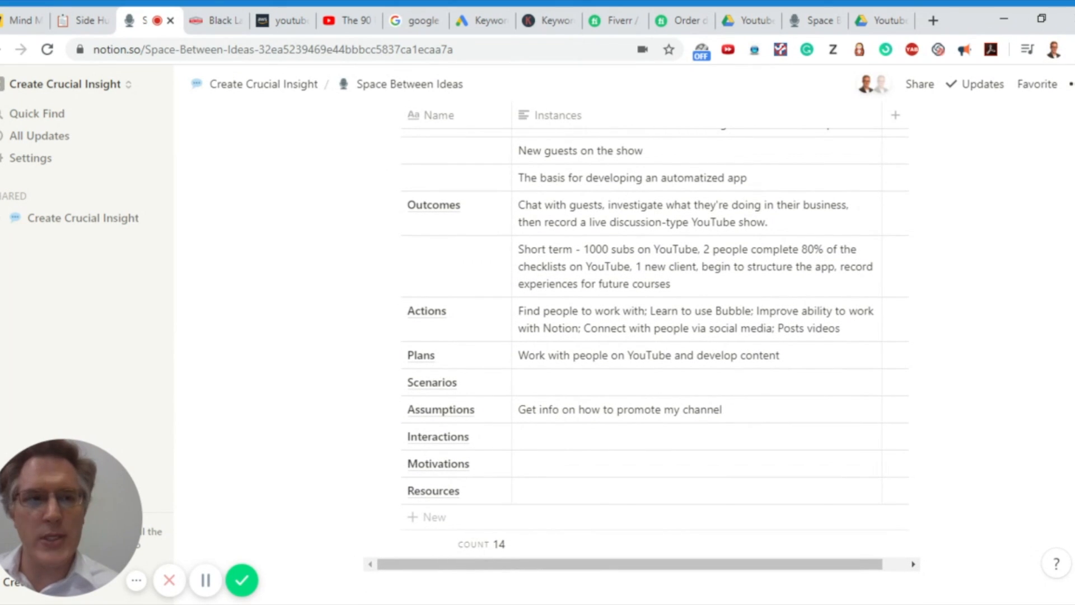
pyautogui.moveTo(481, 178)
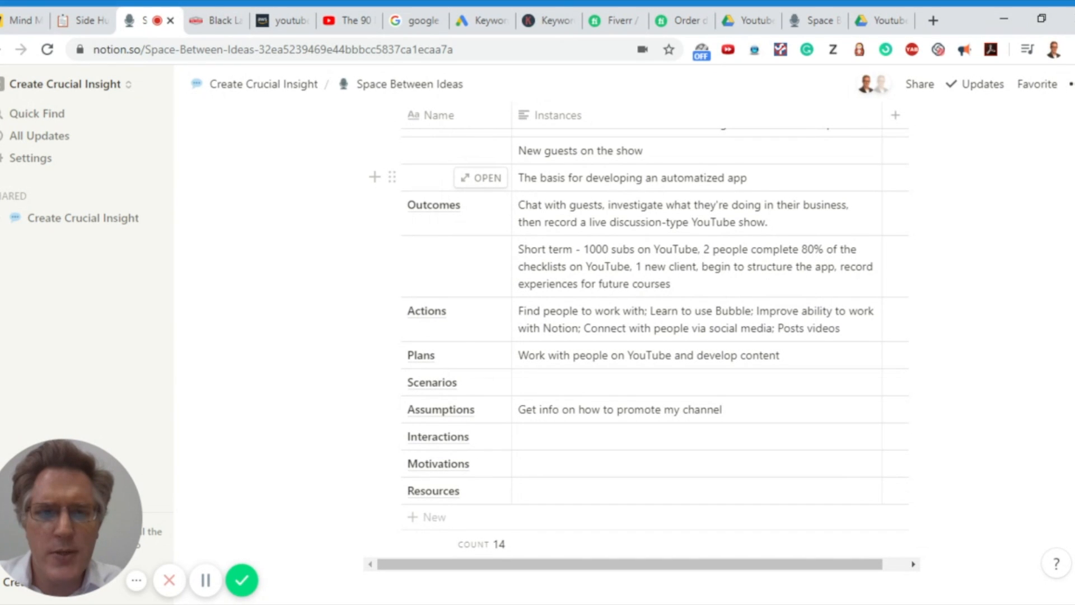
# Step: Put the short-term Outcomes and Actions items on separate lines, with 'Post videos' corrected
pyautogui.click(685, 267)
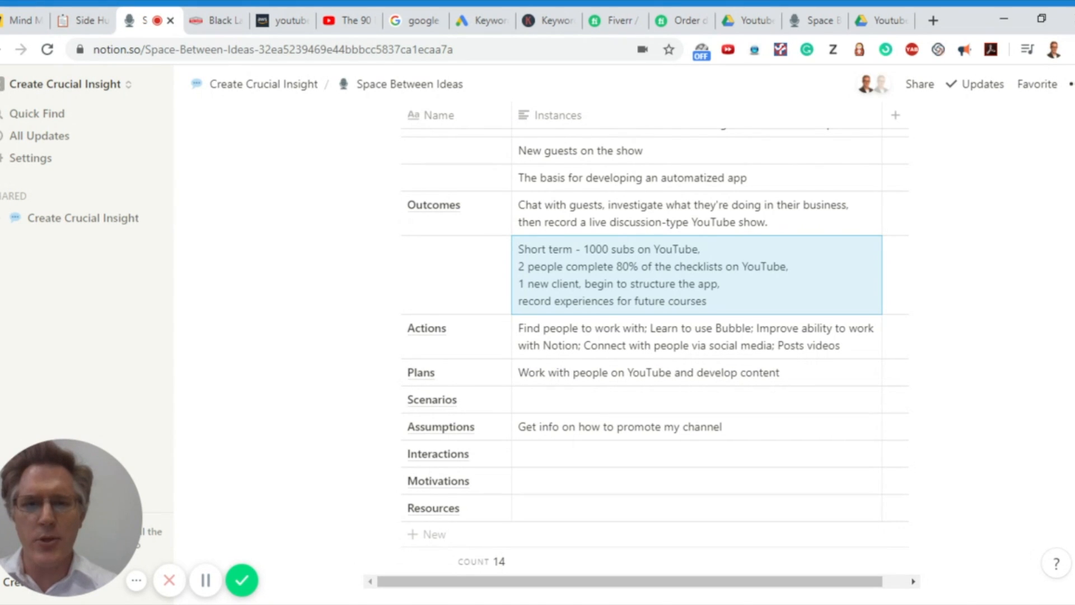
pyautogui.scroll(-3)
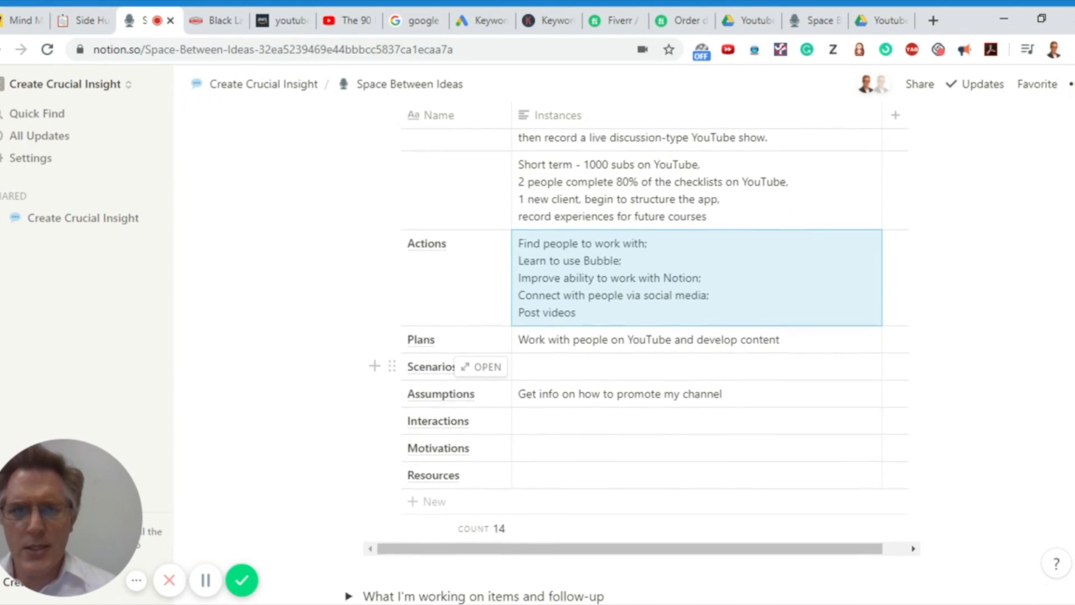
pyautogui.scroll(-3)
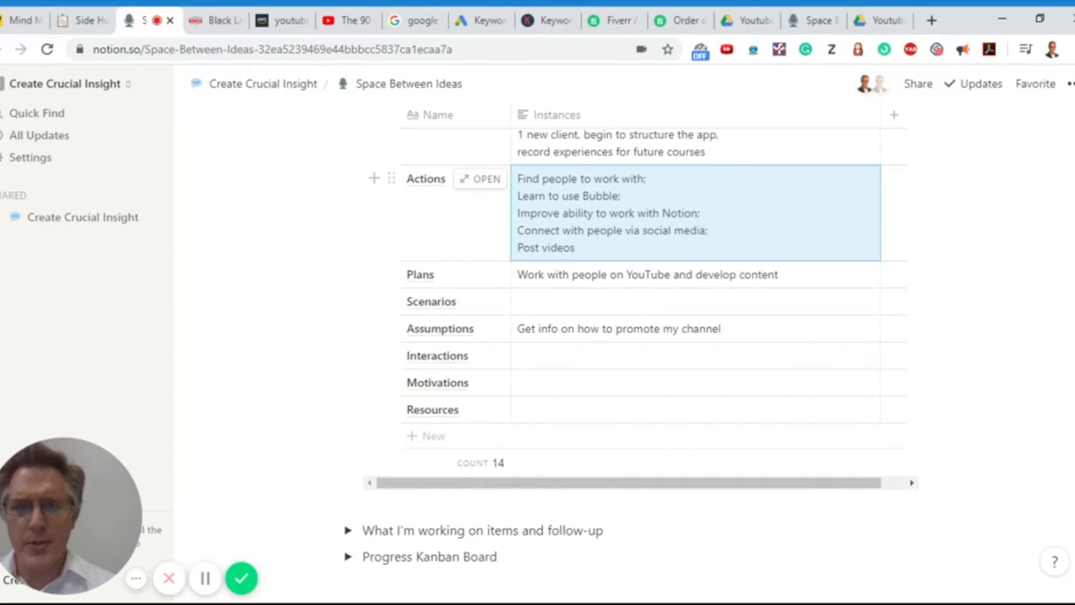
pyautogui.scroll(-3)
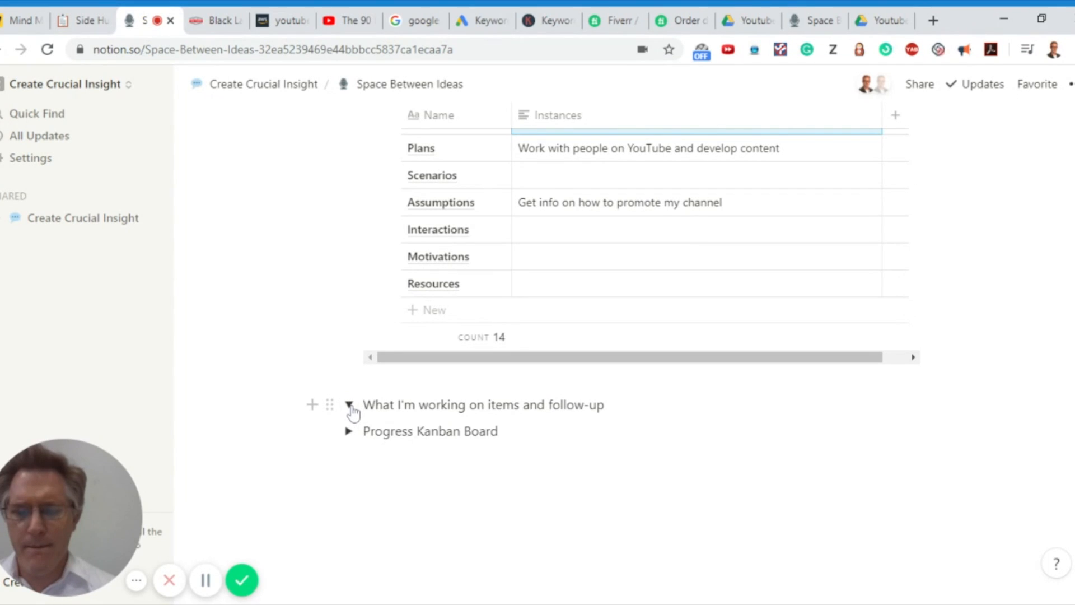
# Step: Expand What I'm working on, Black Label Youtuber and Creating Videos to show Thumbnails and startup video items
pyautogui.click(348, 404)
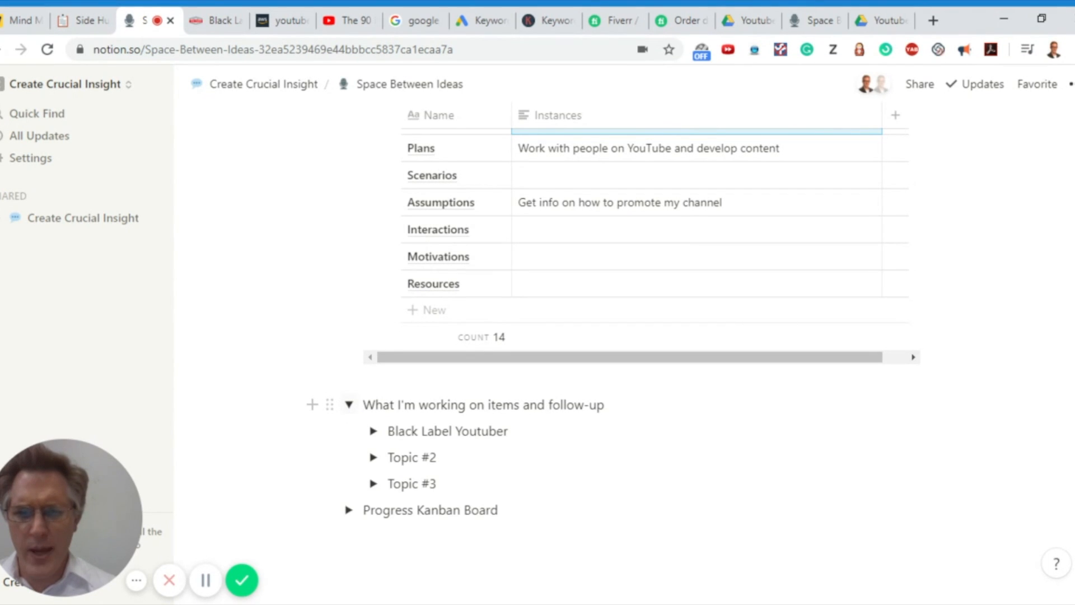
pyautogui.click(374, 430)
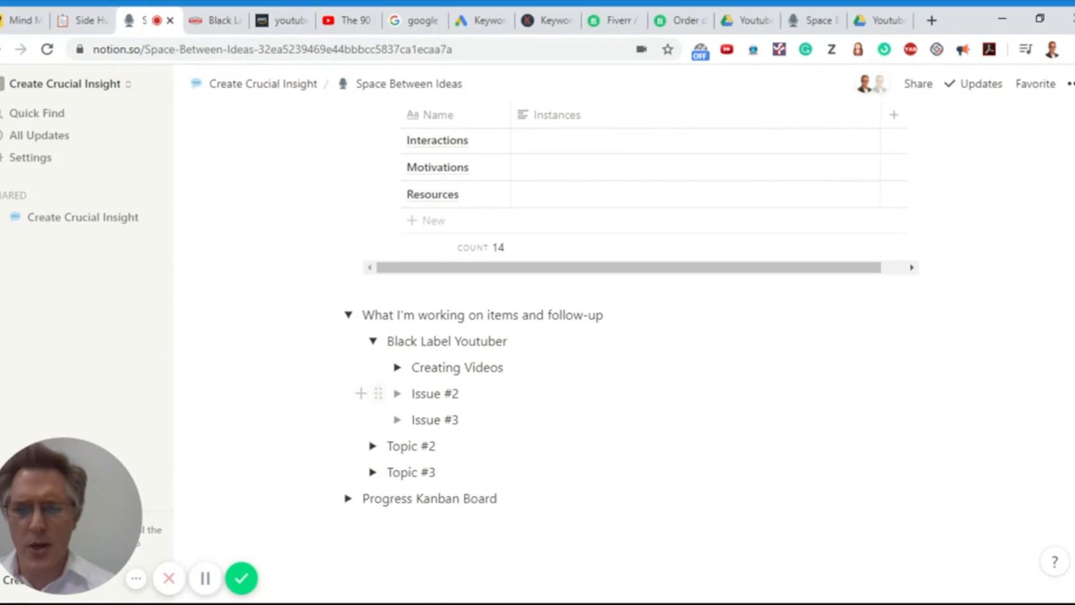
pyautogui.click(397, 368)
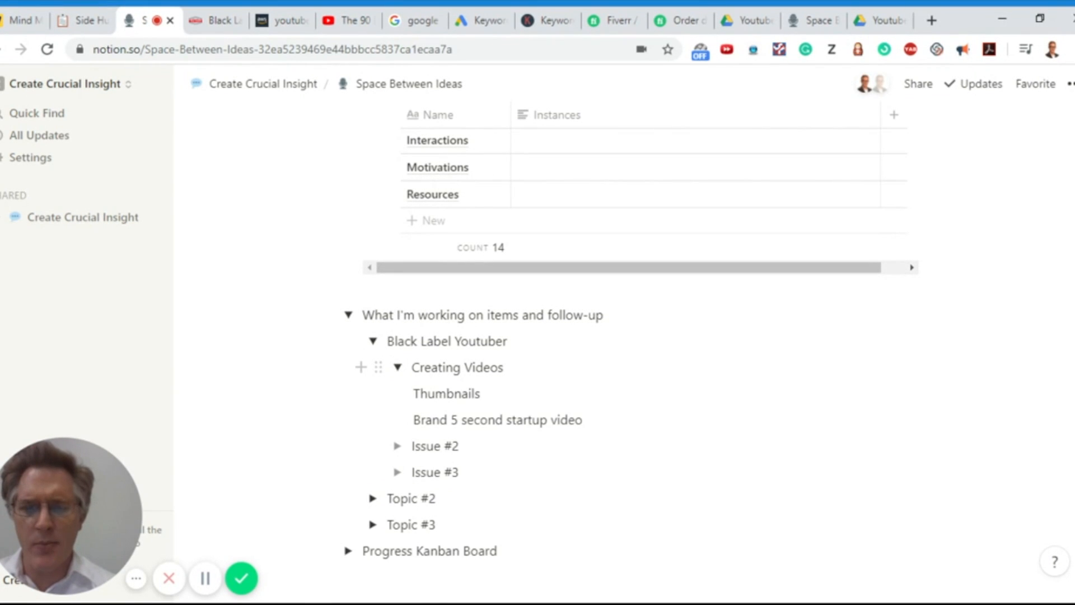
pyautogui.scroll(3)
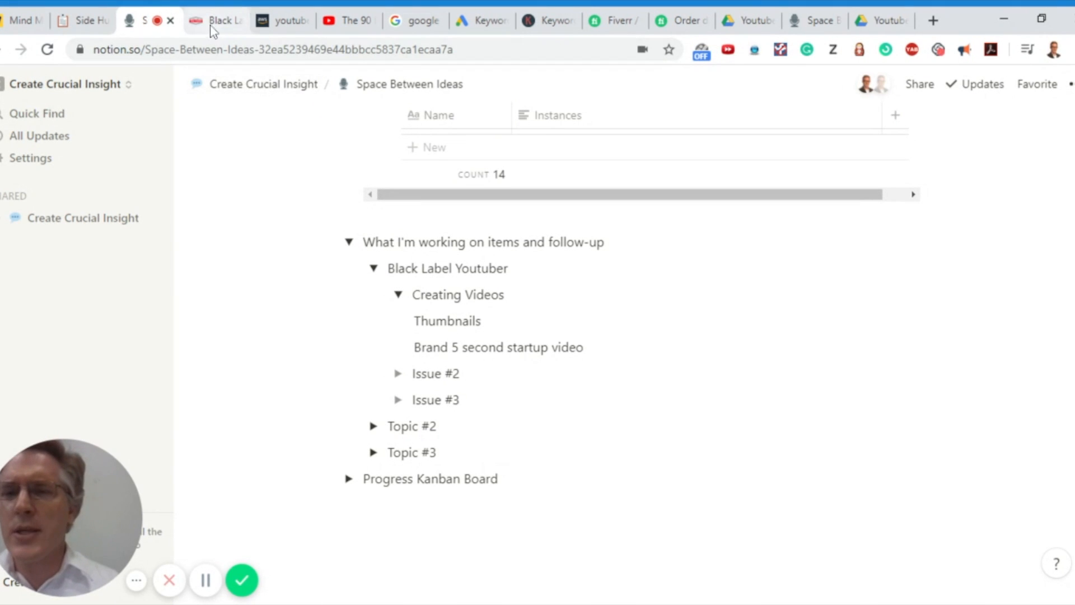
# Step: Scroll the Black Label YouTuber Starter Kit page down to the YouTuber Money Making Map section
pyautogui.click(216, 20)
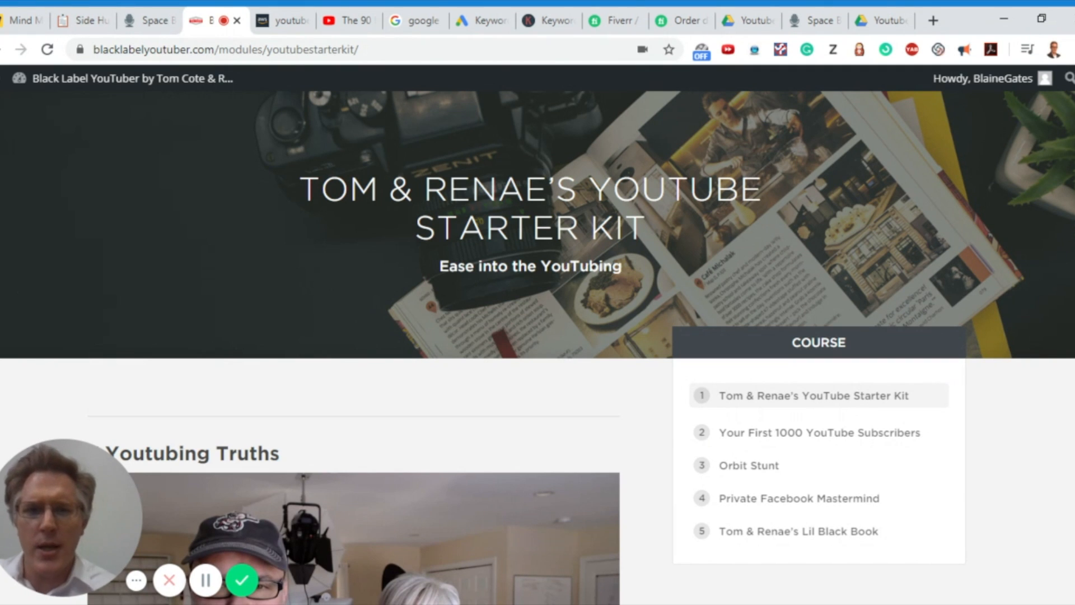
pyautogui.scroll(-3)
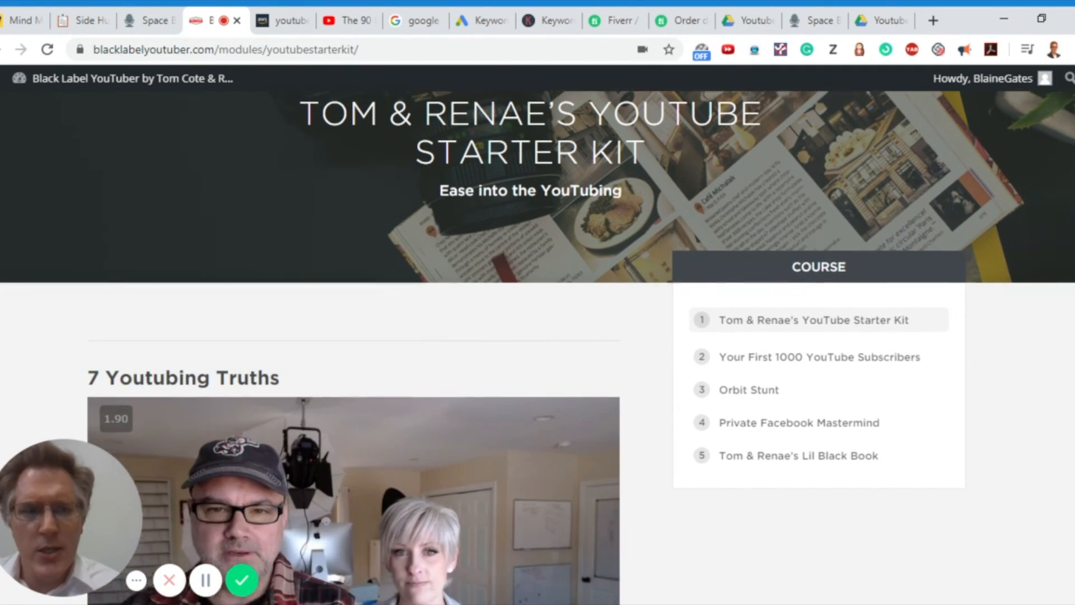
pyautogui.scroll(-3)
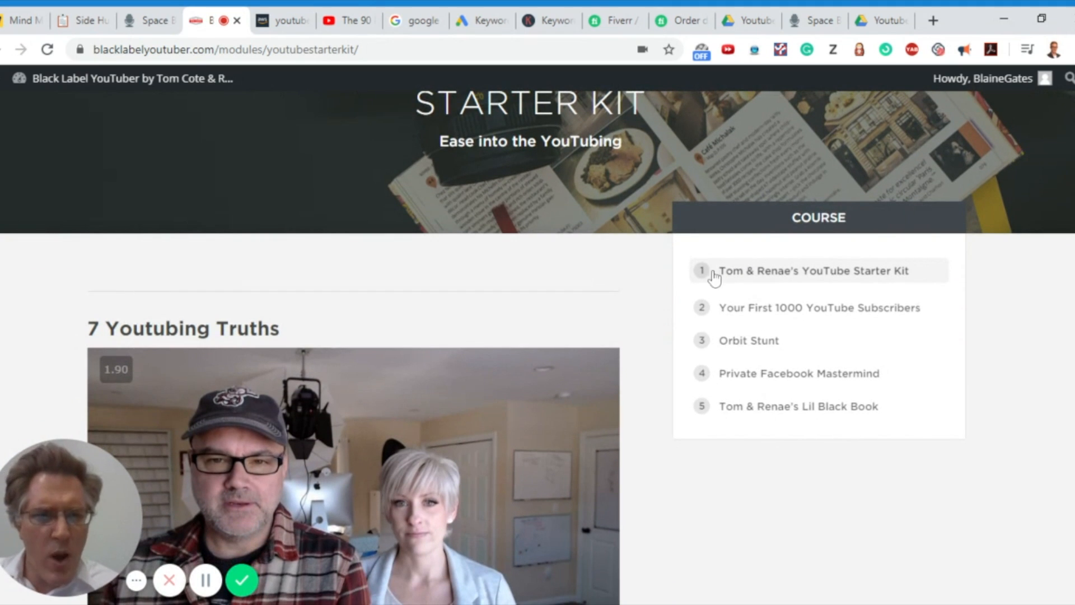
pyautogui.scroll(-3)
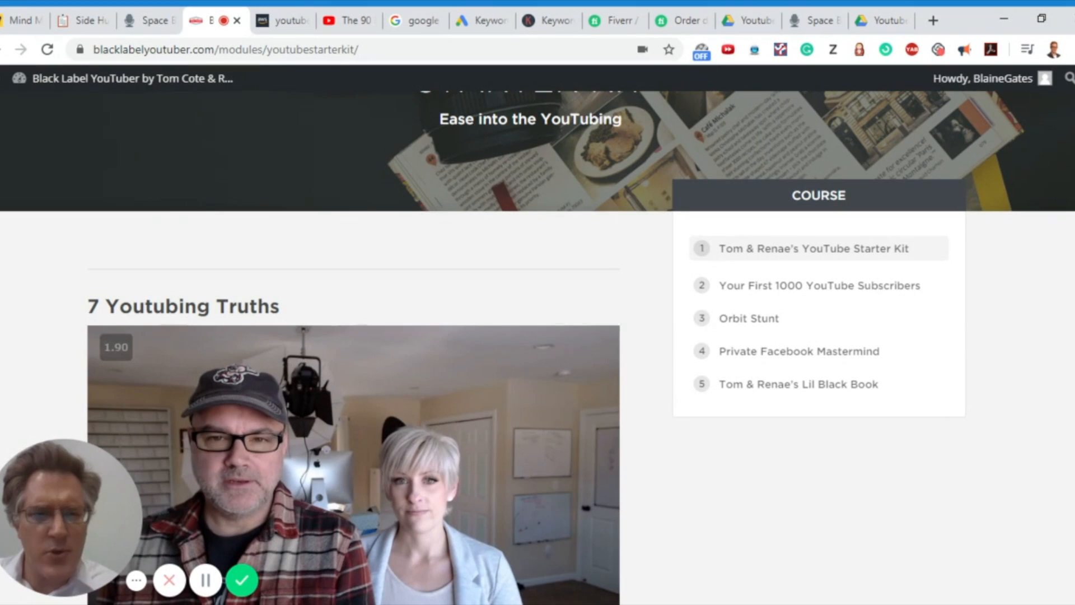
pyautogui.moveTo(324, 245)
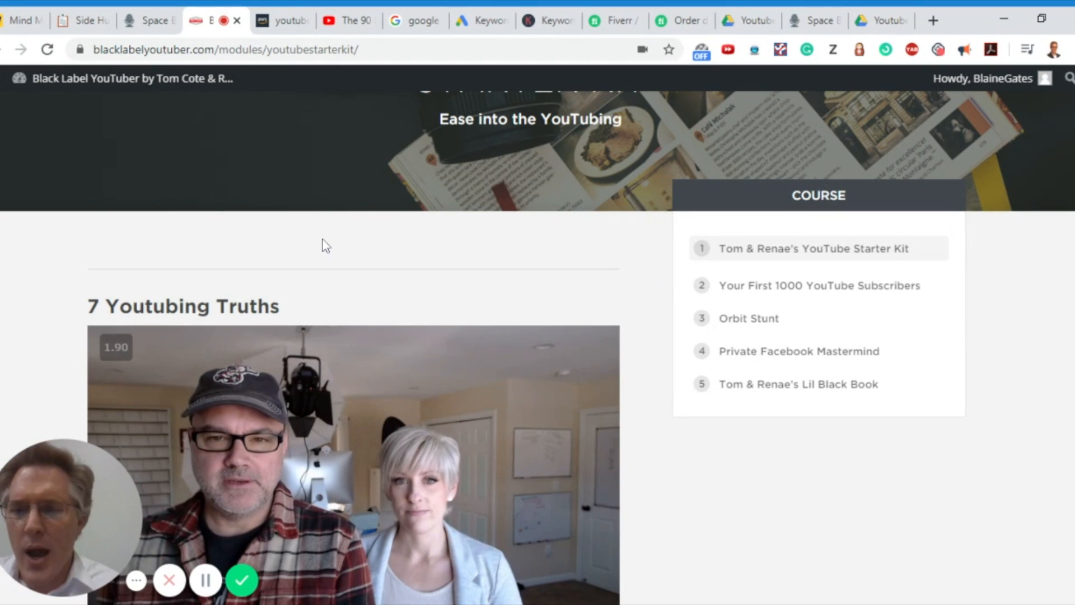
pyautogui.moveTo(78, 328)
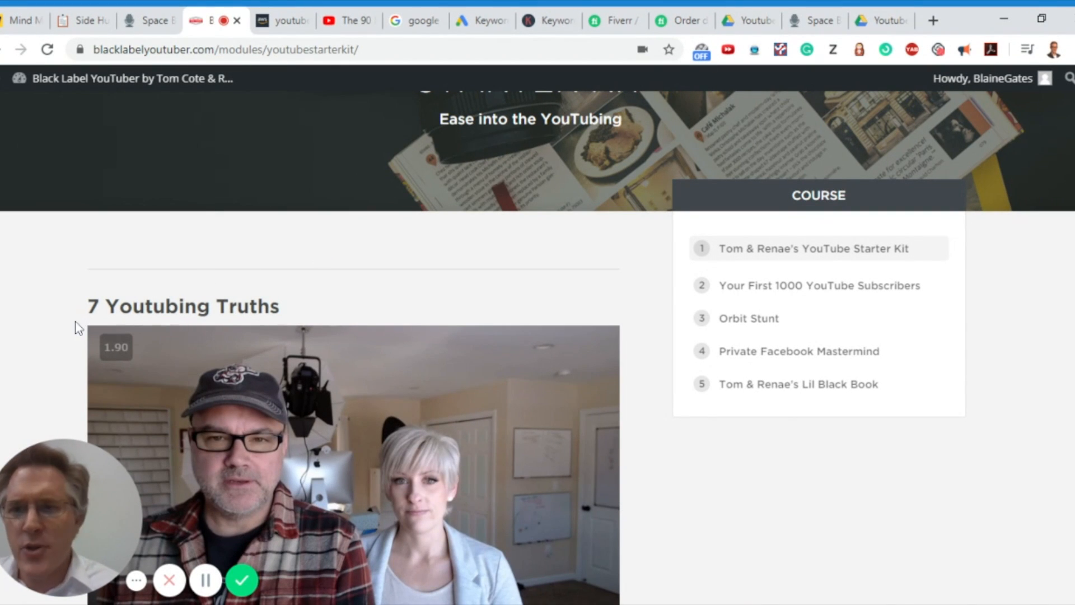
pyautogui.scroll(-3)
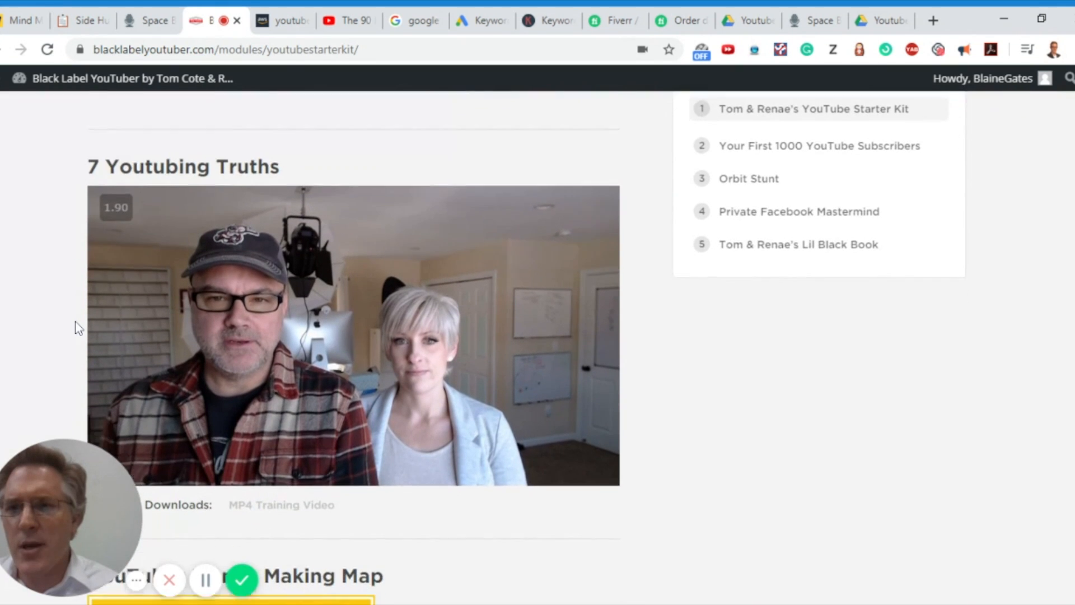
pyautogui.scroll(-3)
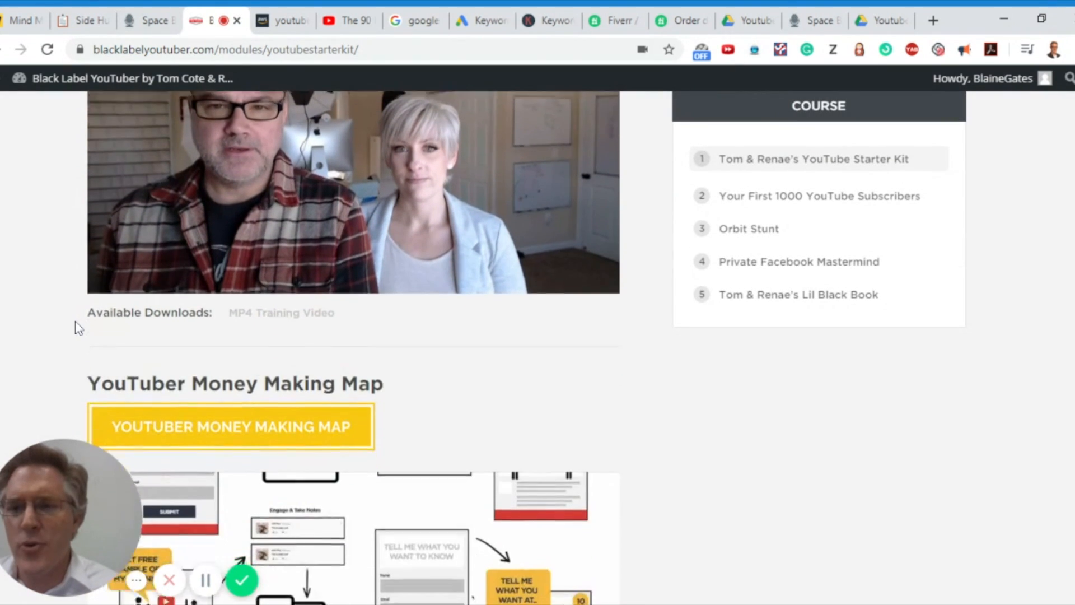
pyautogui.scroll(-3)
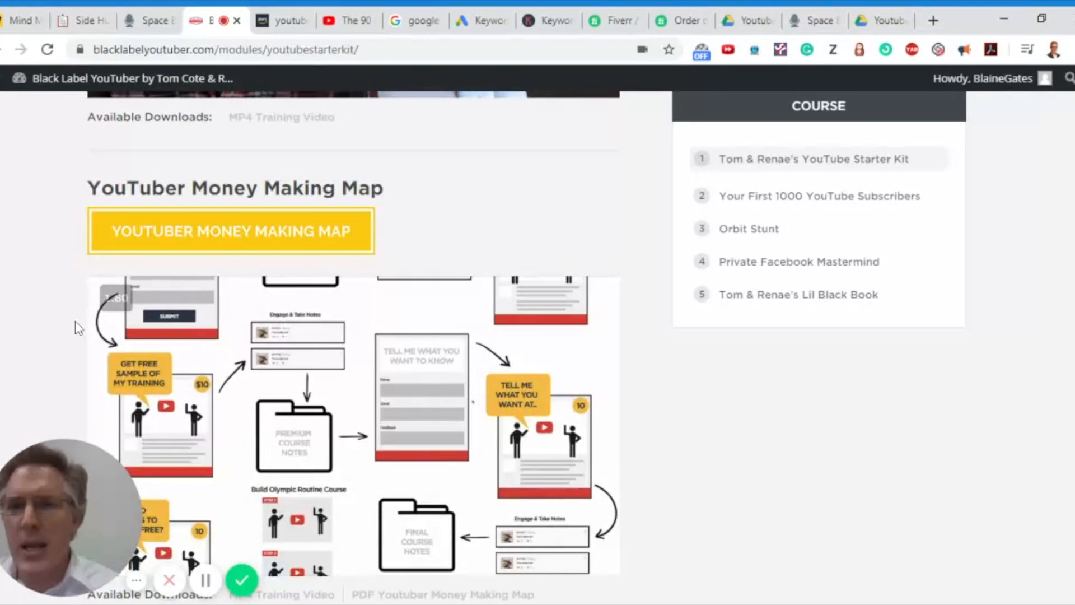
pyautogui.scroll(-3)
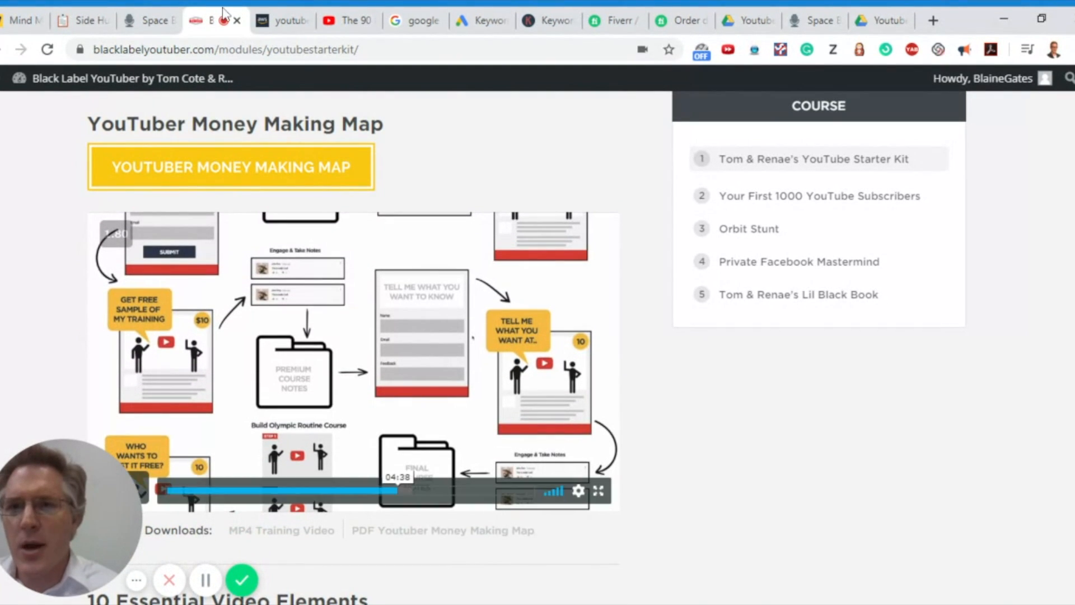
# Step: View the Money Making Map PDF's Fiverr competitor-research flow, briefly checking the Notion Research items
pyautogui.click(442, 530)
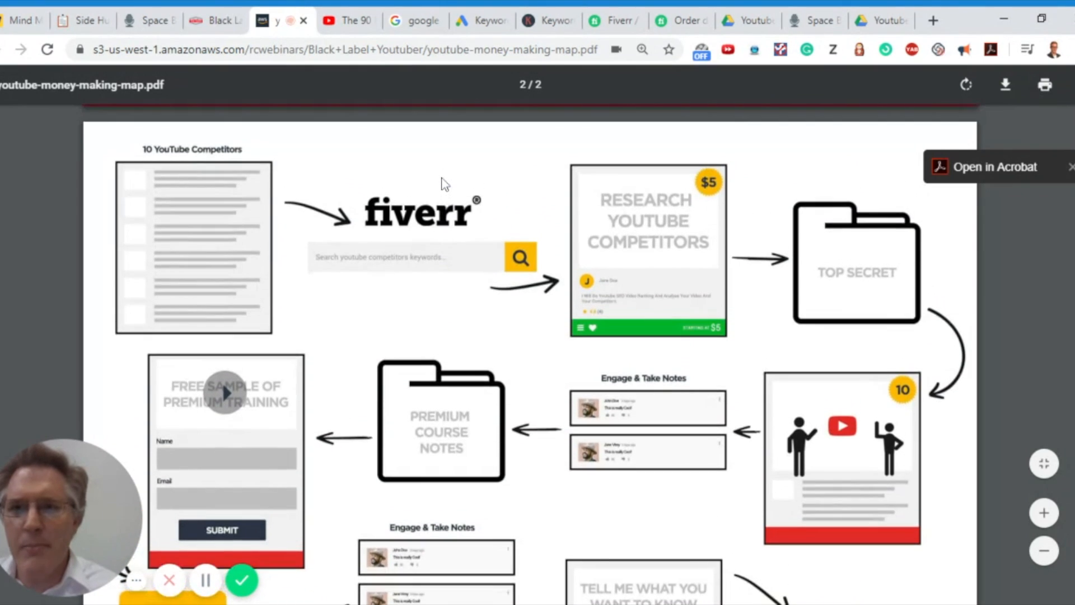
pyautogui.scroll(-3)
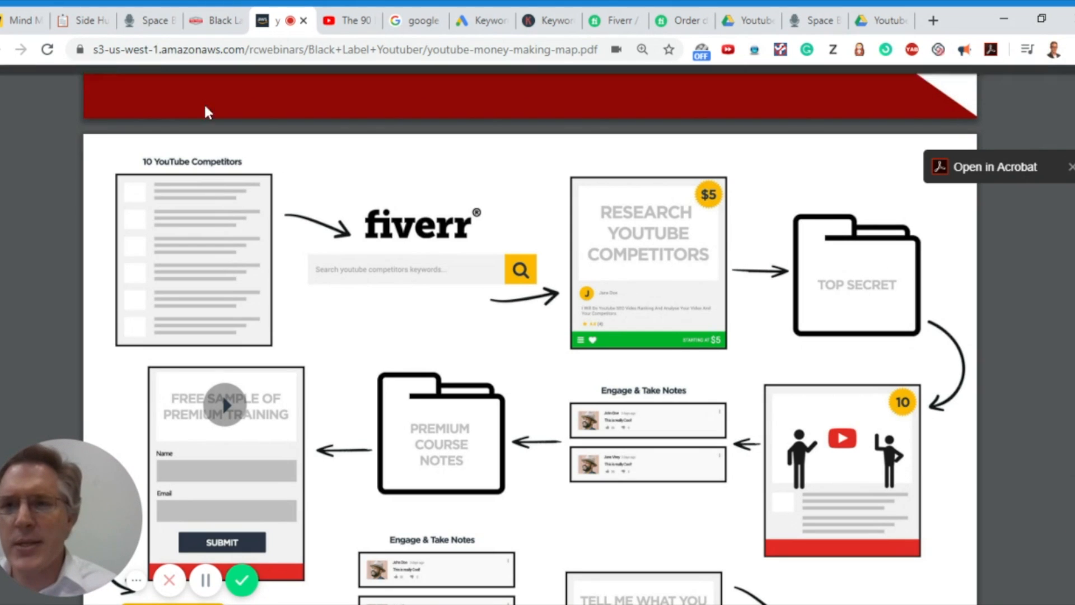
pyautogui.click(148, 20)
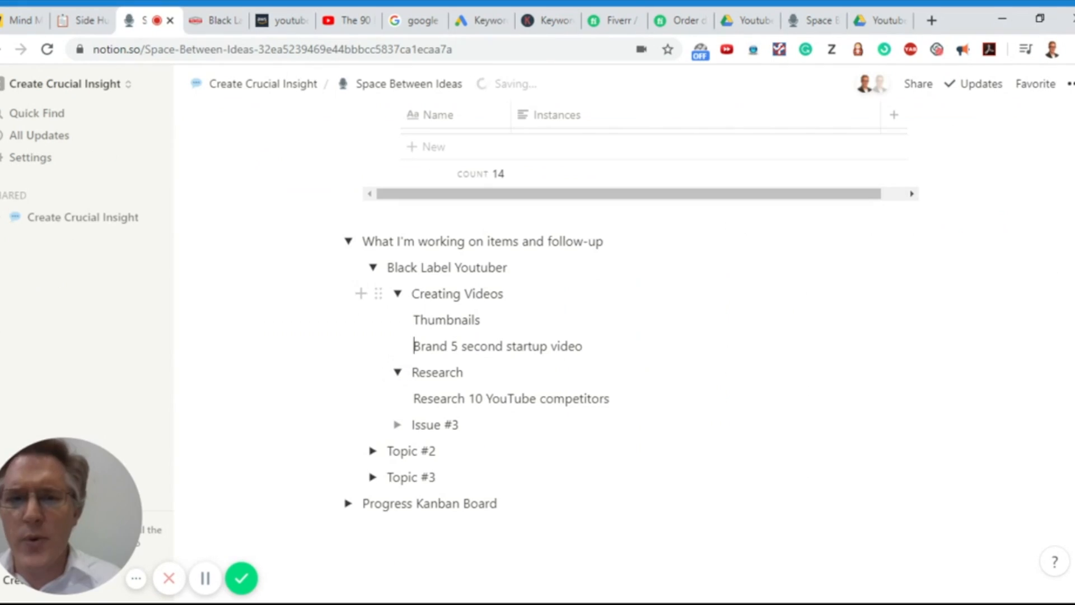
pyautogui.click(275, 20)
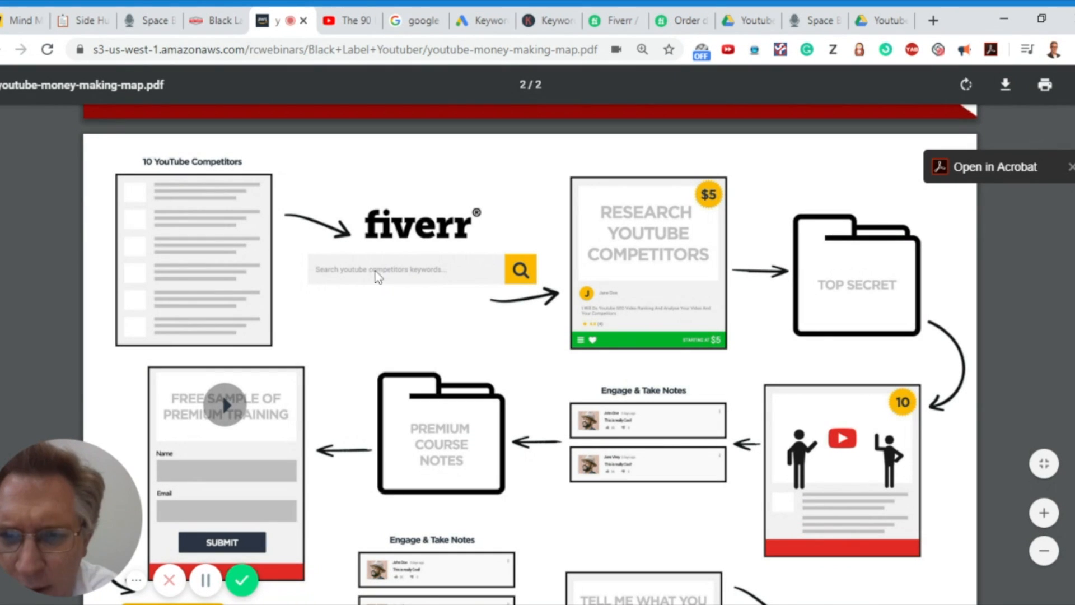
pyautogui.moveTo(396, 280)
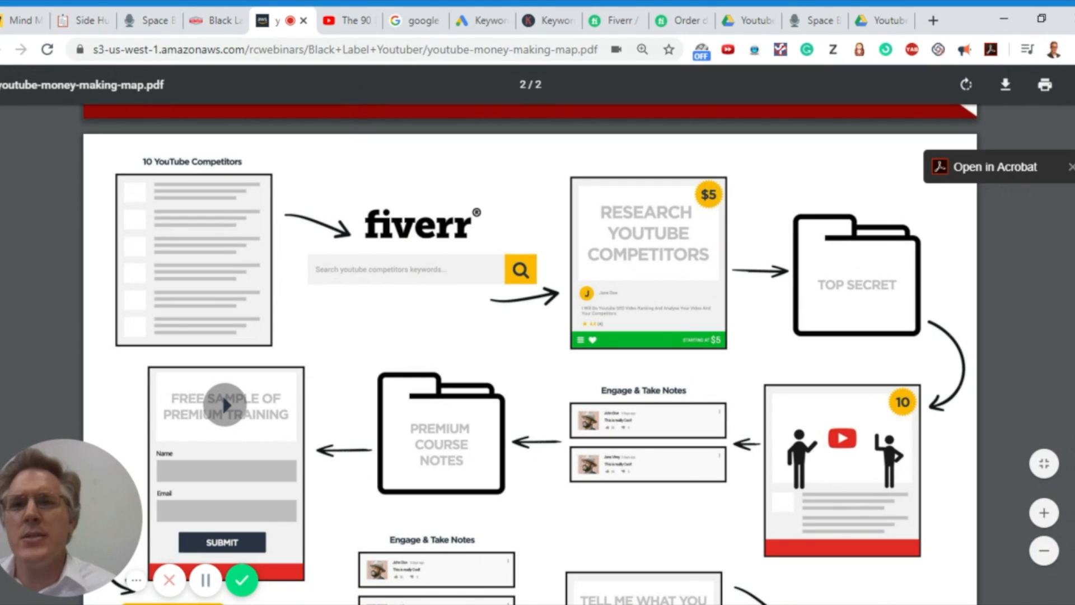
# Step: Show The 90 Day Challenge video paused on its Keyword Research slide
pyautogui.click(346, 20)
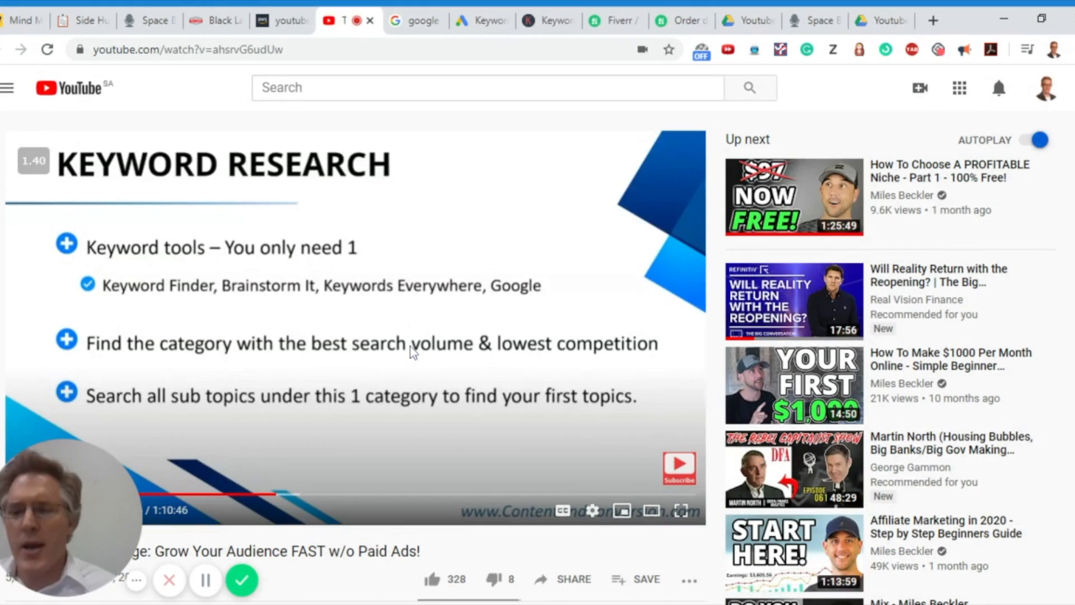
pyautogui.scroll(-3)
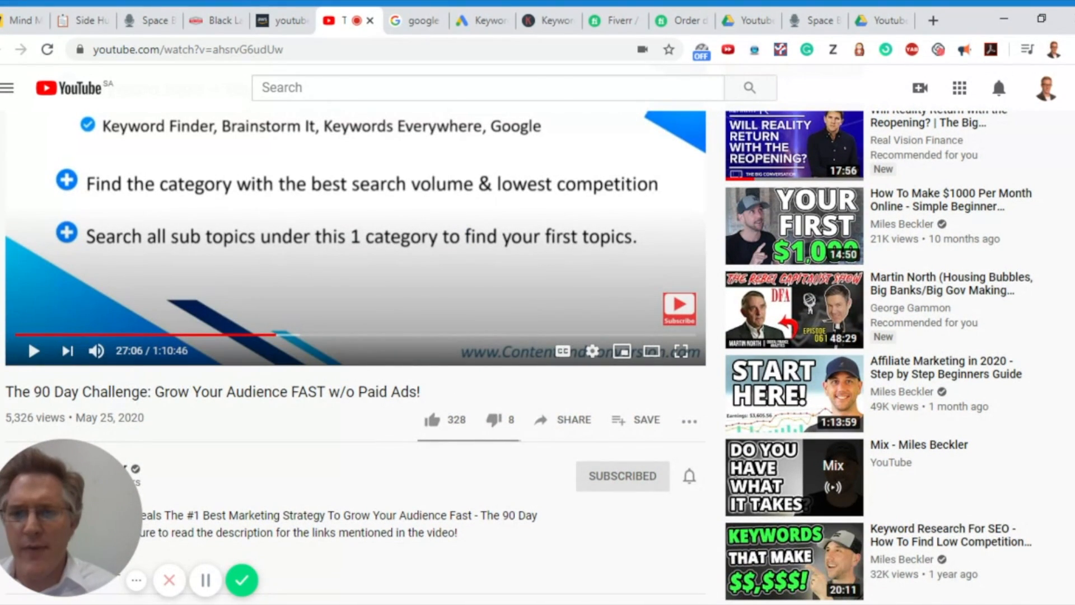
pyautogui.scroll(3)
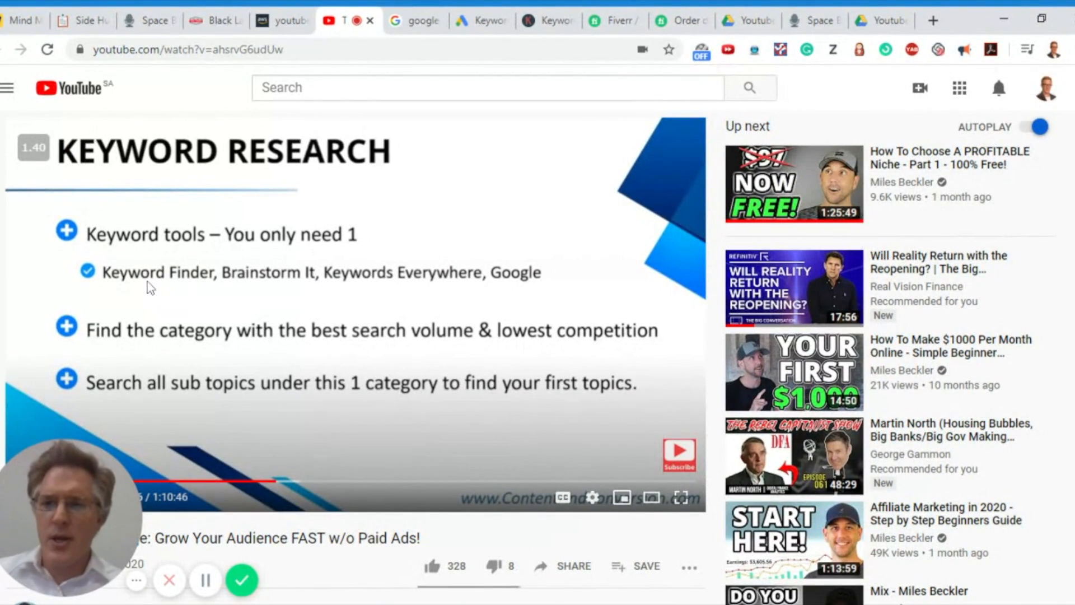
pyautogui.moveTo(195, 287)
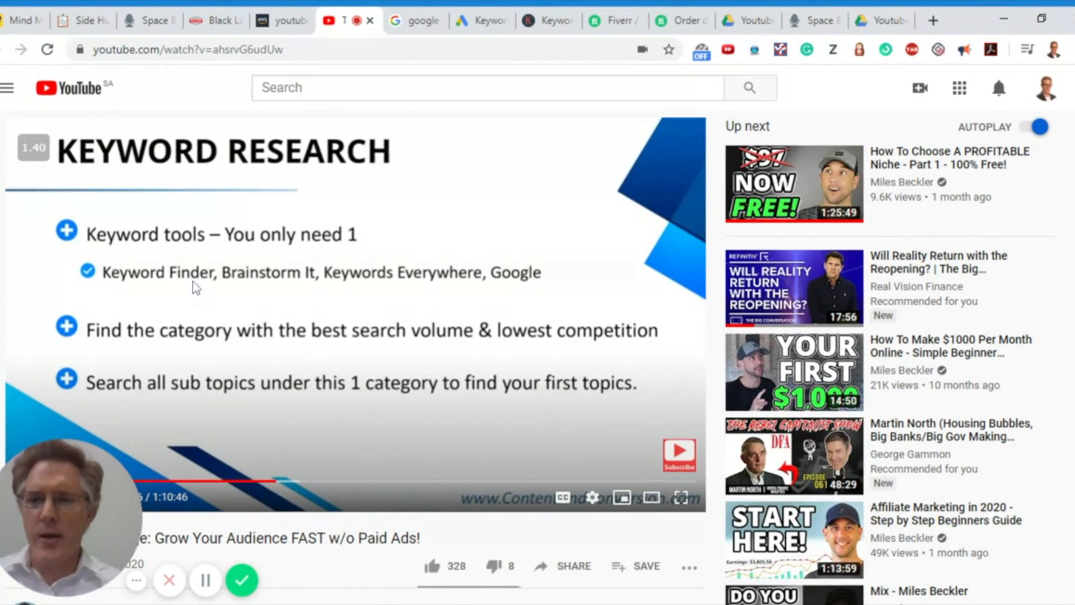
pyautogui.moveTo(348, 289)
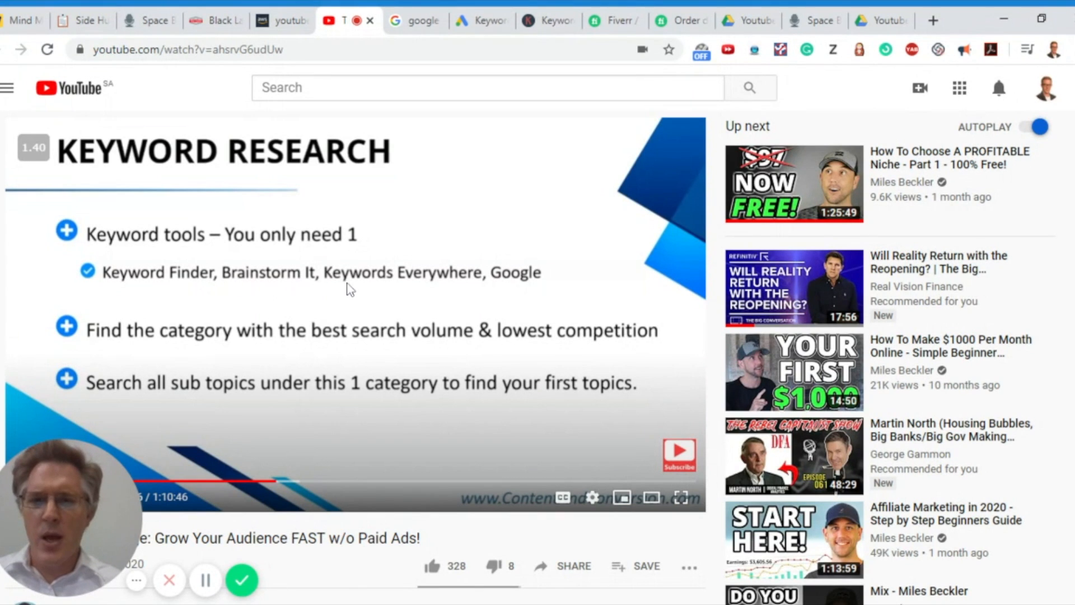
pyautogui.moveTo(438, 288)
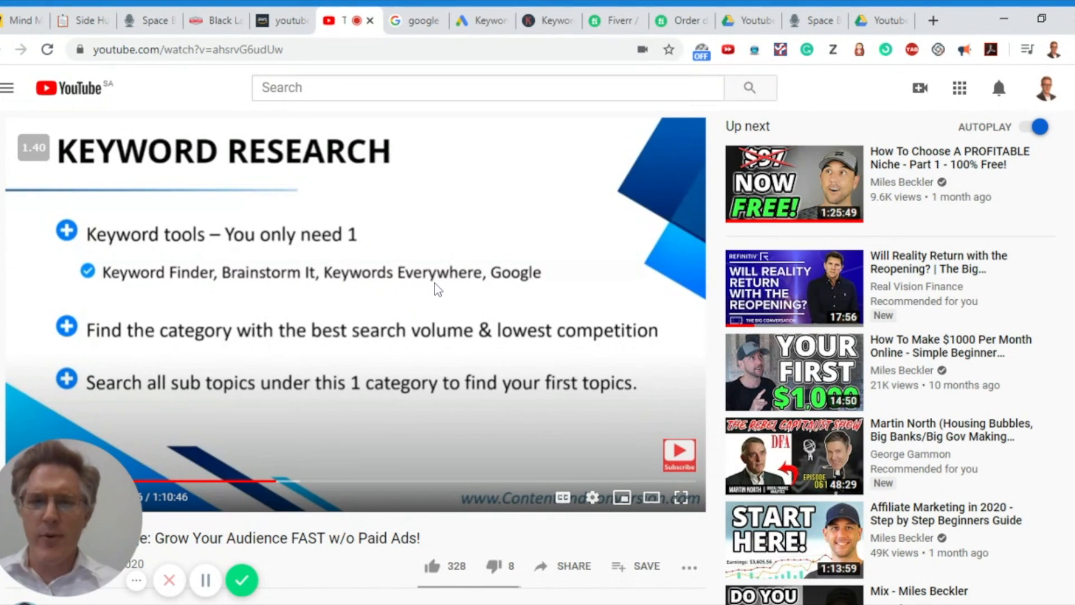
pyautogui.moveTo(513, 285)
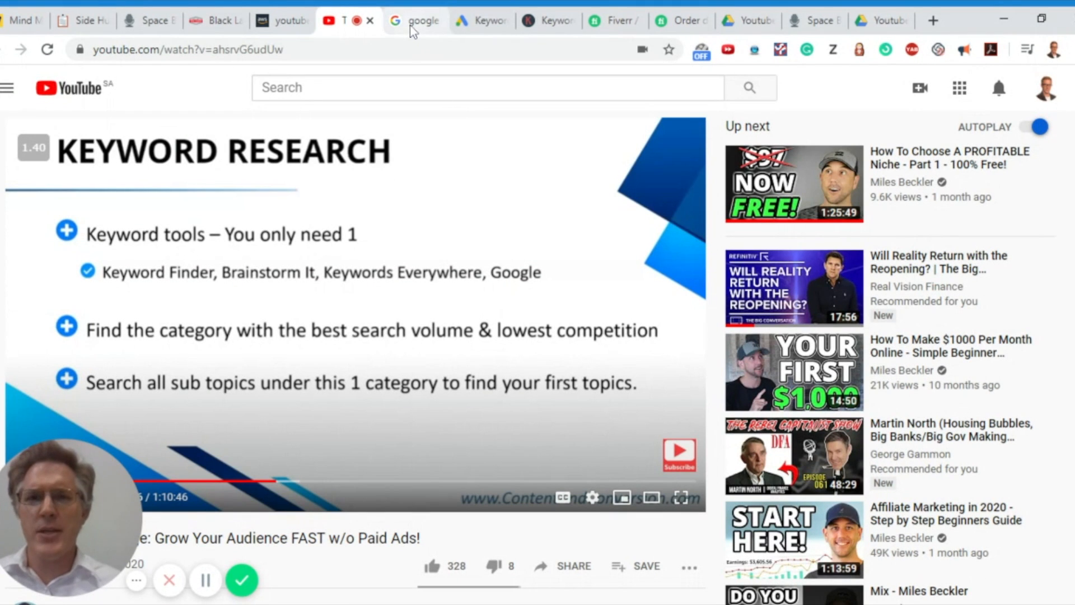
# Step: Open Google Ads Keyword Planner ideas for 'business project planning' and start the Refine keywords guide
pyautogui.click(413, 21)
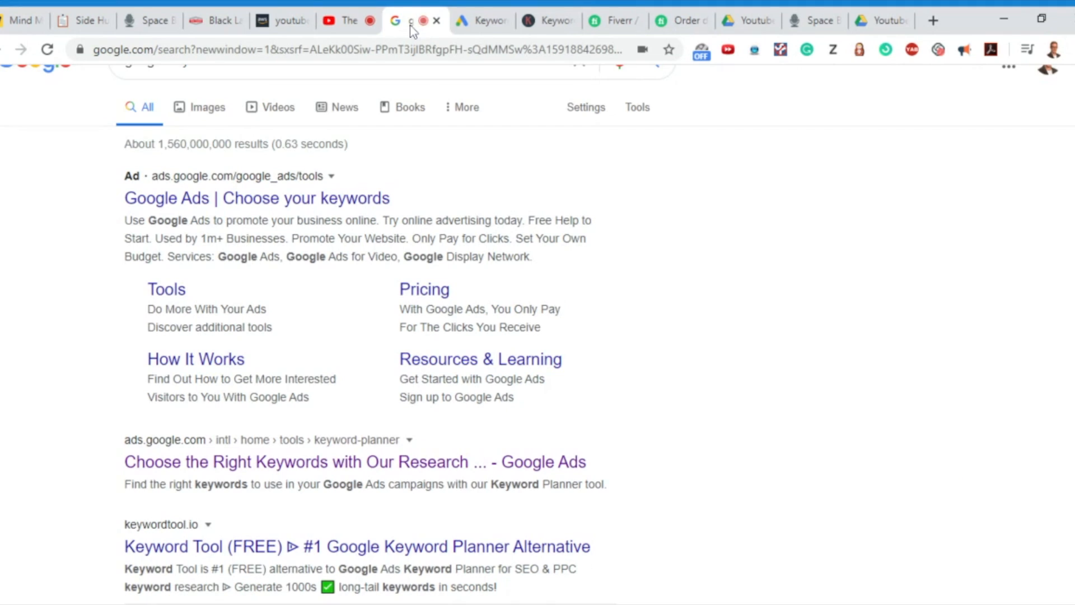
pyautogui.scroll(3)
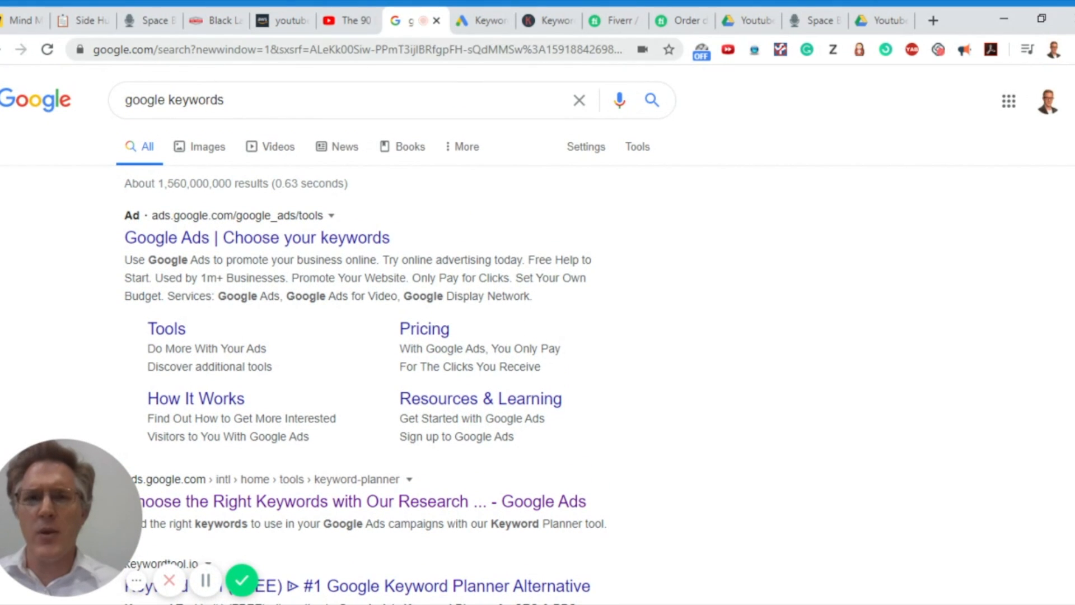
pyautogui.scroll(-3)
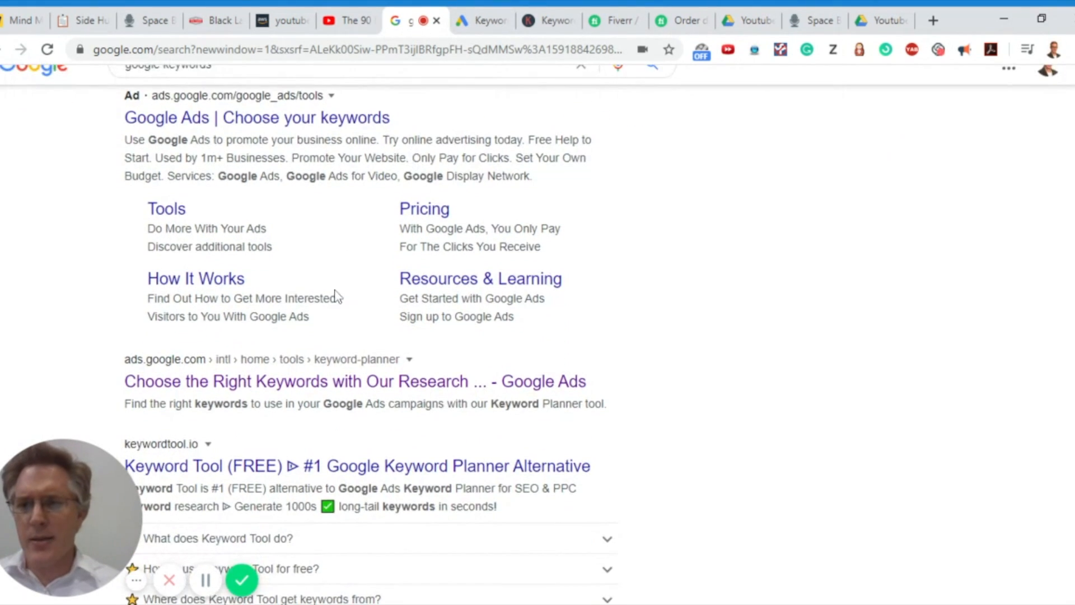
pyautogui.scroll(-3)
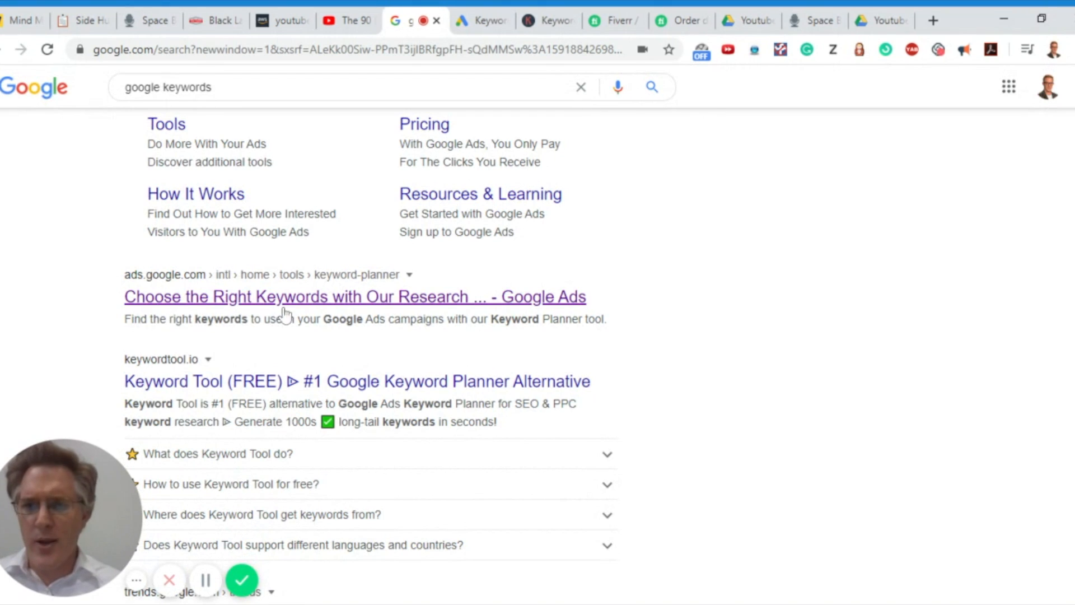
pyautogui.click(355, 296)
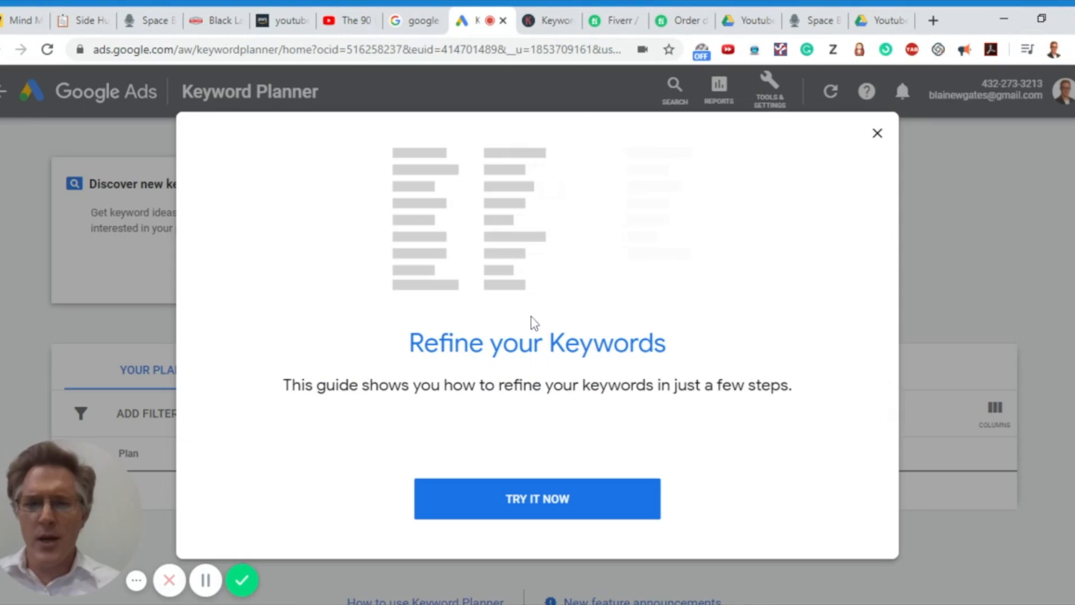
pyautogui.moveTo(569, 444)
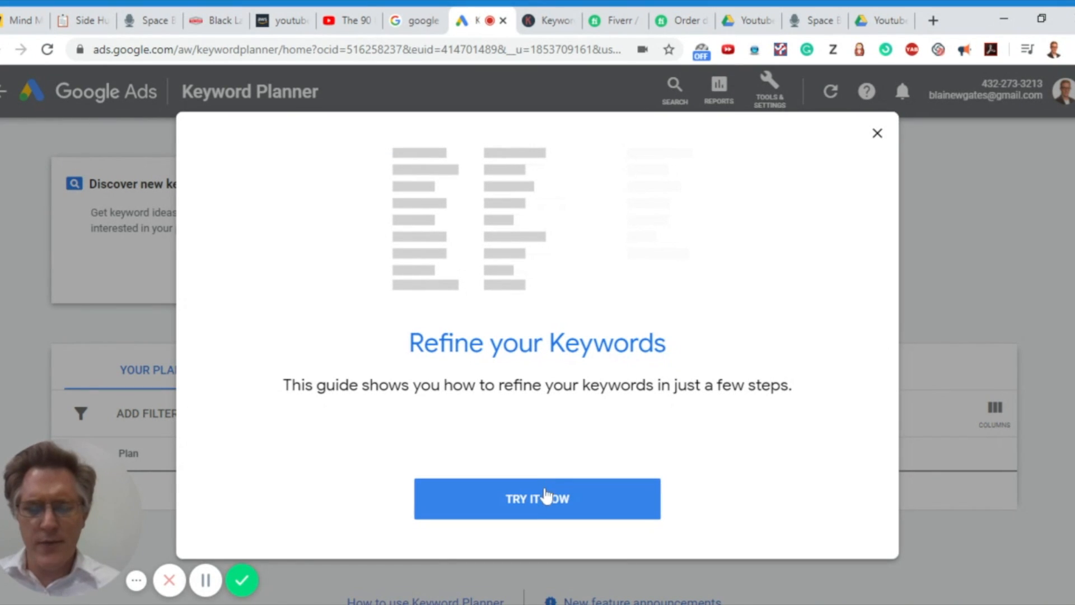
pyautogui.click(536, 498)
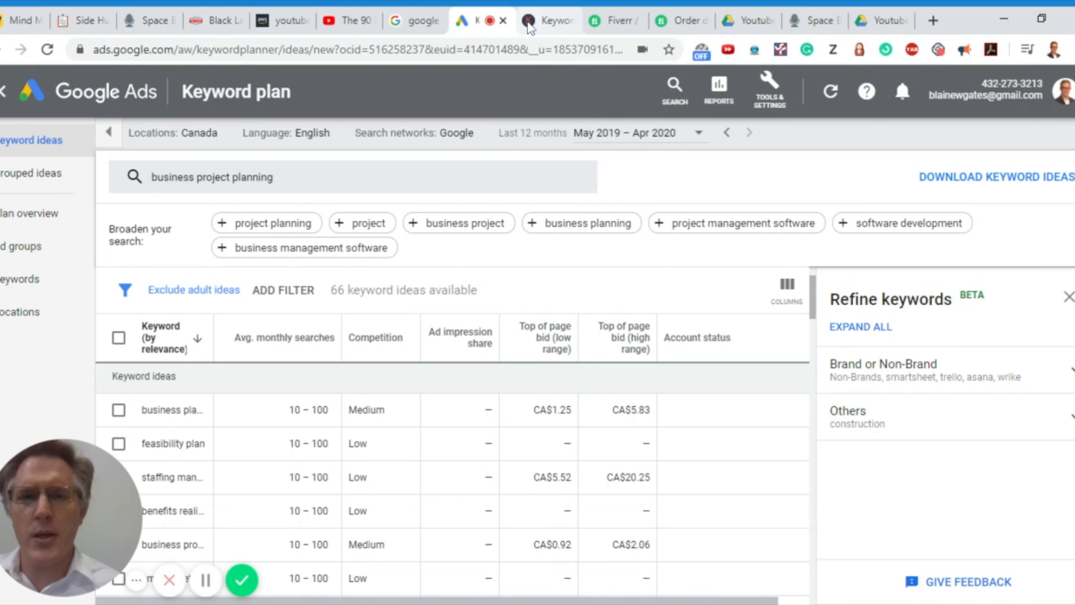
# Step: Review the Keywords Everywhere homepage's feature section on search volume, CPC and competition
pyautogui.click(348, 20)
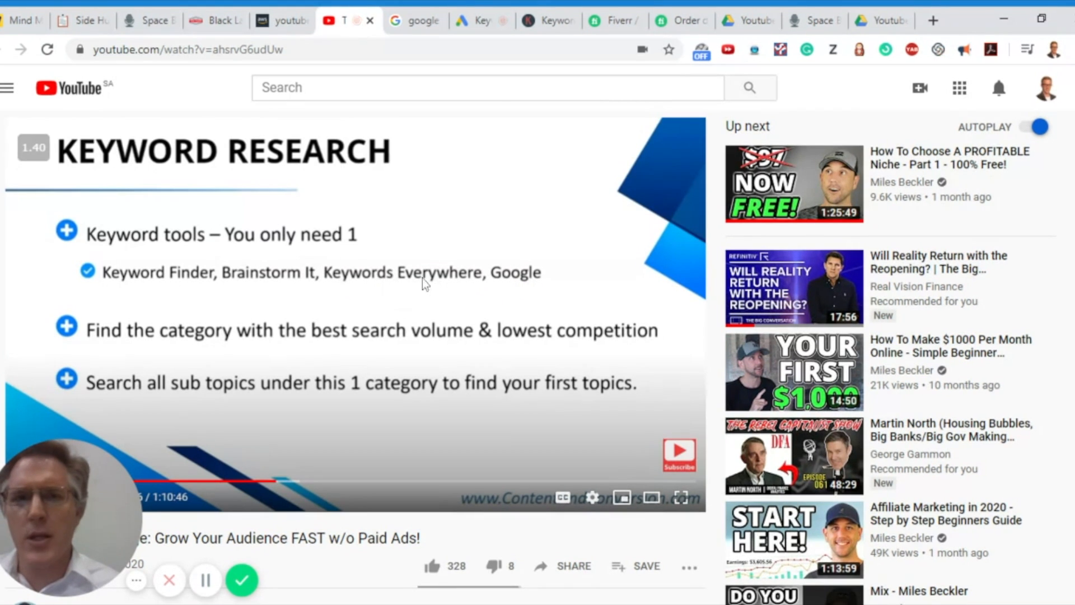
pyautogui.click(546, 20)
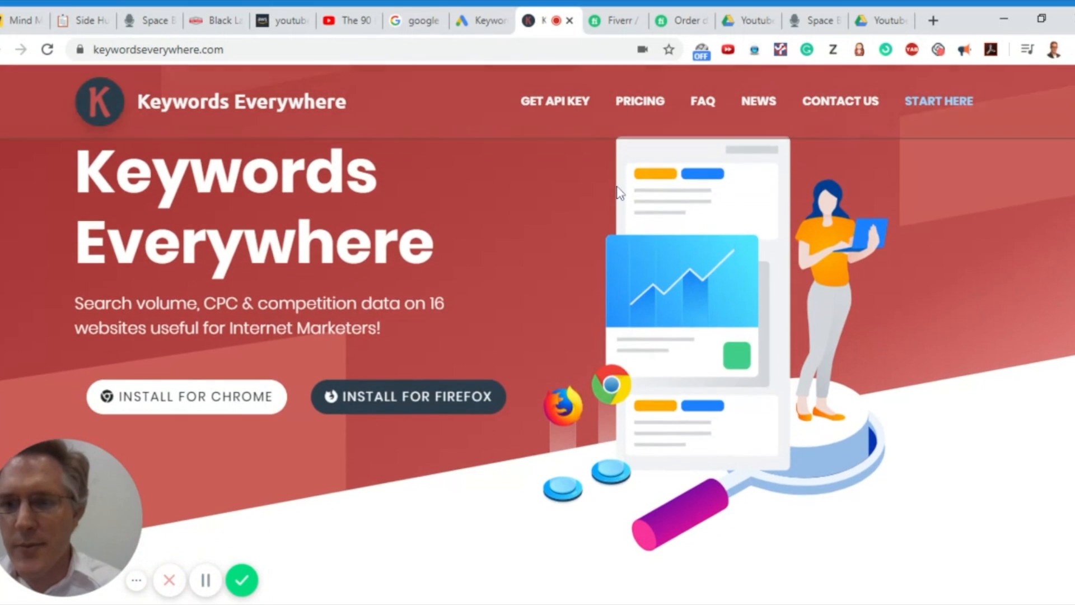
pyautogui.scroll(-3)
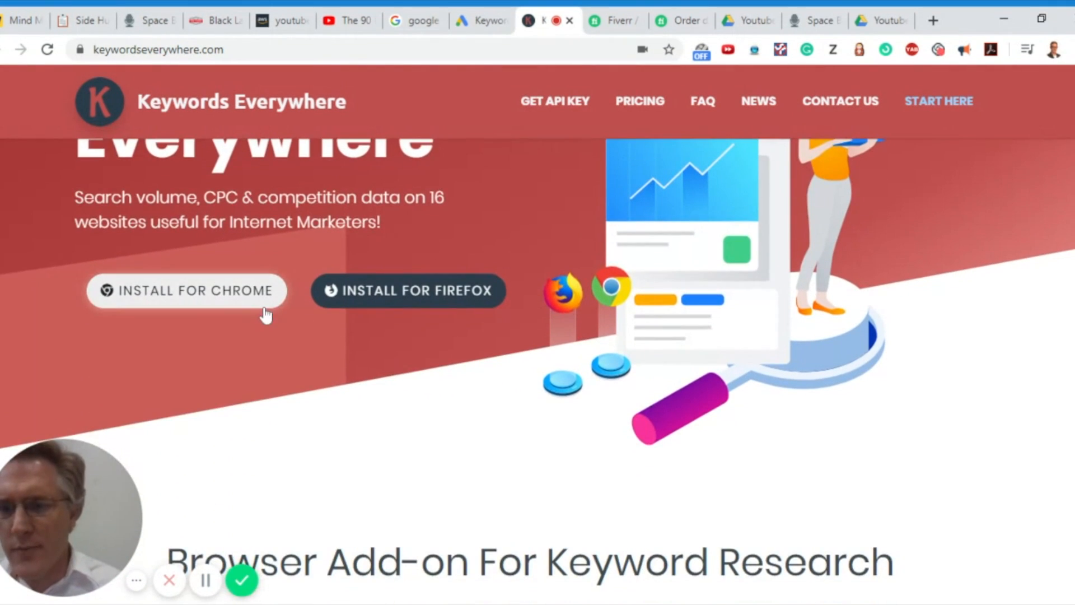
pyautogui.scroll(-3)
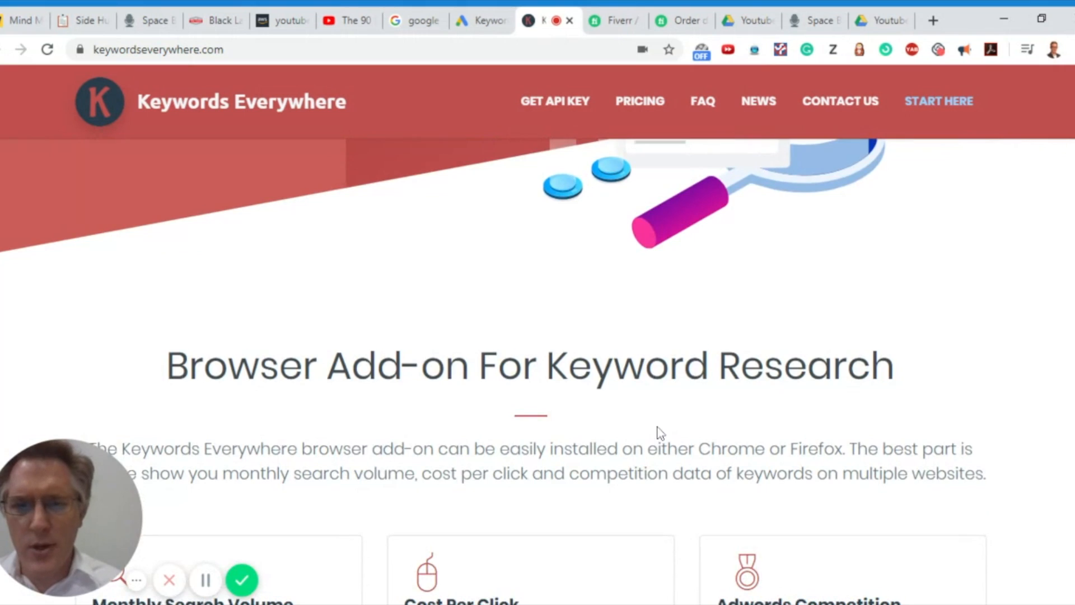
pyautogui.scroll(-3)
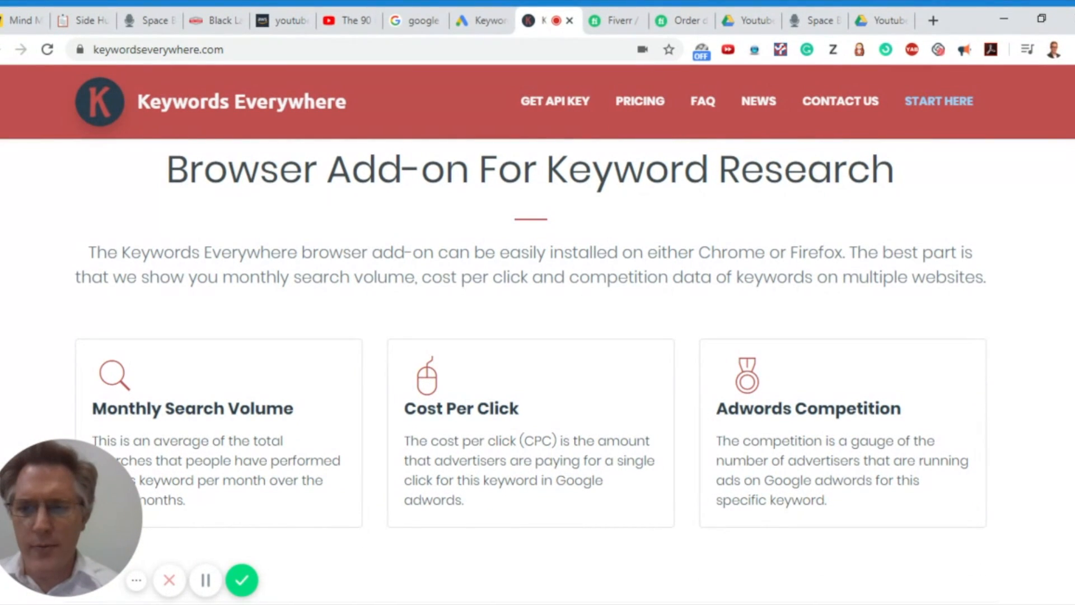
pyautogui.scroll(3)
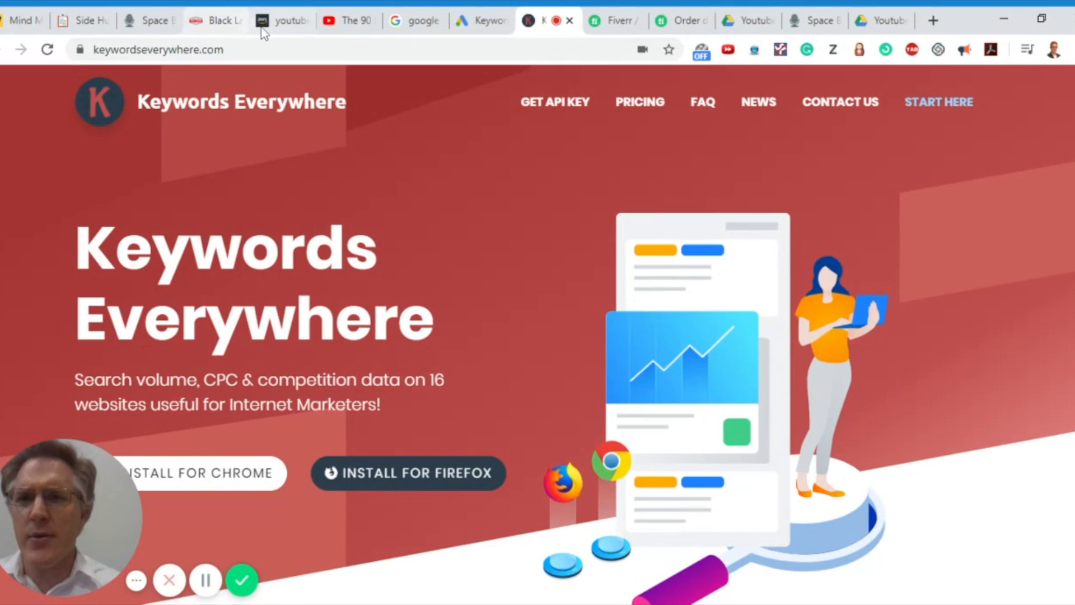
# Step: Return to the youtube-money-making-map.pdf showing the $5 Fiverr competitor-research step
pyautogui.click(281, 20)
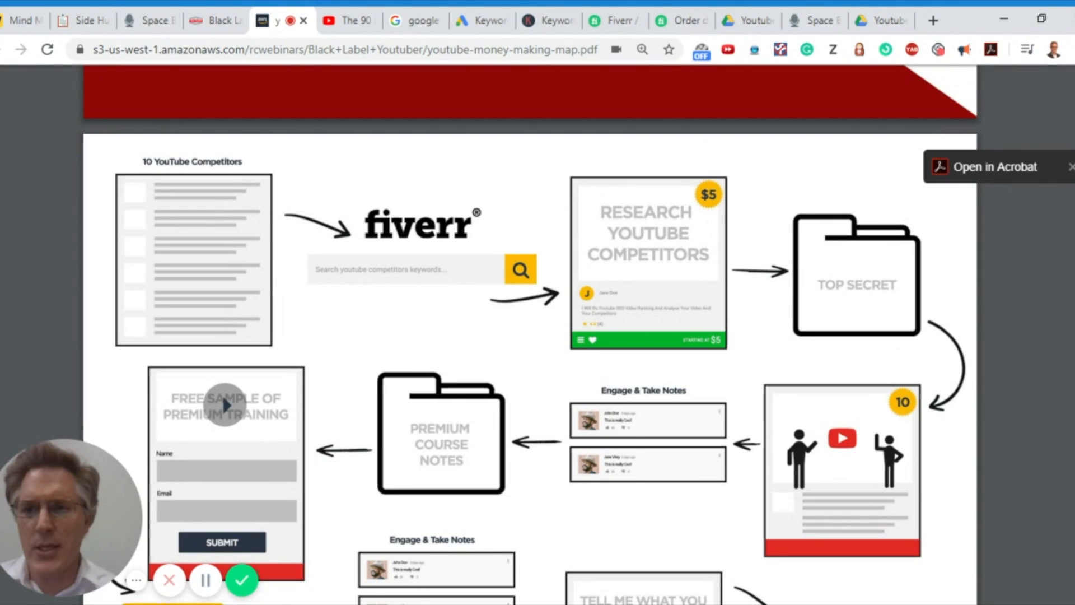
pyautogui.moveTo(583, 244)
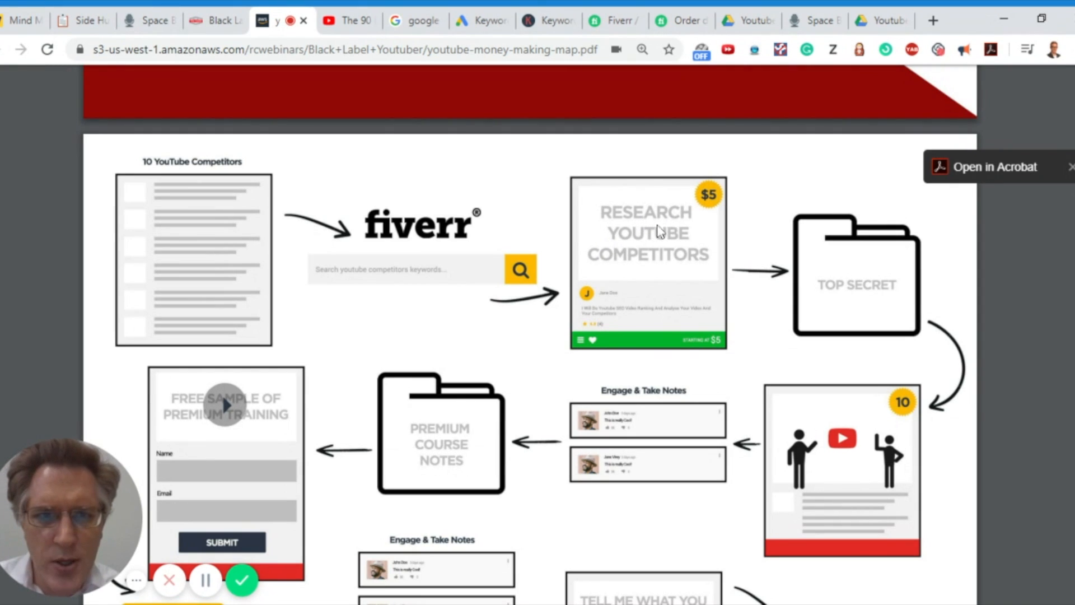
pyautogui.moveTo(682, 261)
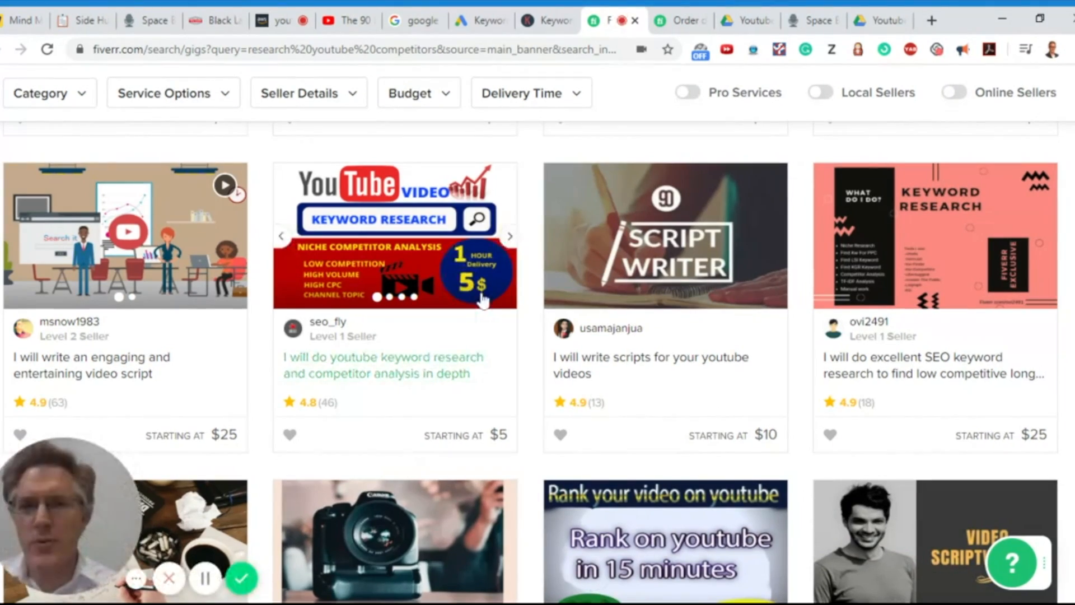
# Step: Scroll the Fiverr 'research youtube competitors' results to the $5 seo_fly keyword research gig
pyautogui.scroll(3)
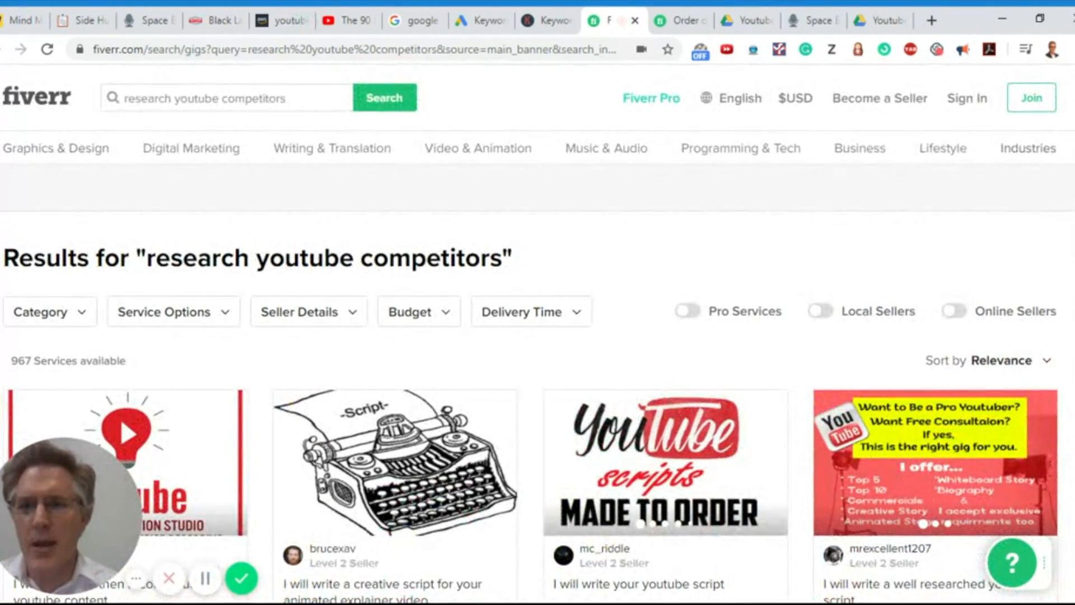
pyautogui.scroll(-3)
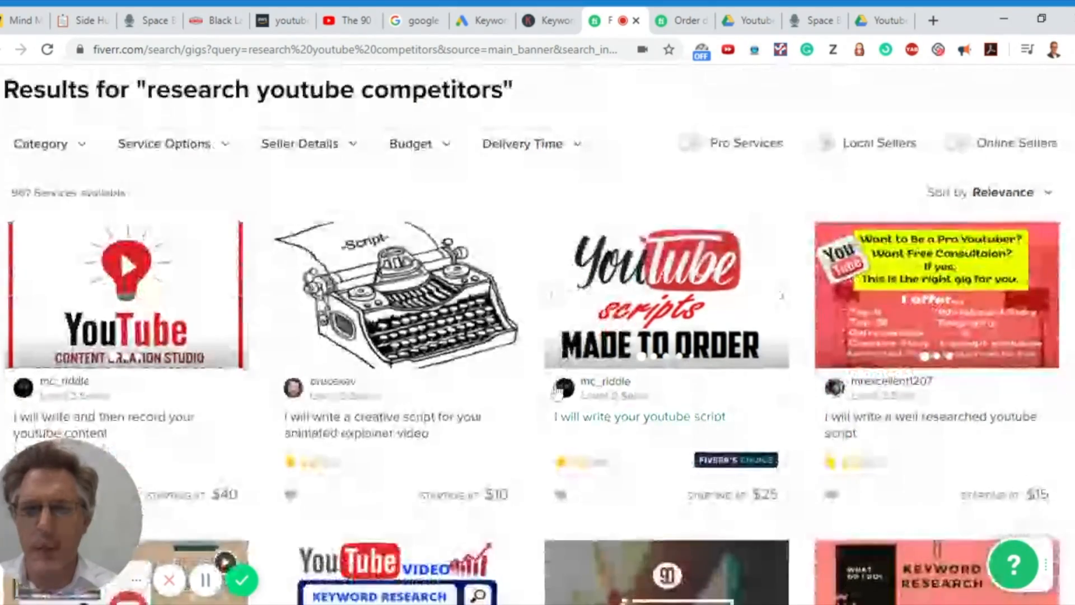
pyautogui.scroll(-3)
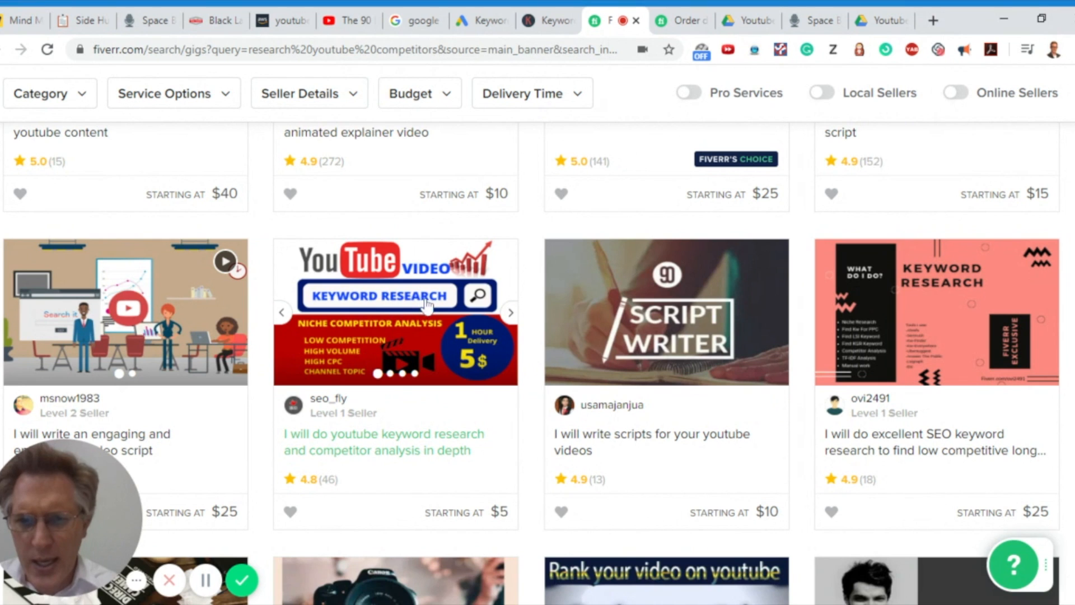
pyautogui.moveTo(349, 336)
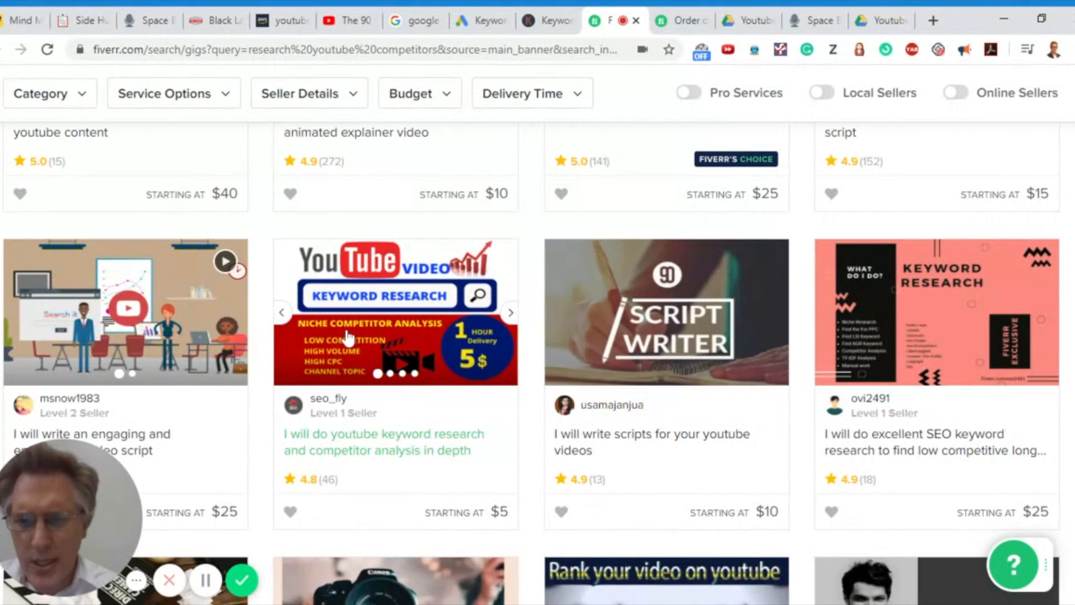
pyautogui.moveTo(344, 355)
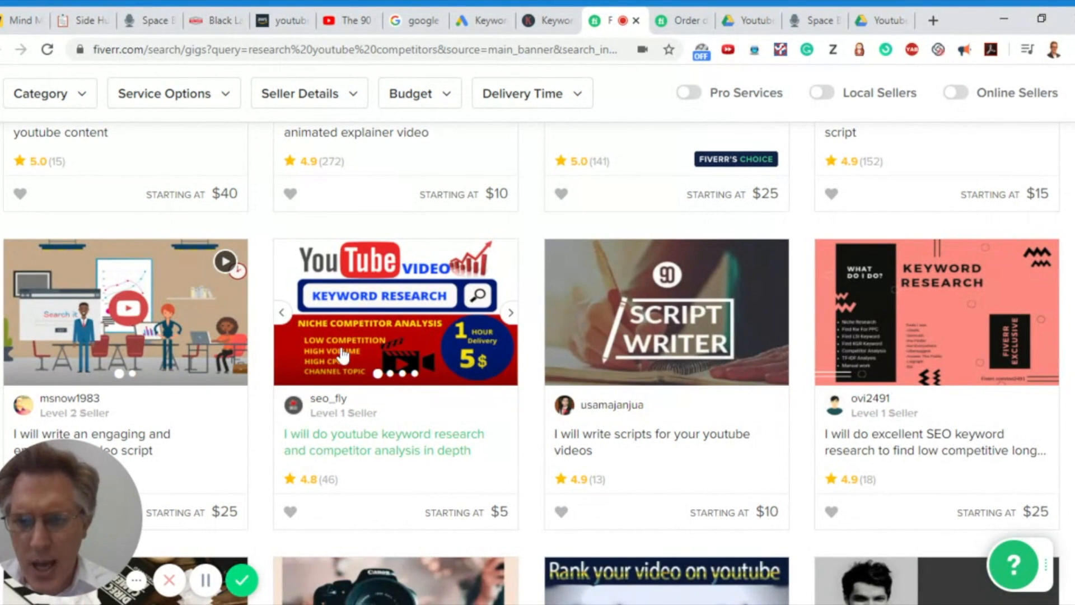
pyautogui.moveTo(350, 371)
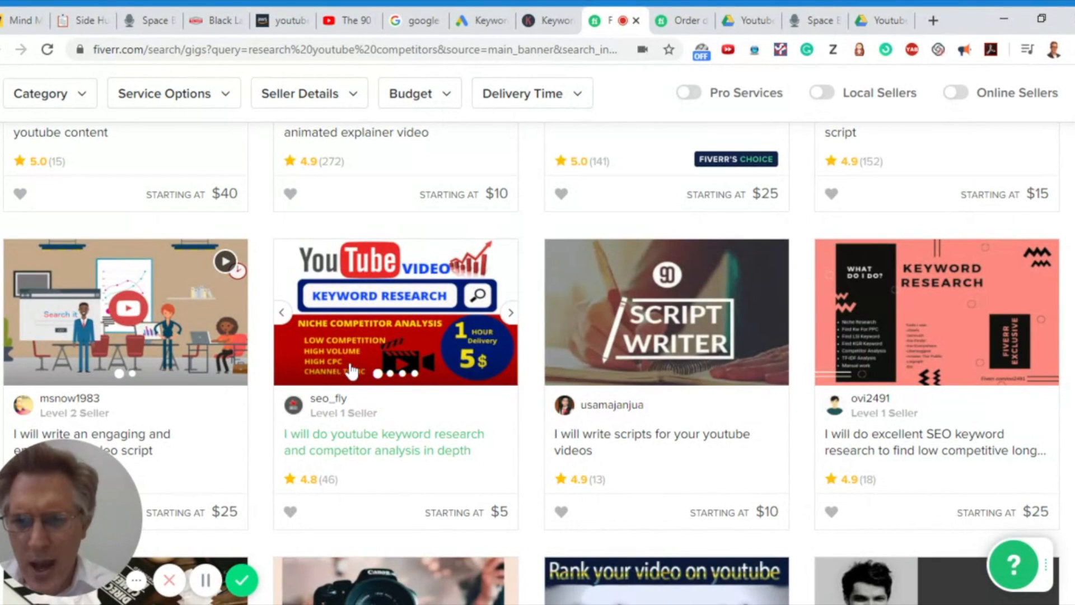
pyautogui.moveTo(446, 371)
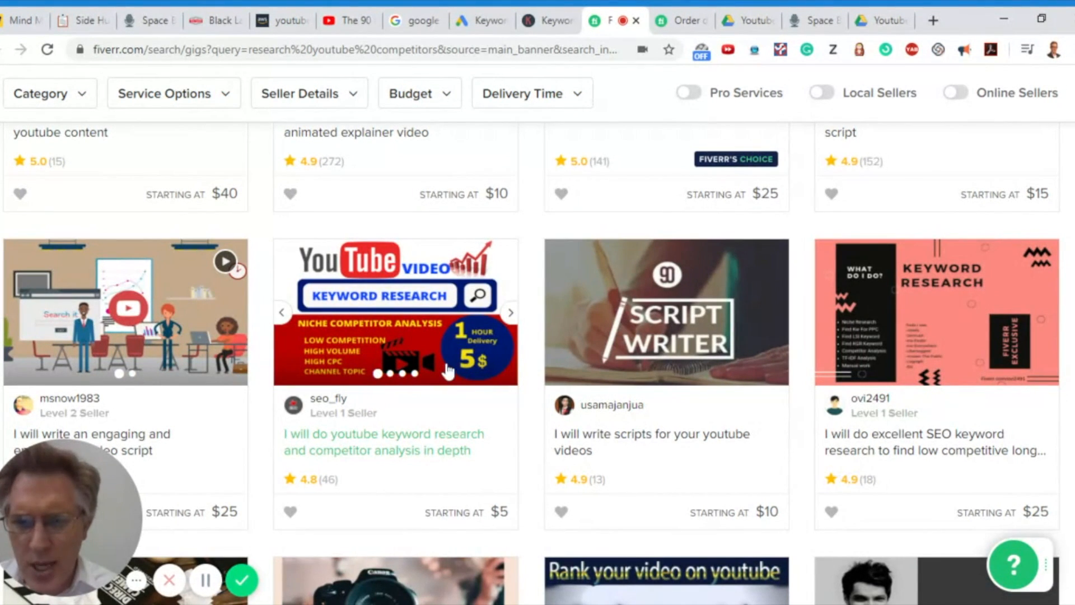
pyautogui.scroll(-3)
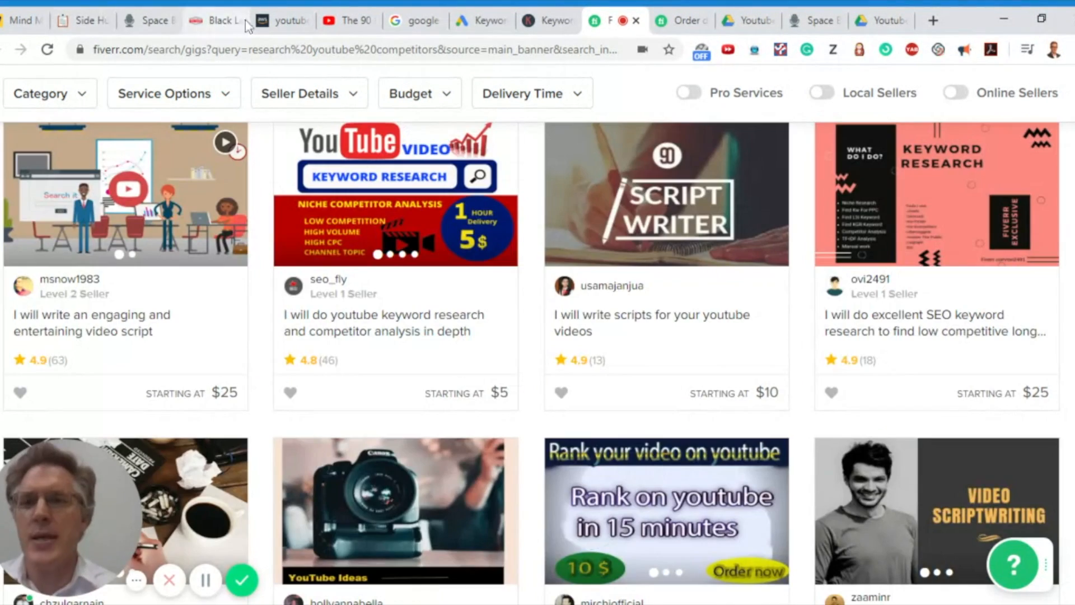
# Step: Go back to the money-making map PDF's $5 'Research YouTube Competitors' step
pyautogui.click(274, 20)
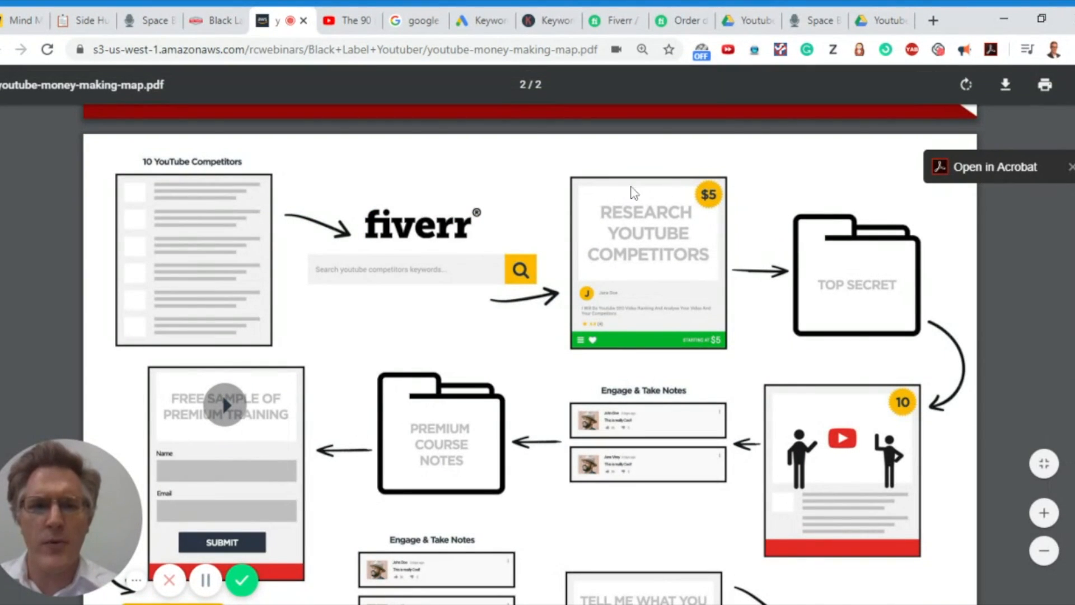
pyautogui.moveTo(674, 266)
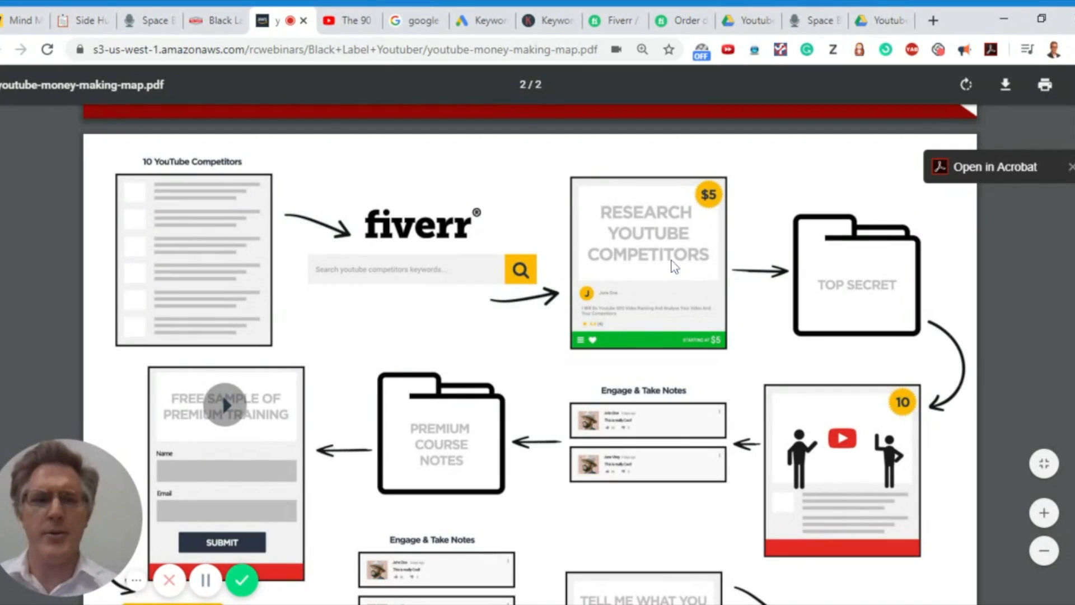
pyautogui.moveTo(191, 30)
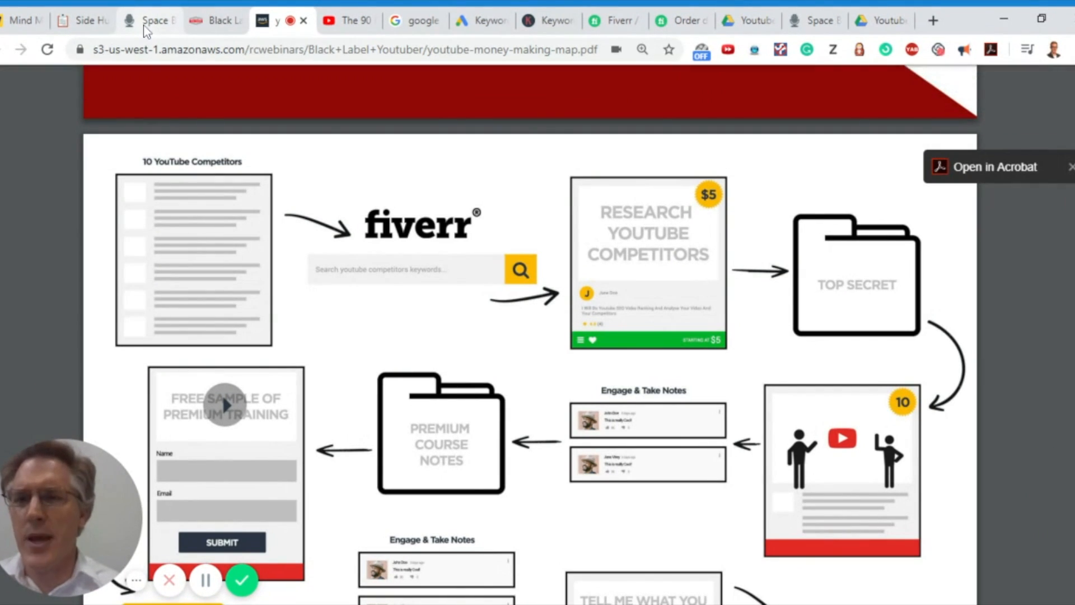
# Step: Add 'Pay $5 for someone to do the same thing' under the Research list
pyautogui.click(144, 20)
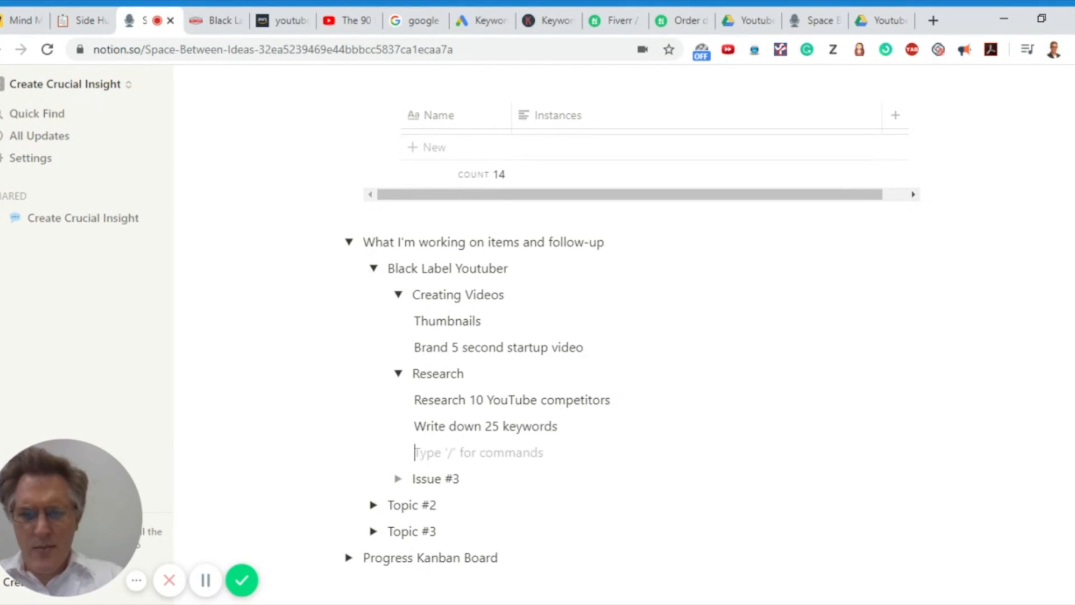
pyautogui.write('Pay')
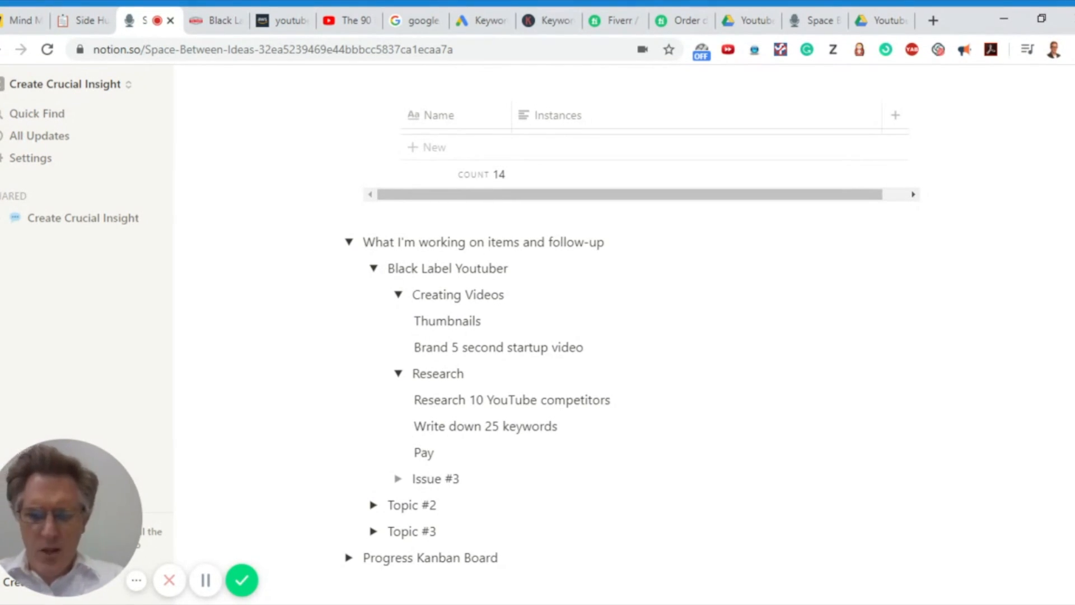
pyautogui.write('$5 for someone')
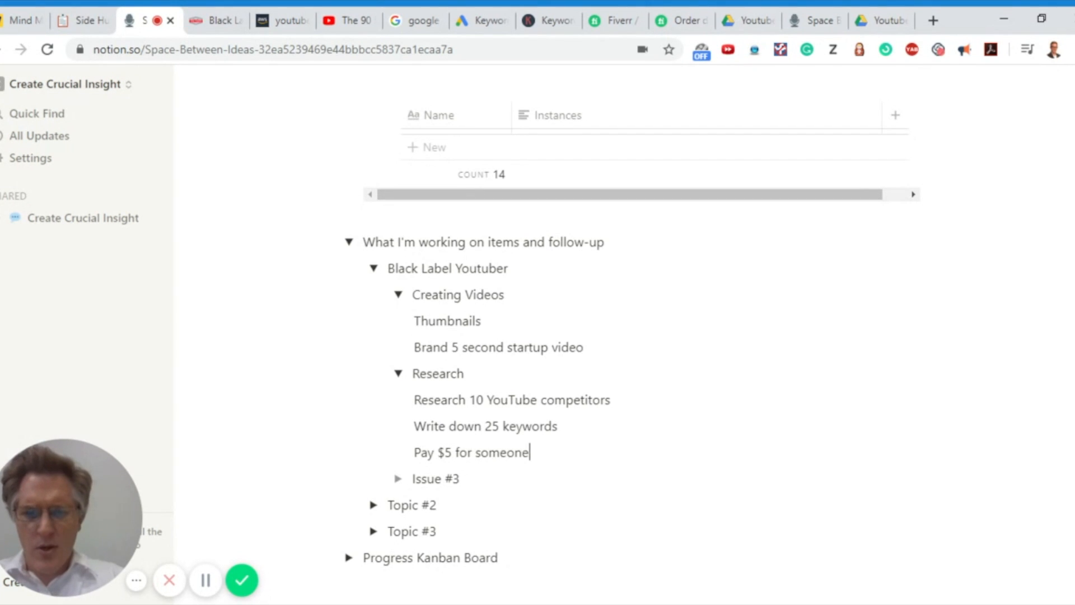
pyautogui.write('to do the same thing')
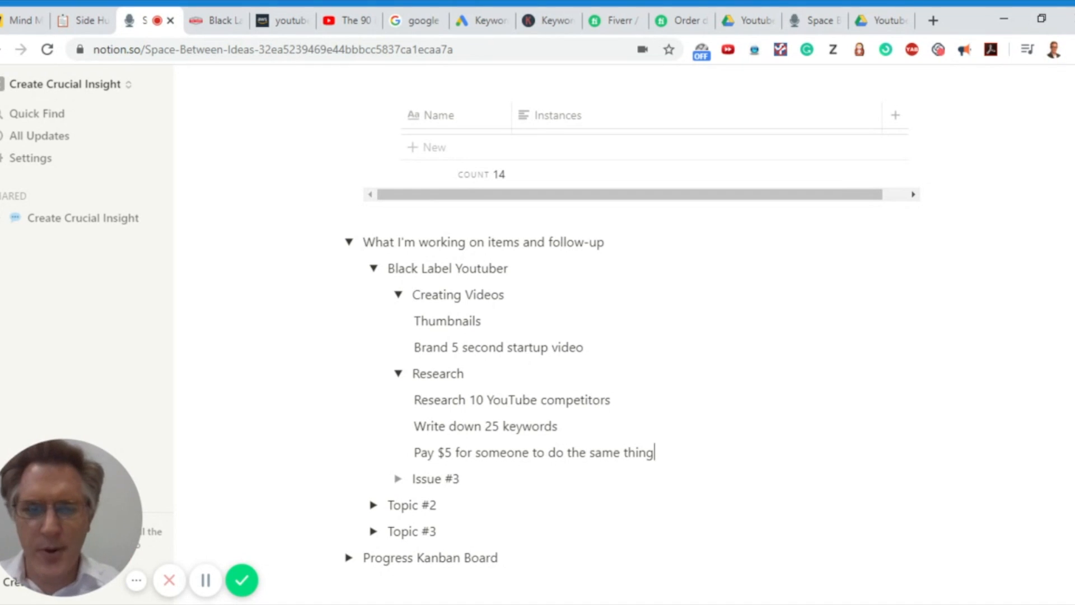
# Step: Tick off today's three plan to-dos: State Progress checklists, current work, State Resources
pyautogui.click(81, 218)
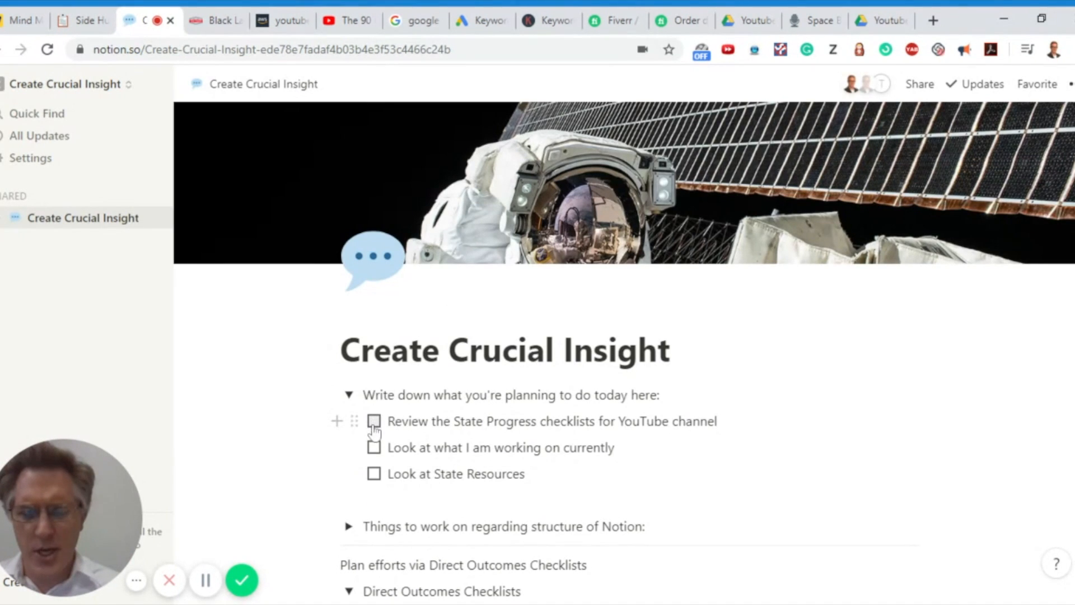
pyautogui.click(374, 421)
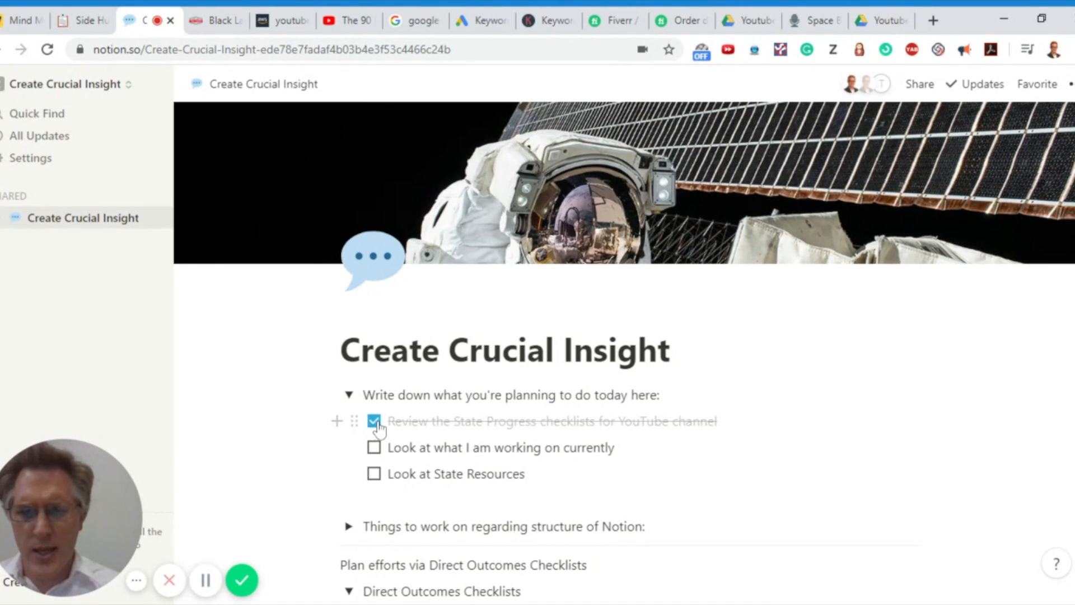
pyautogui.moveTo(375, 448)
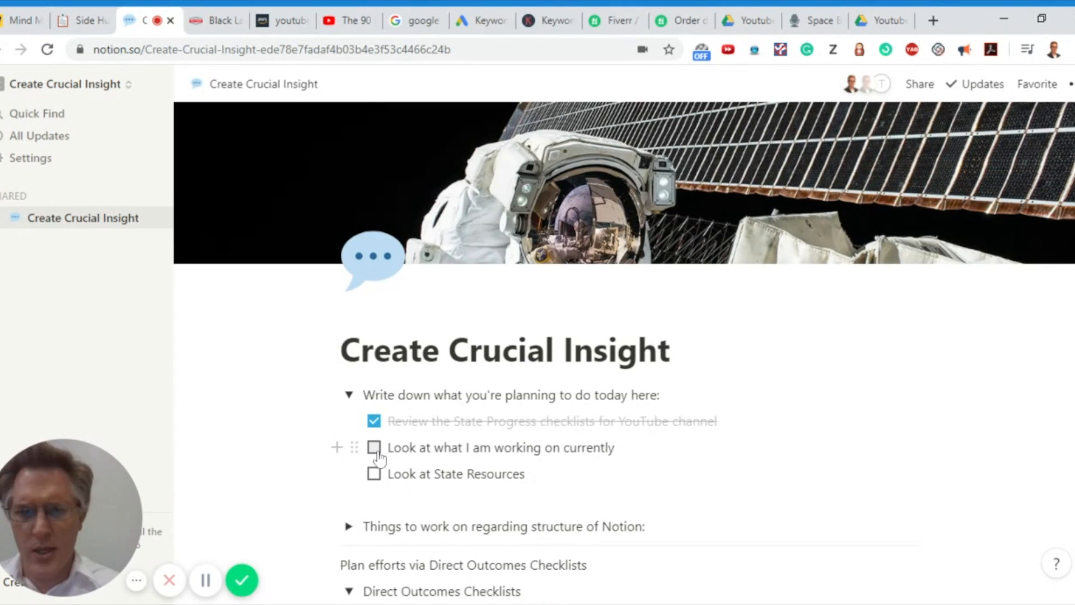
pyautogui.click(374, 447)
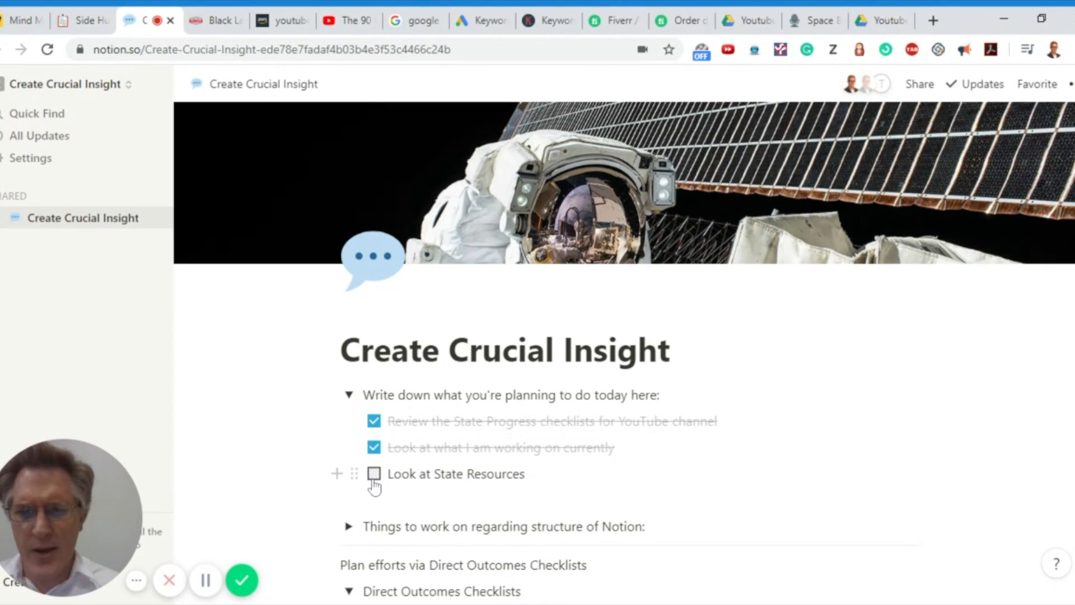
pyautogui.click(374, 472)
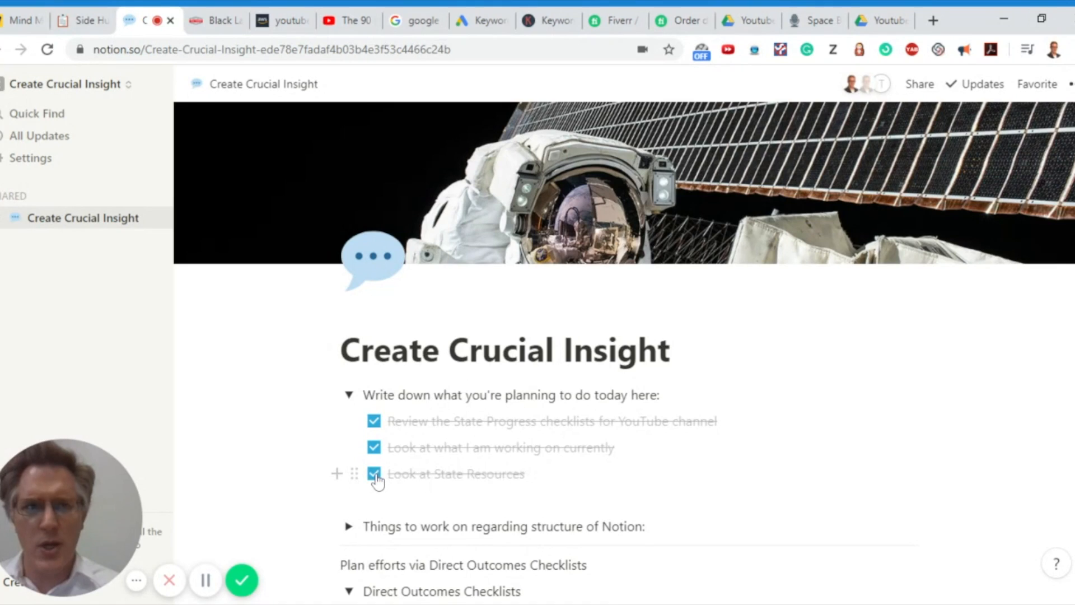